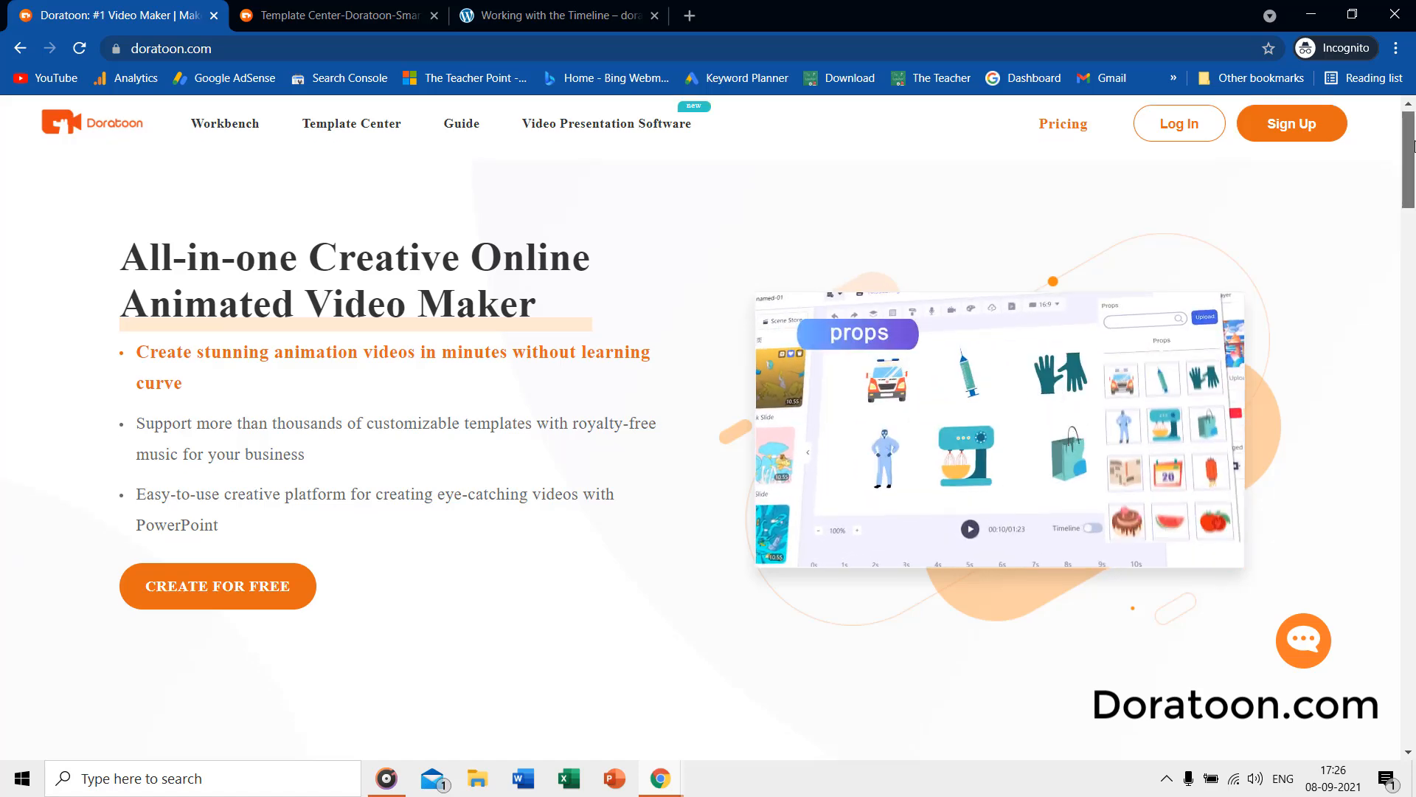
Scroll through the Doratoon homepage and open the video templates collection.
scroll("down", 3)
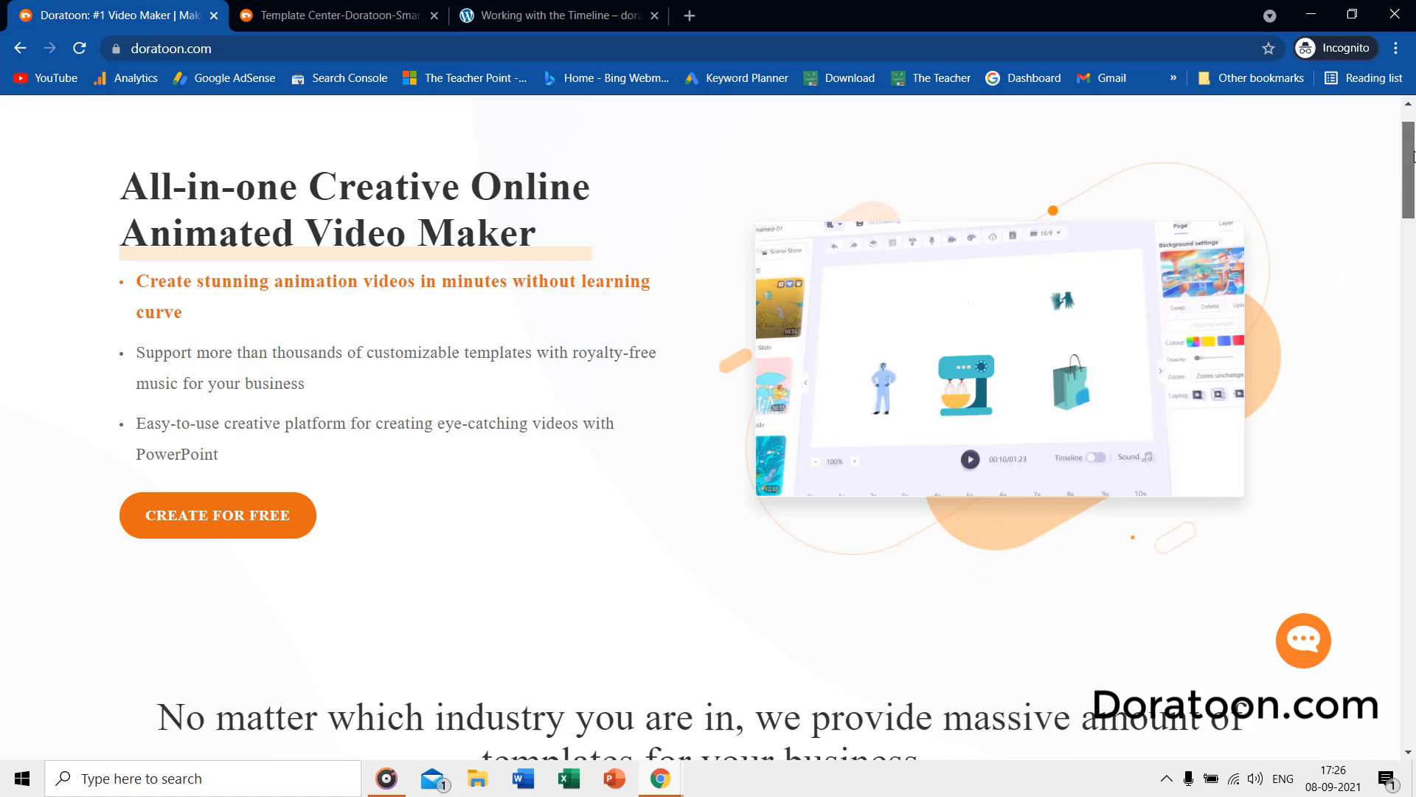
scroll("down", 3)
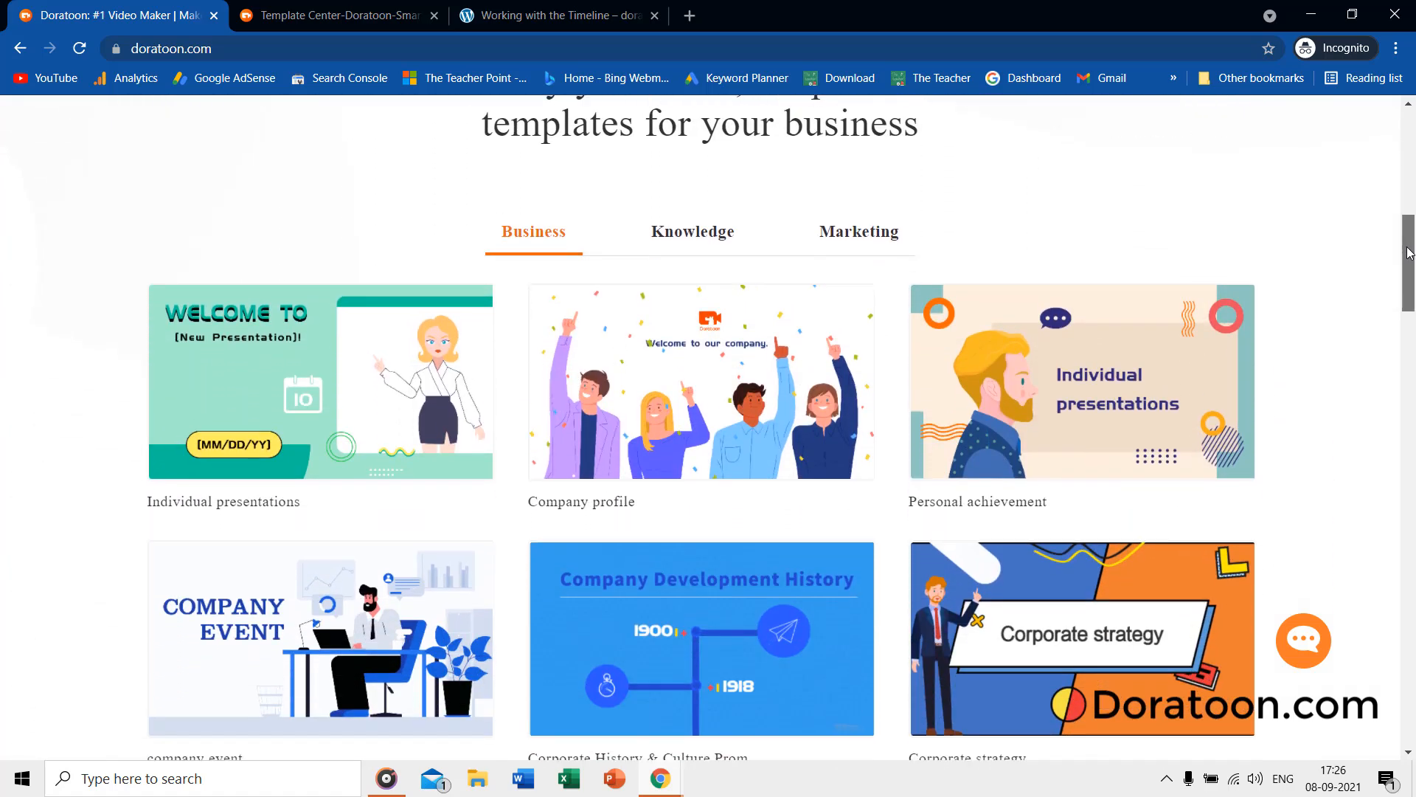
scroll("down", 3)
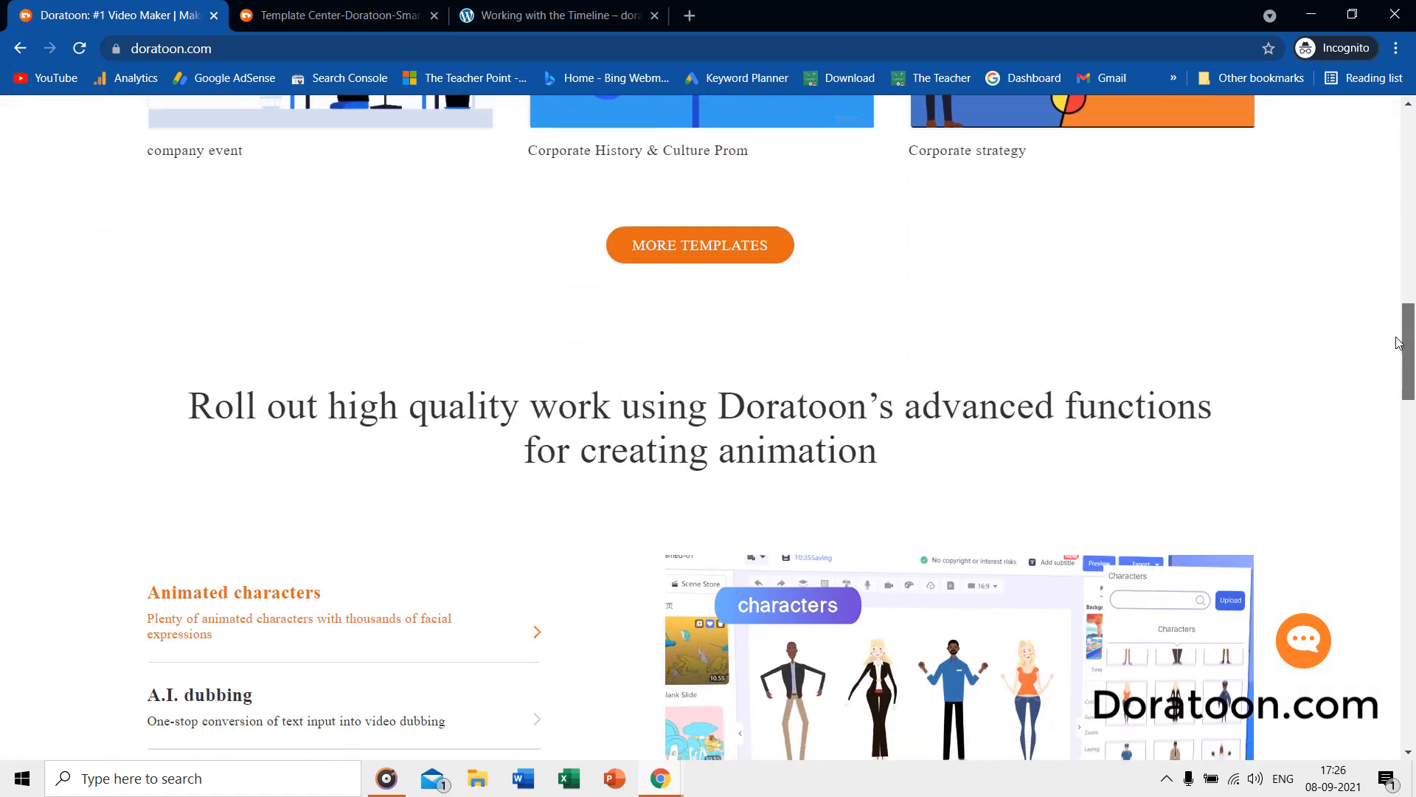
scroll("down", 3)
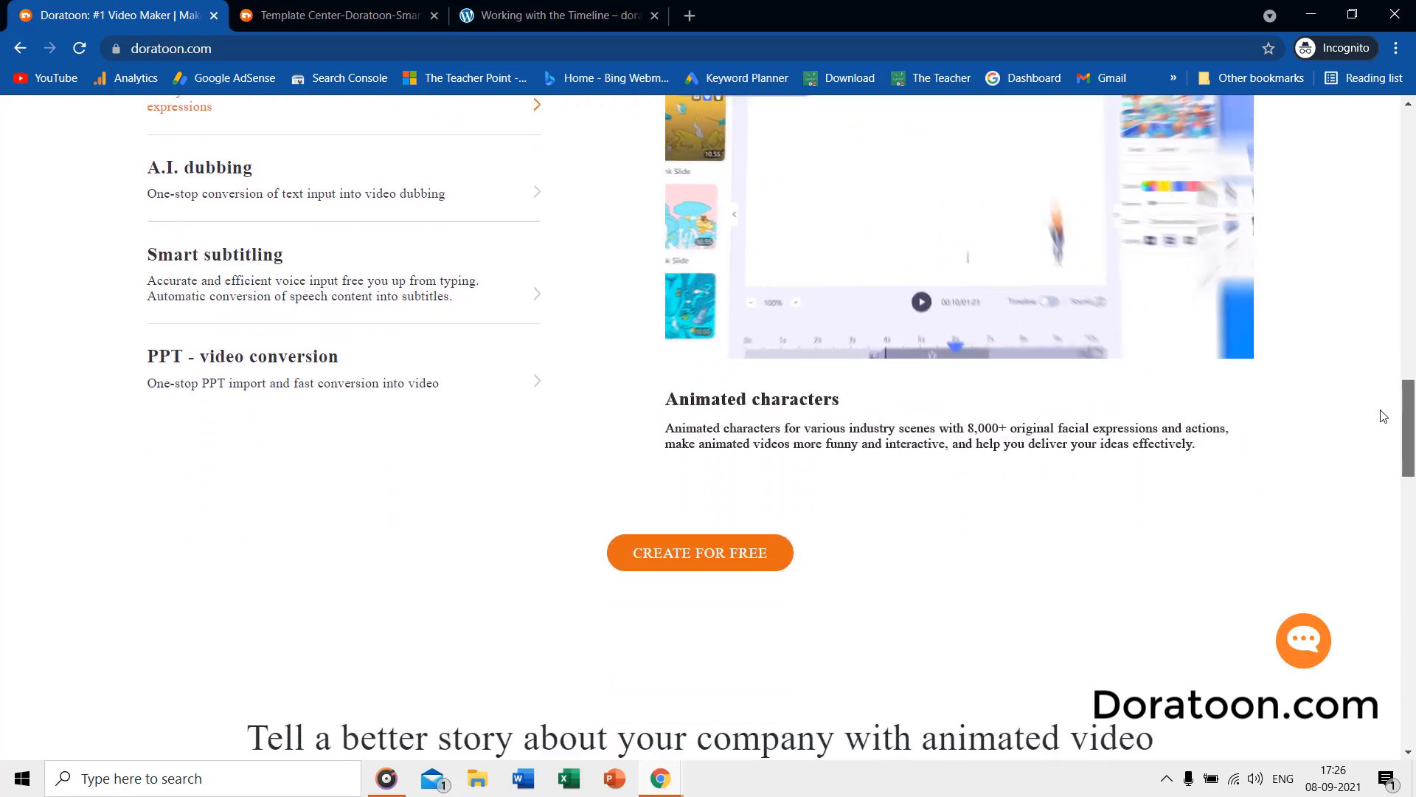
scroll("down", 3)
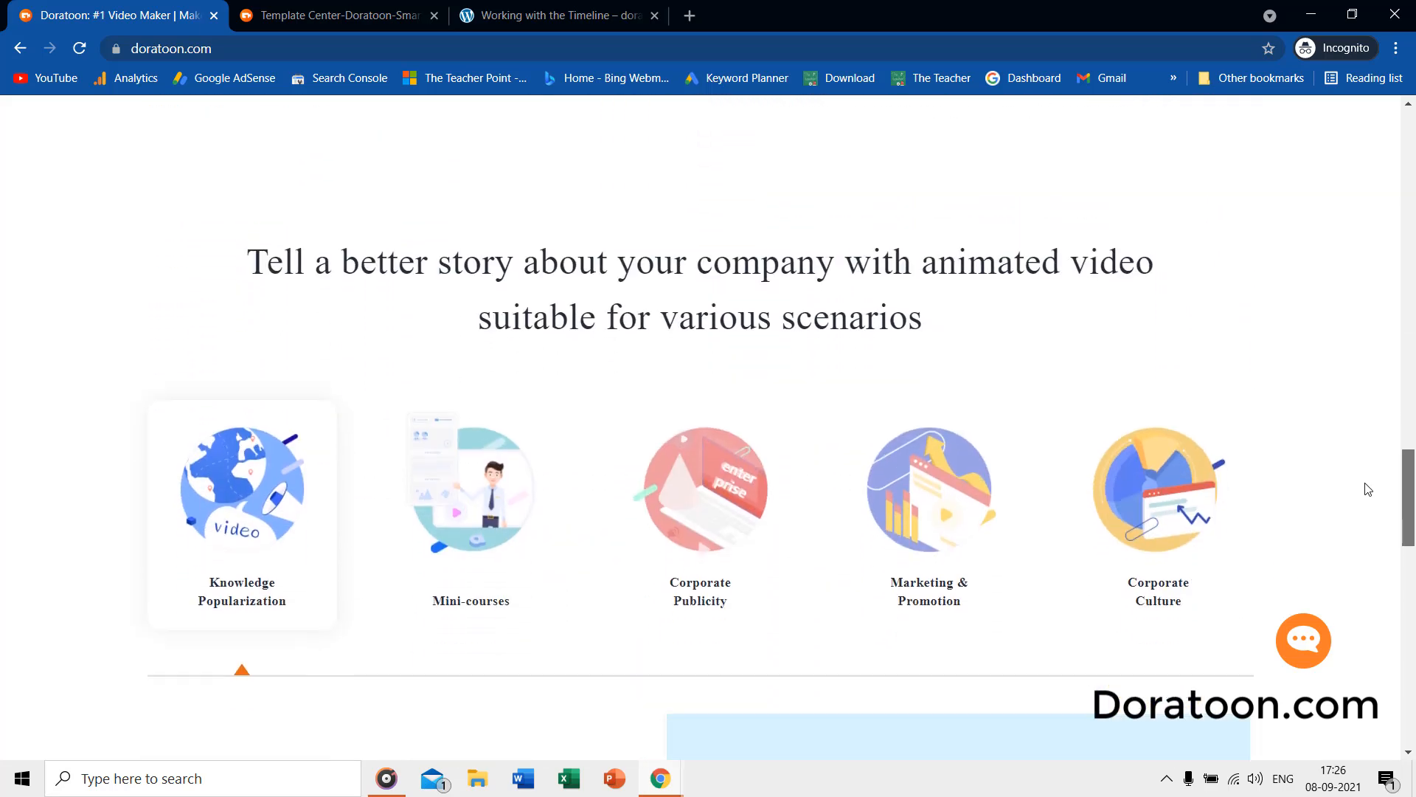
scroll("down", 3)
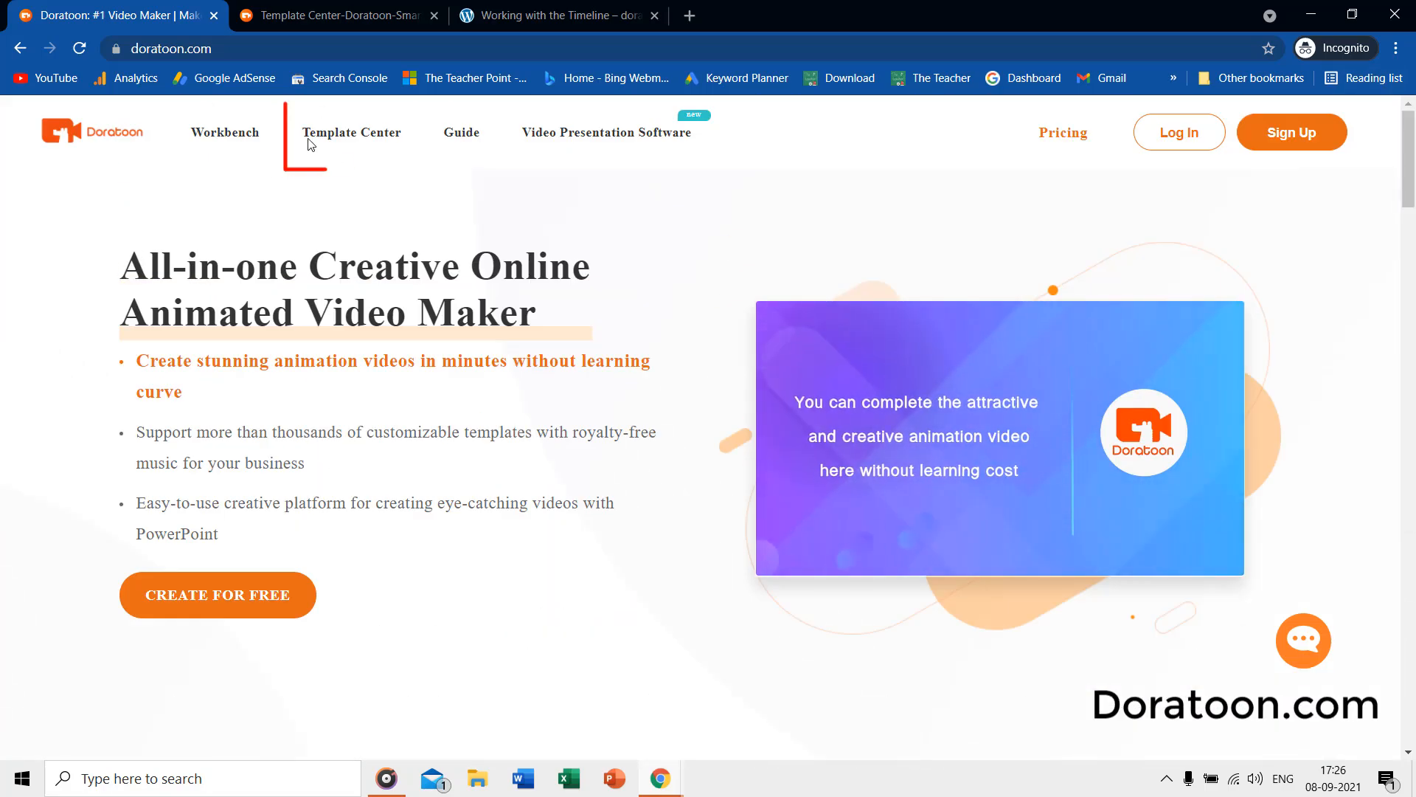
left_click(351, 132)
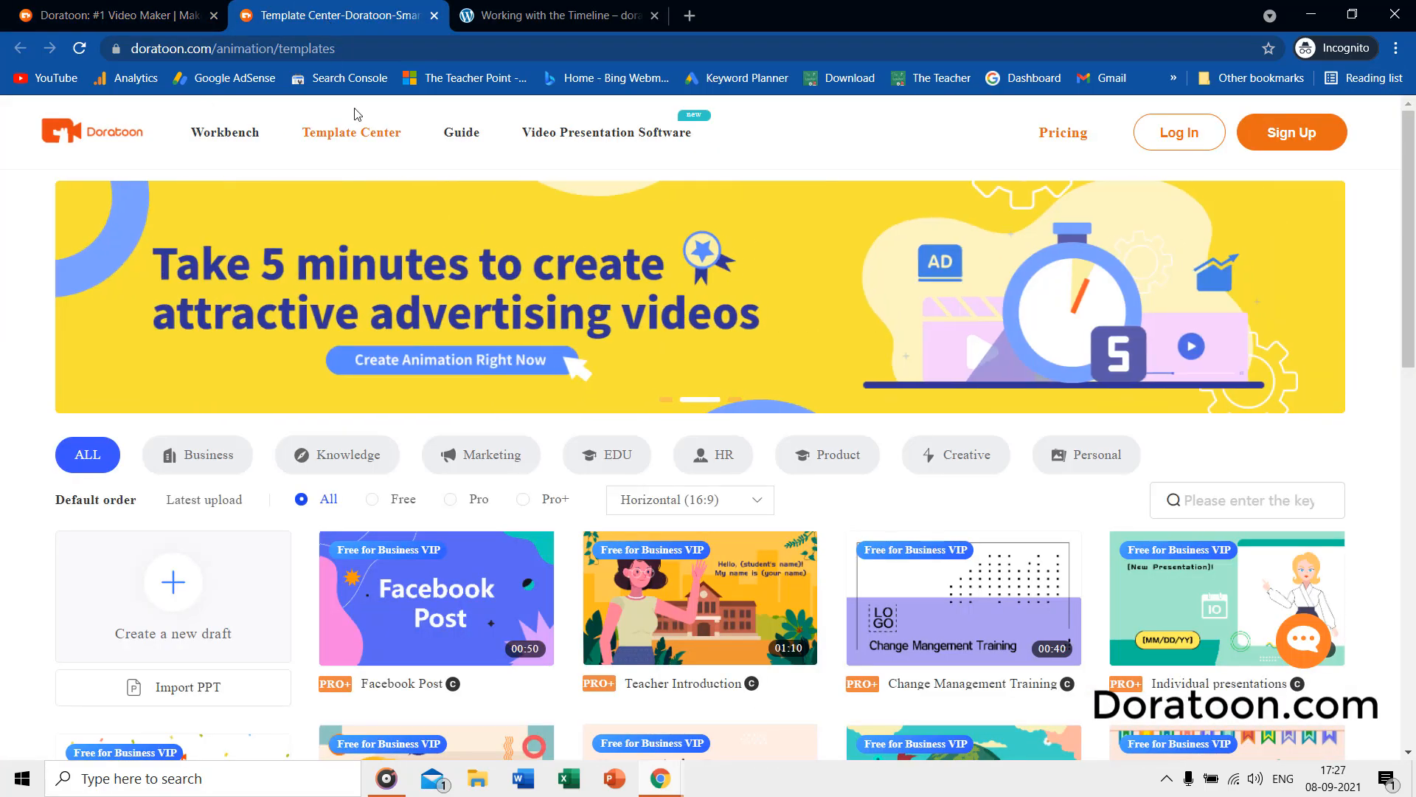
Sign in to Doratoon with a Google account to reach the workbench Templates page.
scroll("down", 3)
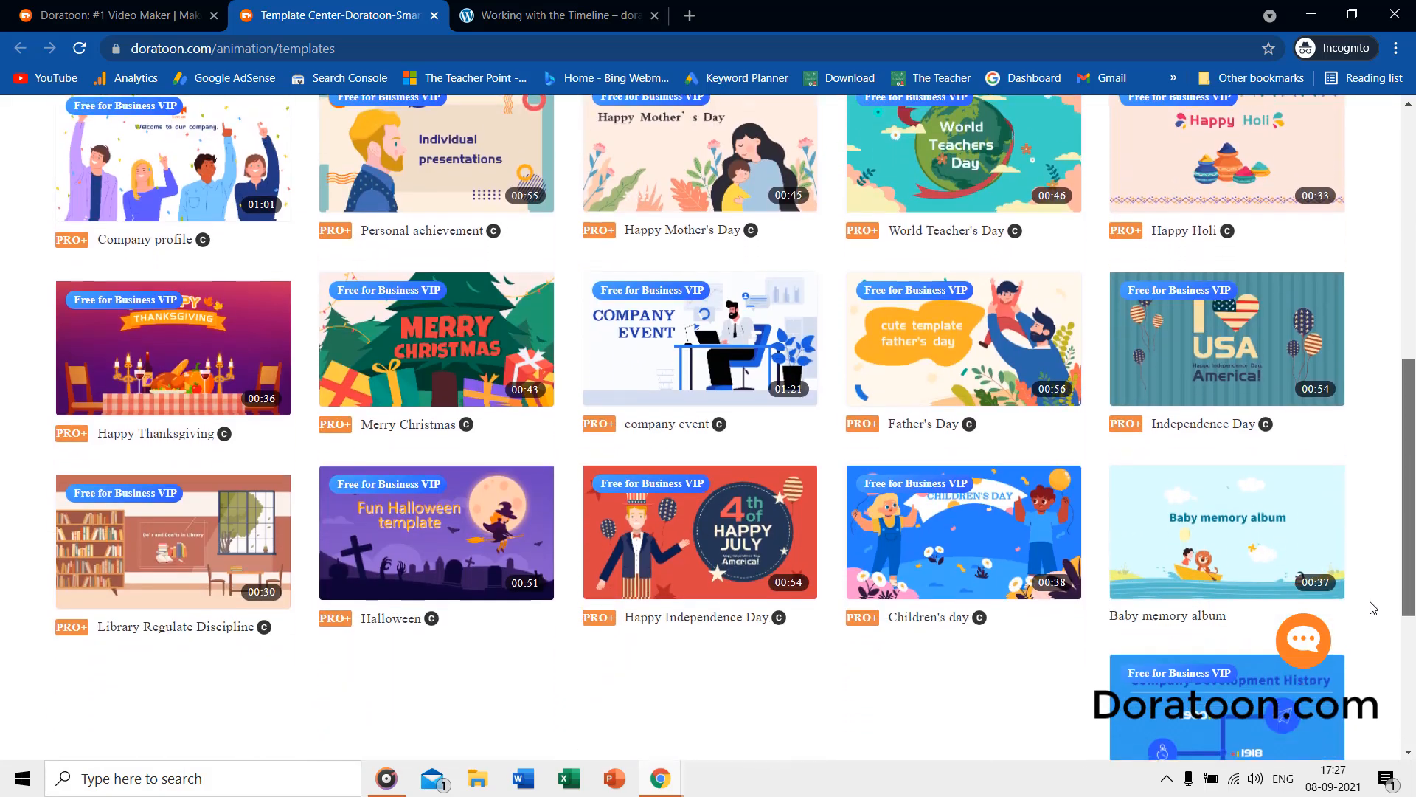
left_click(558, 16)
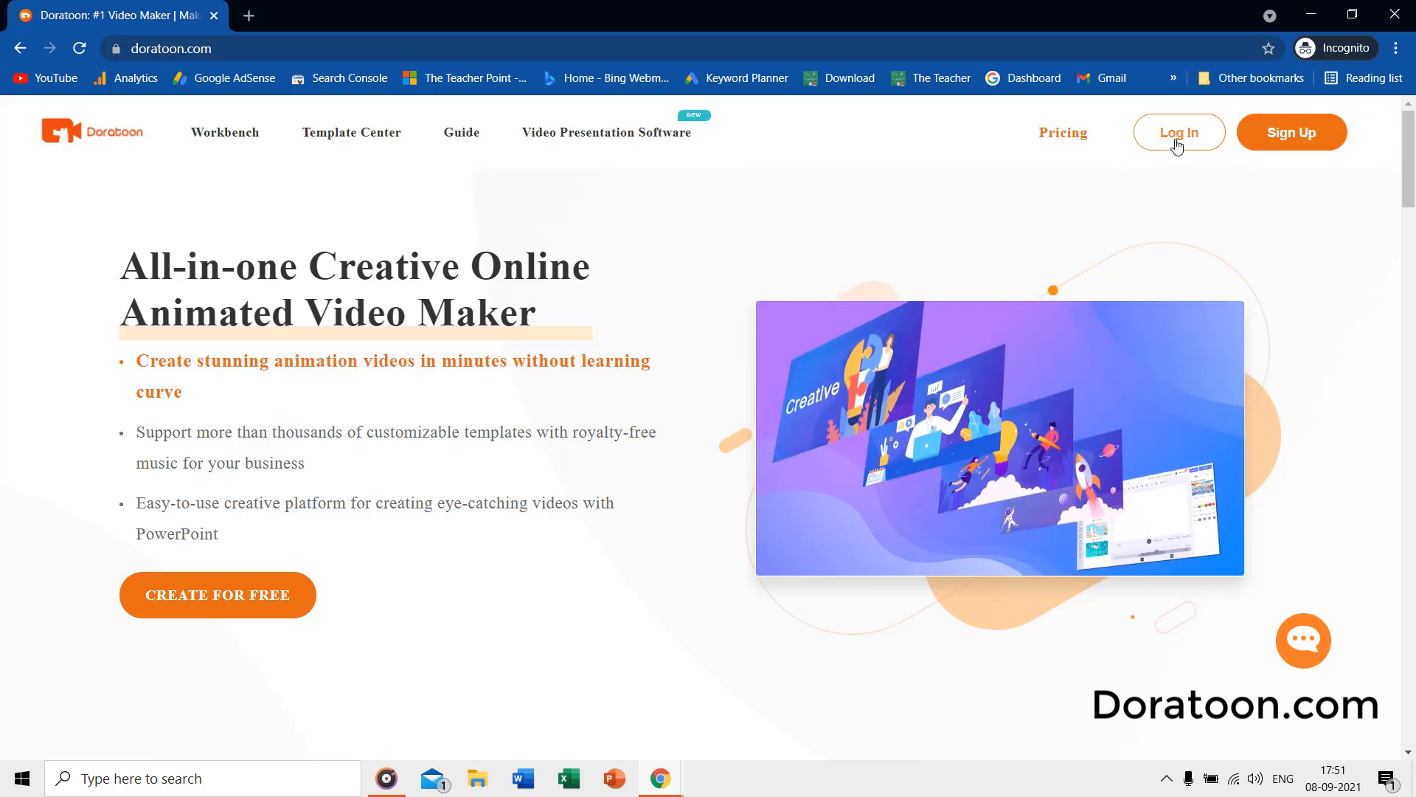
left_click(1178, 132)
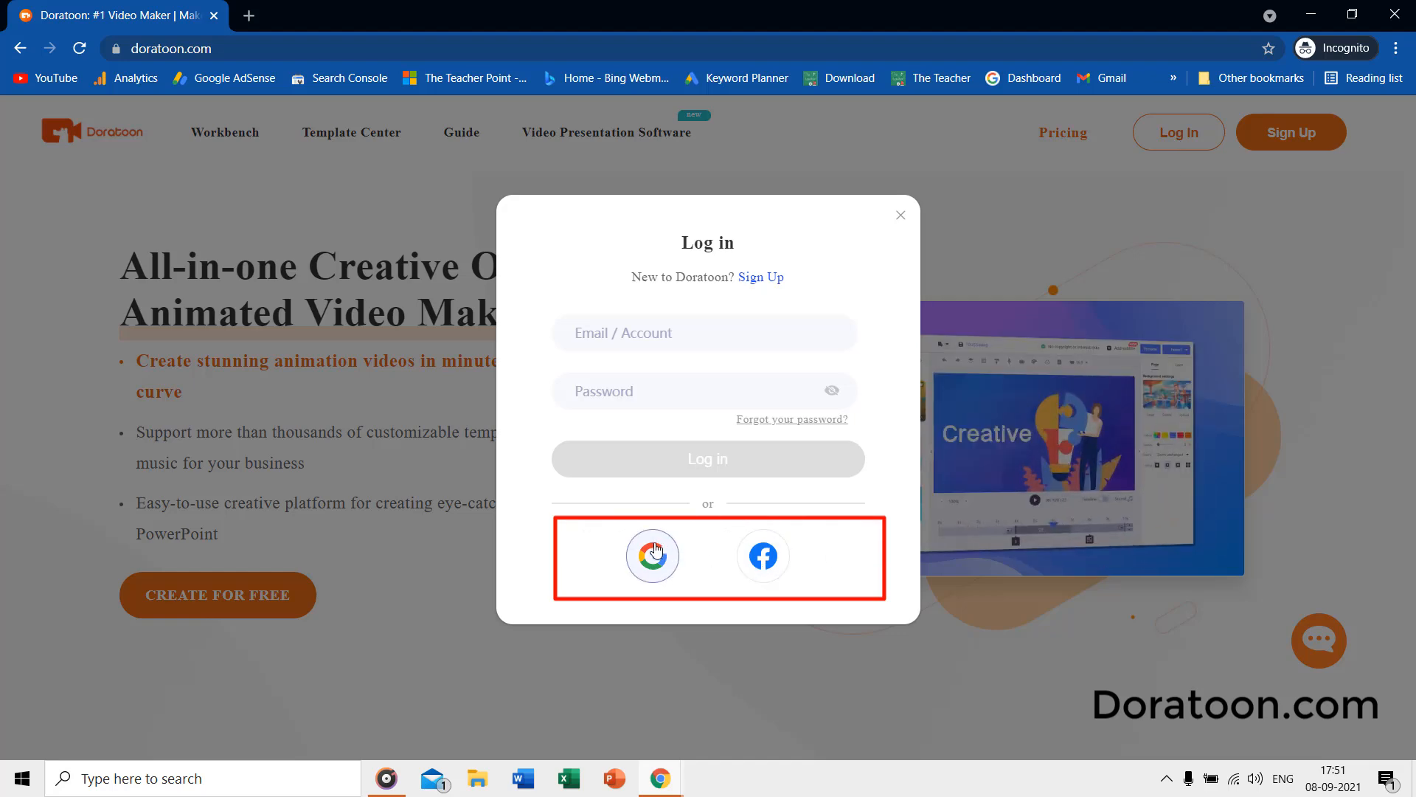
left_click(652, 555)
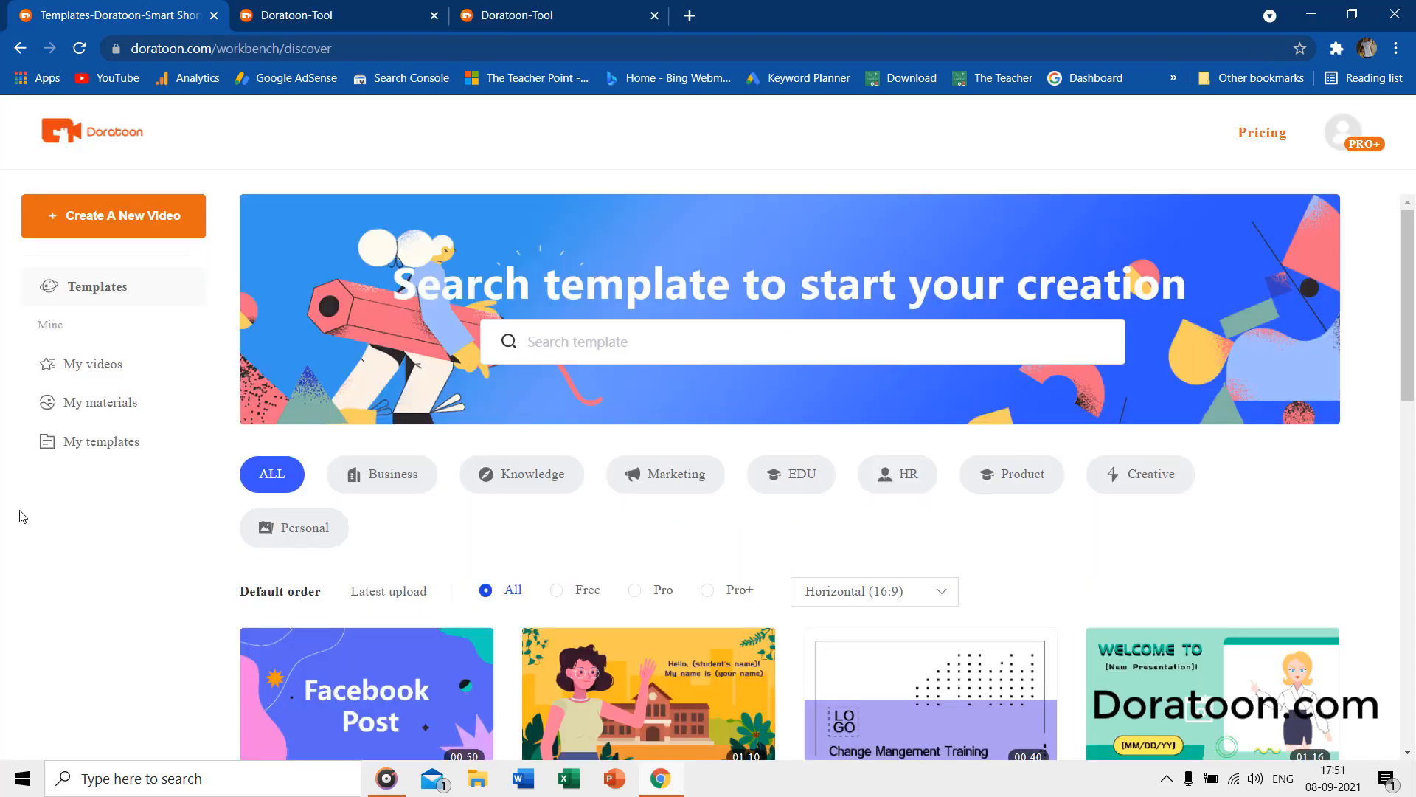
mouse_move(51, 441)
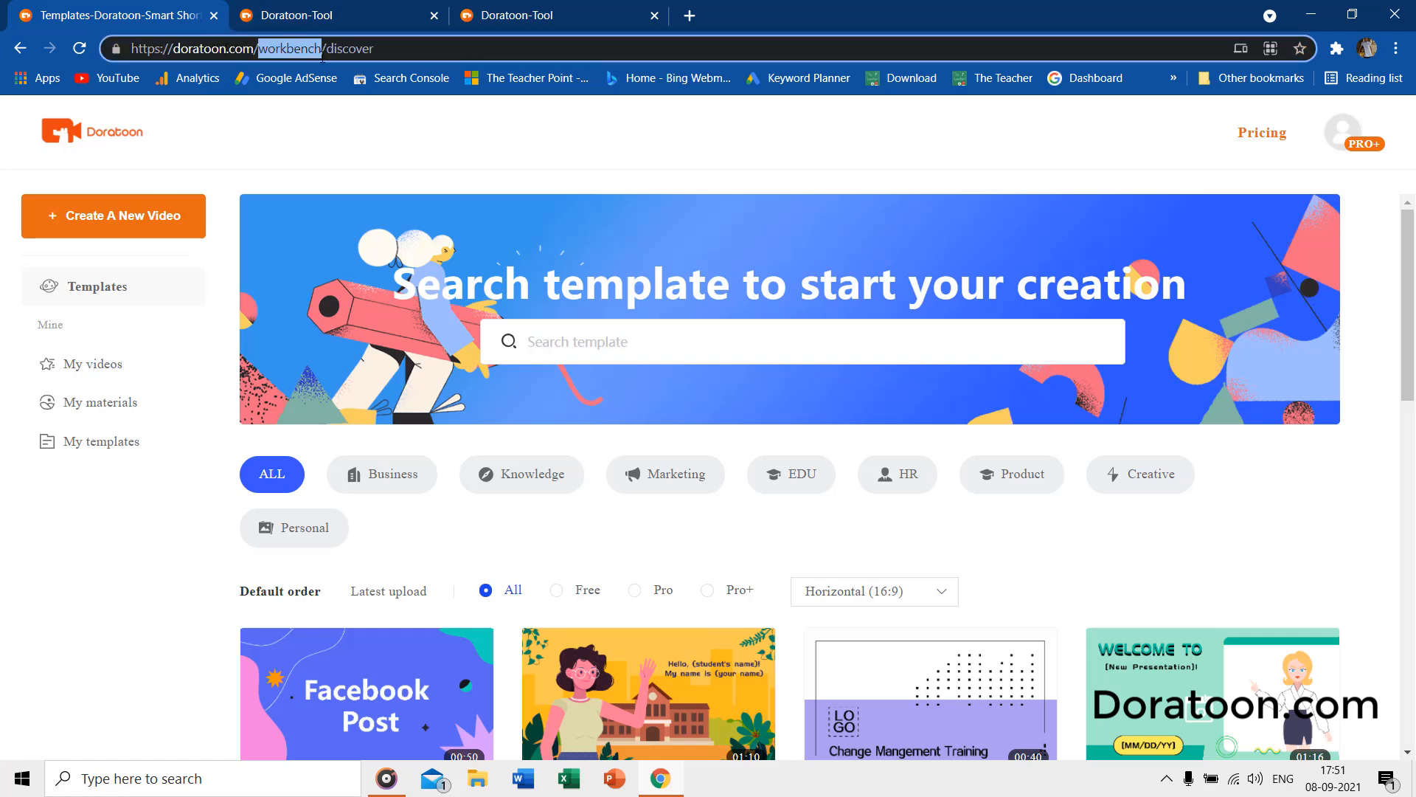
left_click(101, 441)
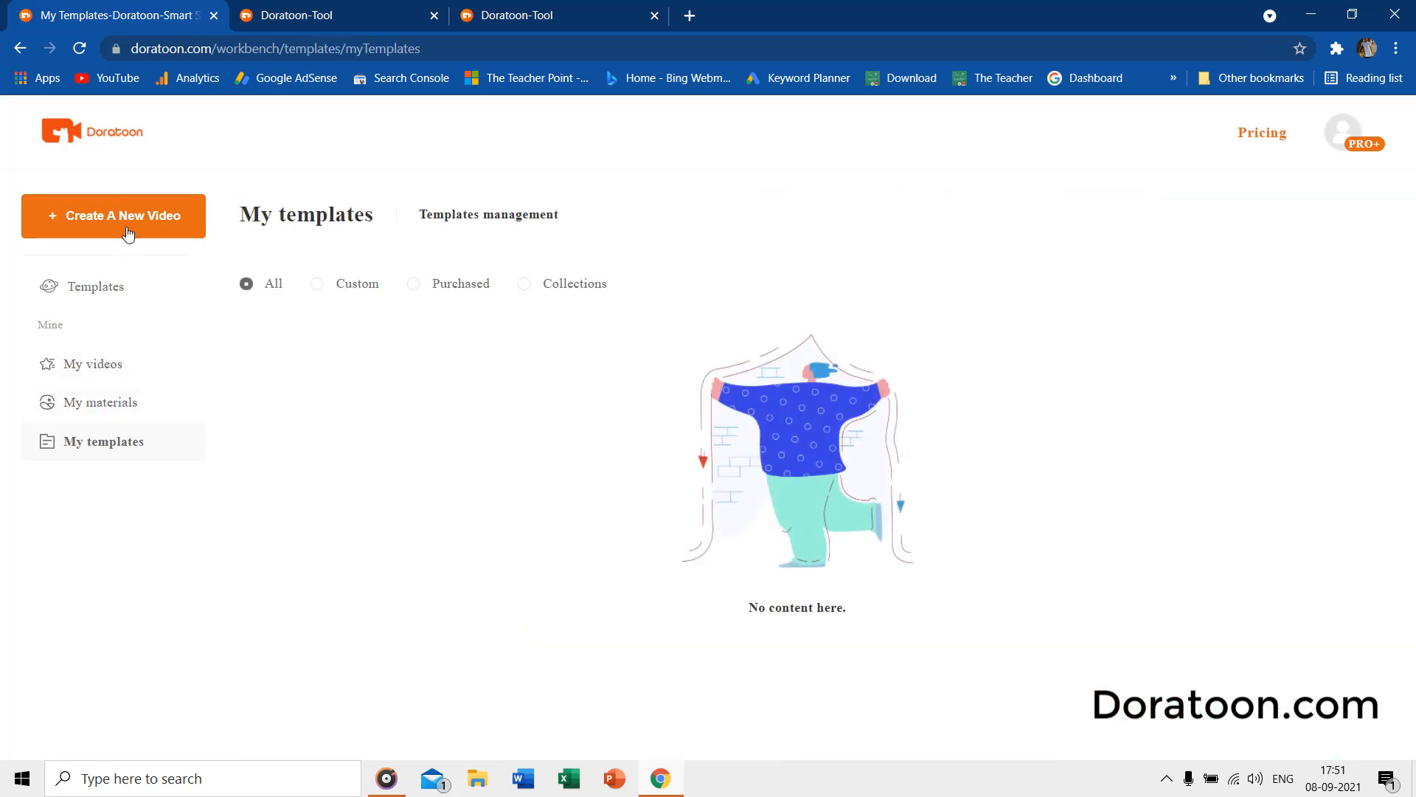
left_click(113, 214)
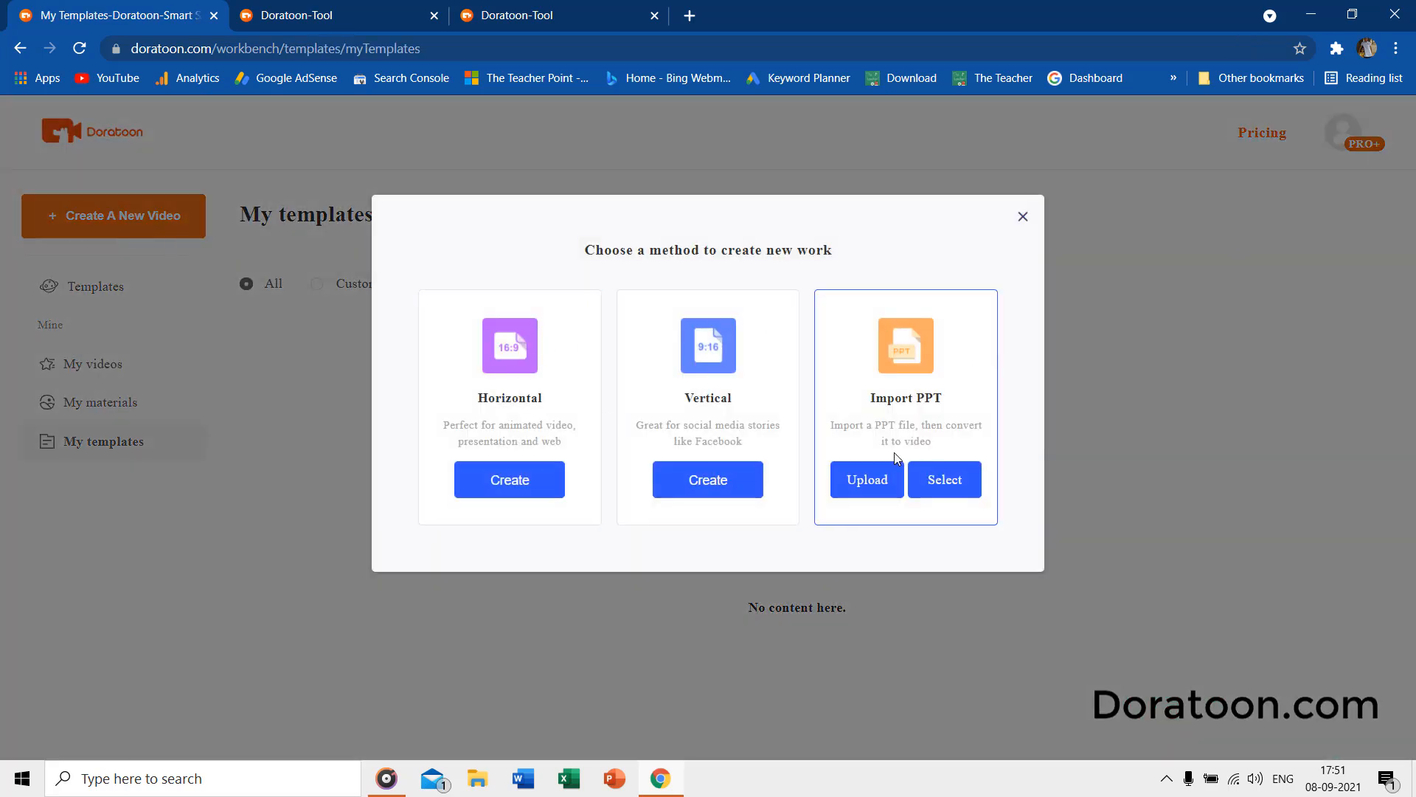
left_click(1021, 217)
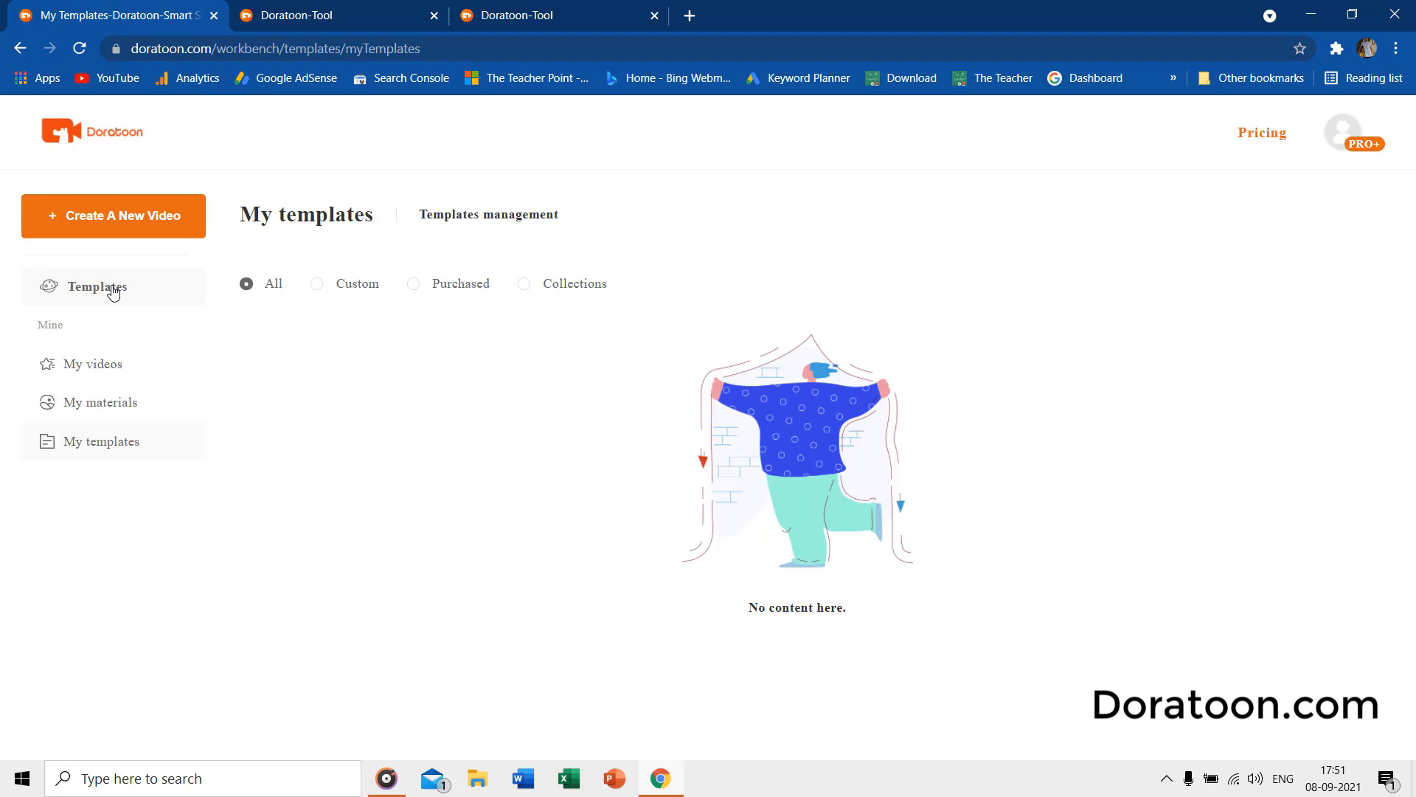
left_click(97, 286)
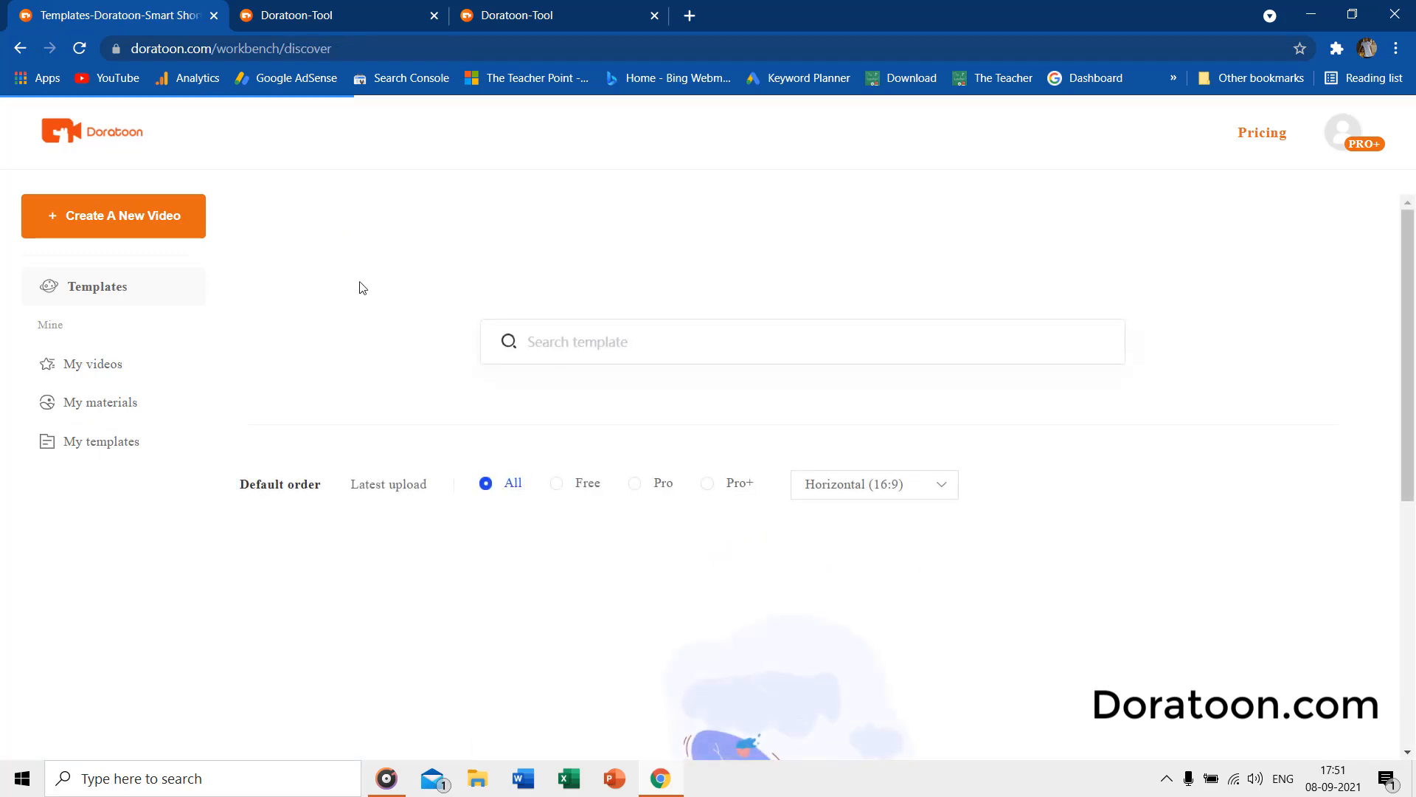
scroll("down", 3)
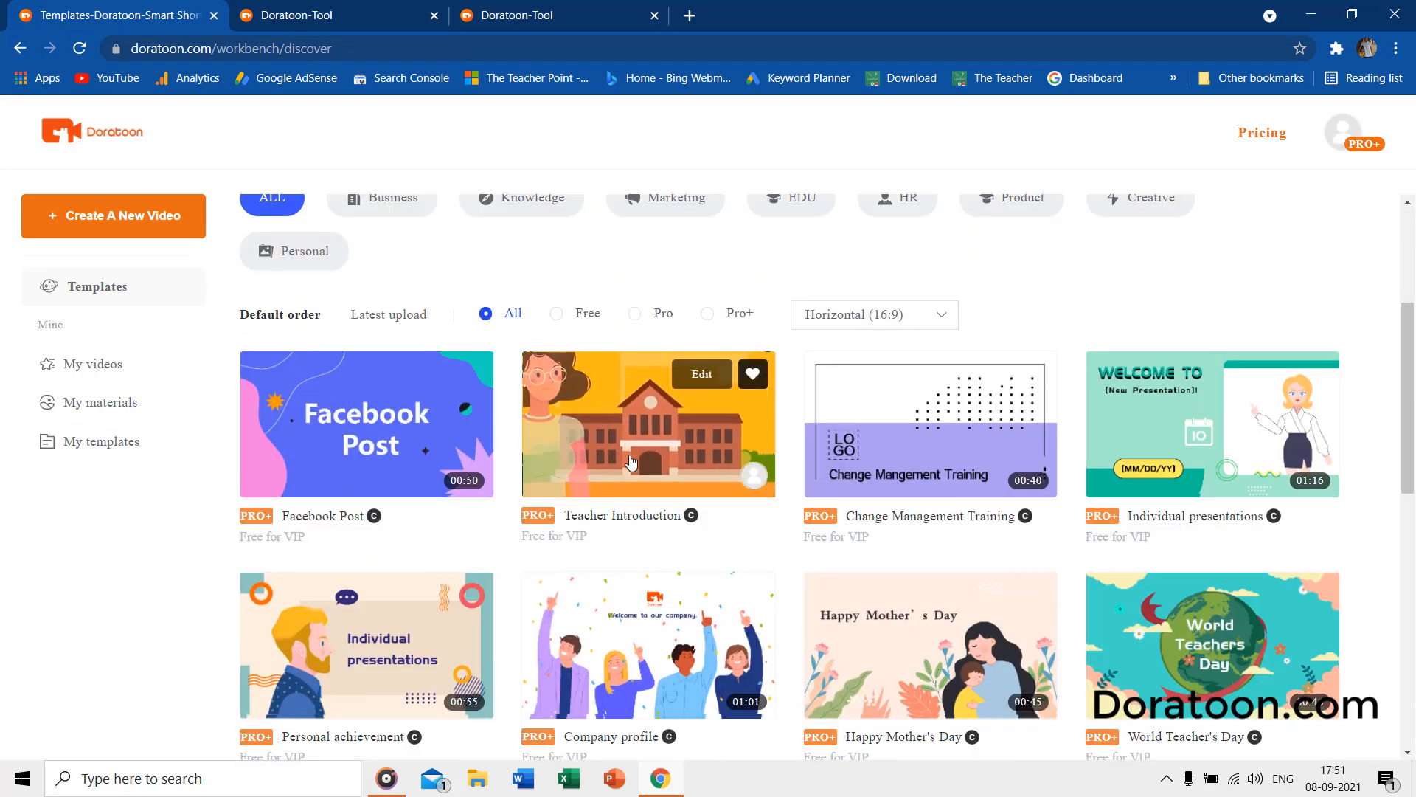
mouse_move(647, 461)
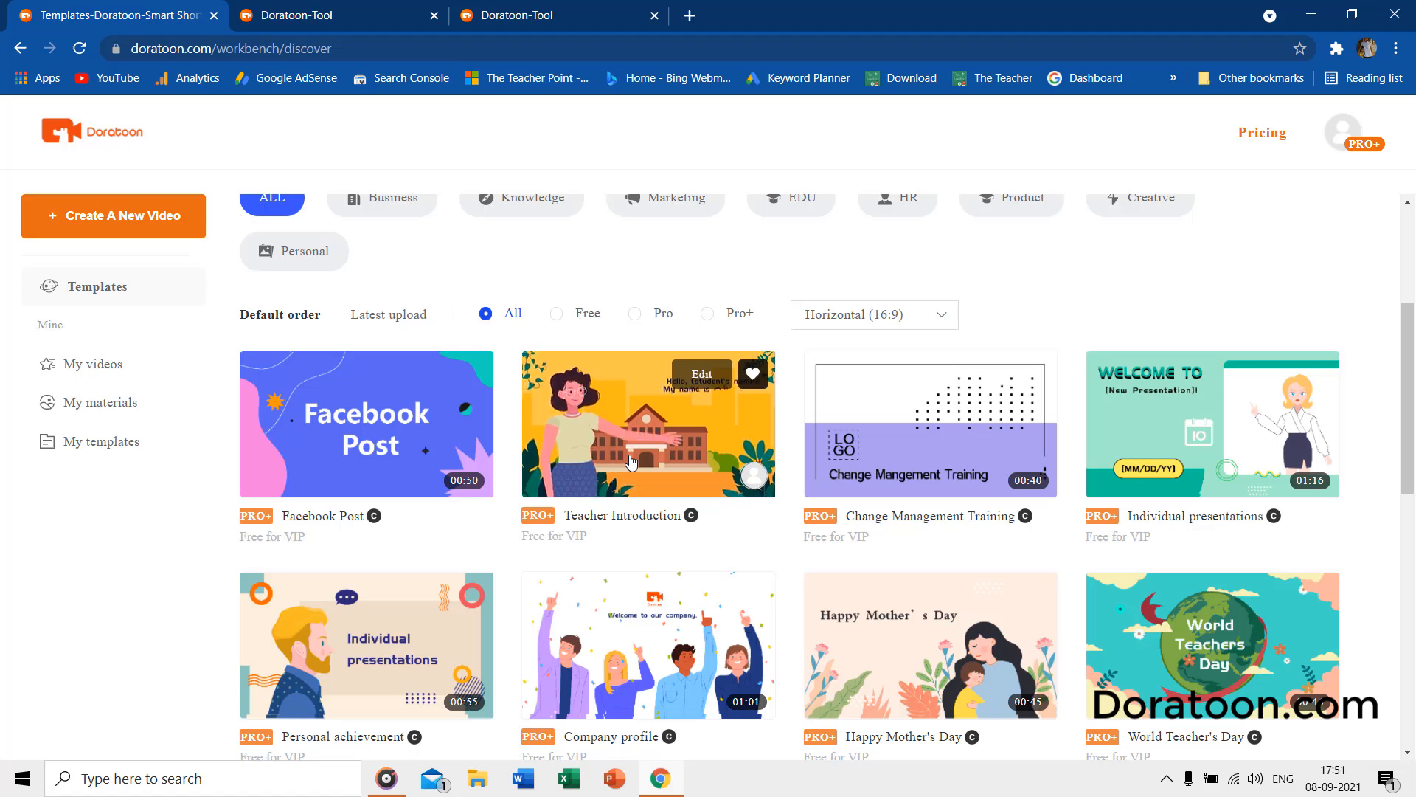
mouse_move(361, 648)
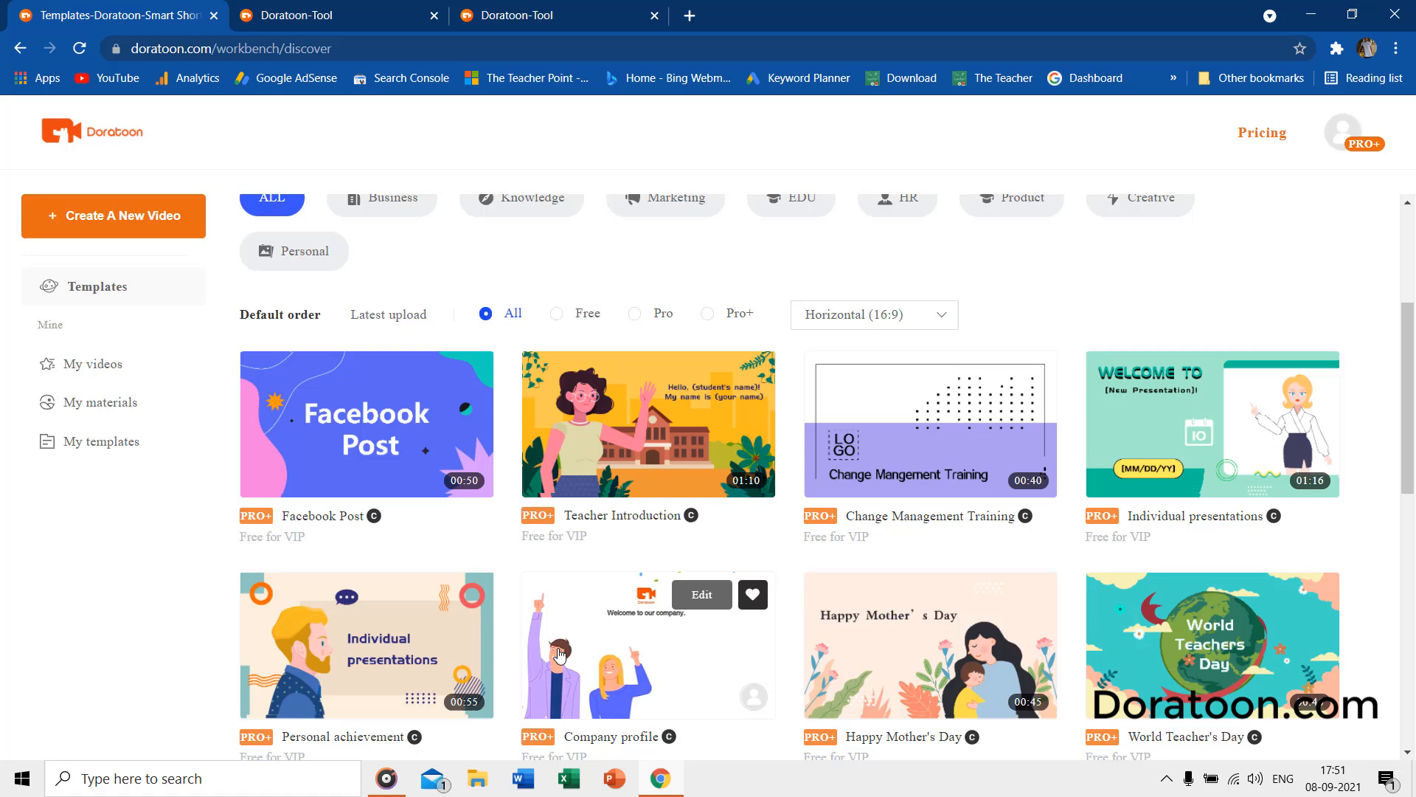
left_click(555, 313)
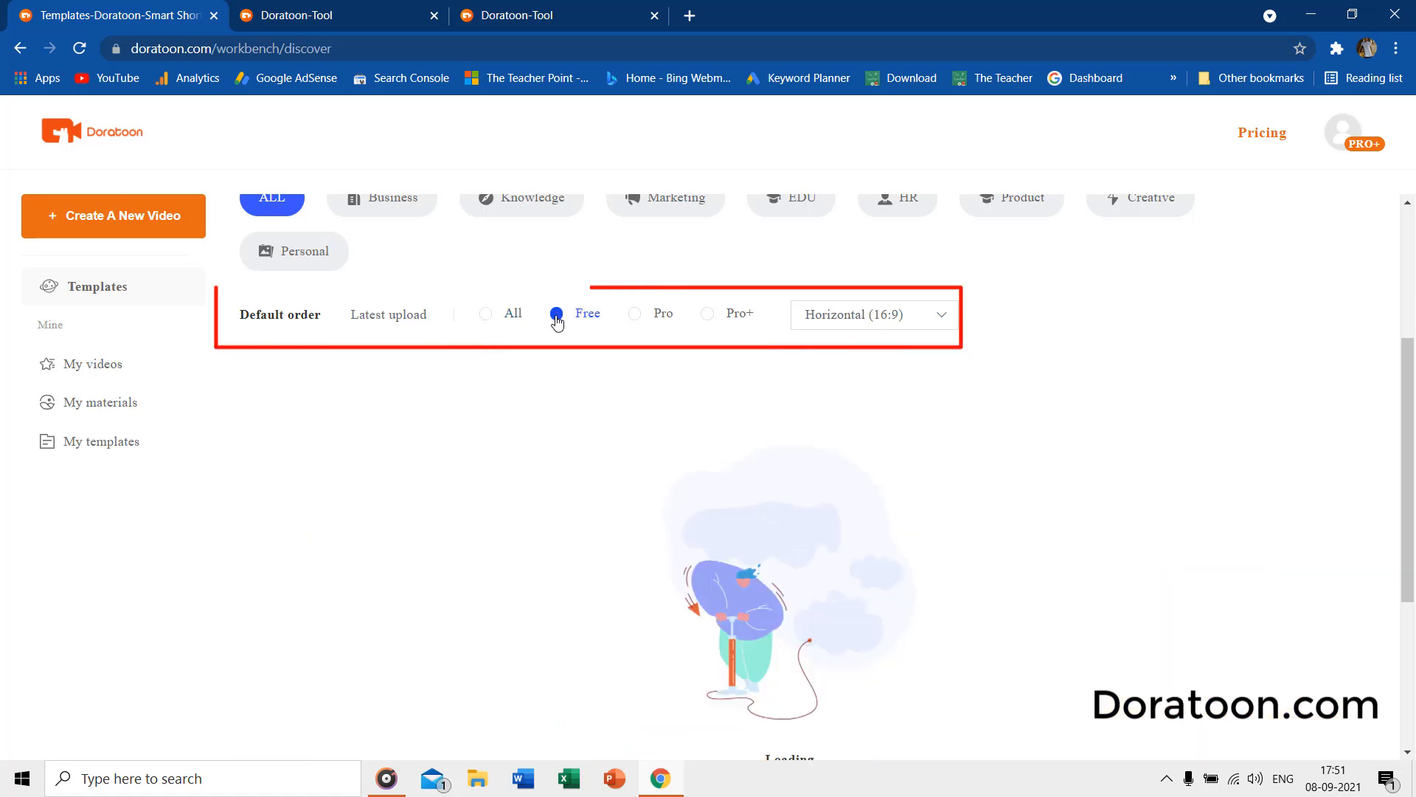
left_click(556, 314)
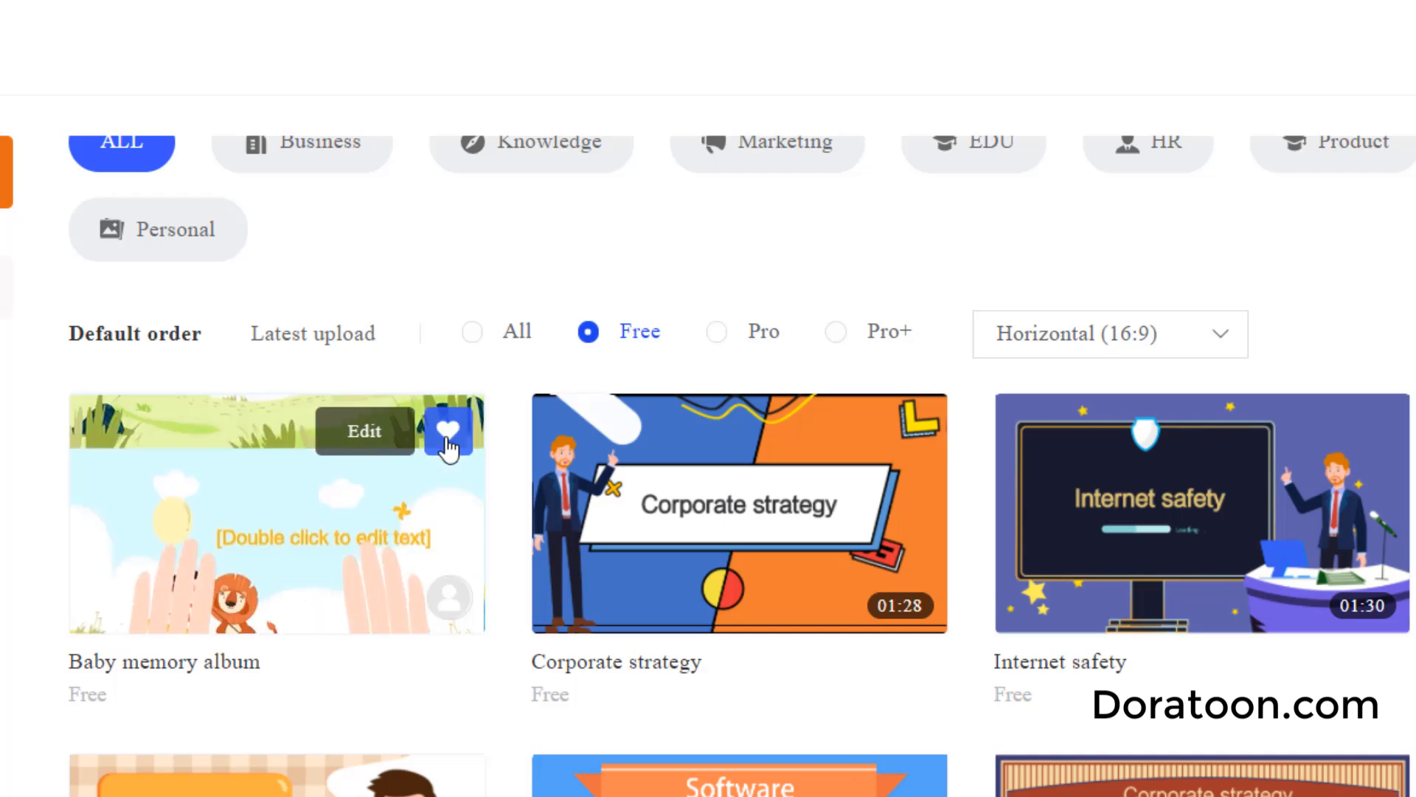
left_click(449, 430)
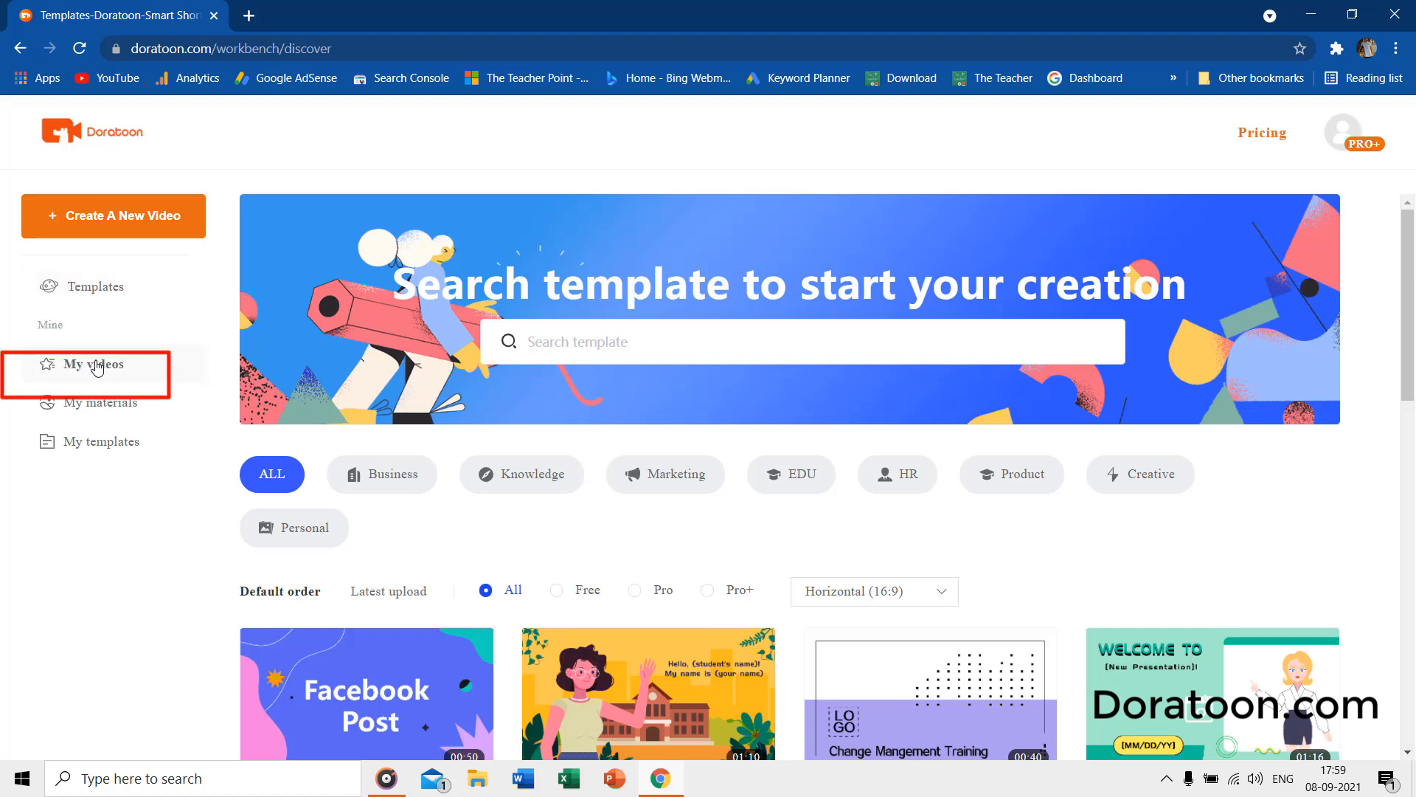
Review the My videos, My materials and My templates pages, then return to My videos.
left_click(93, 363)
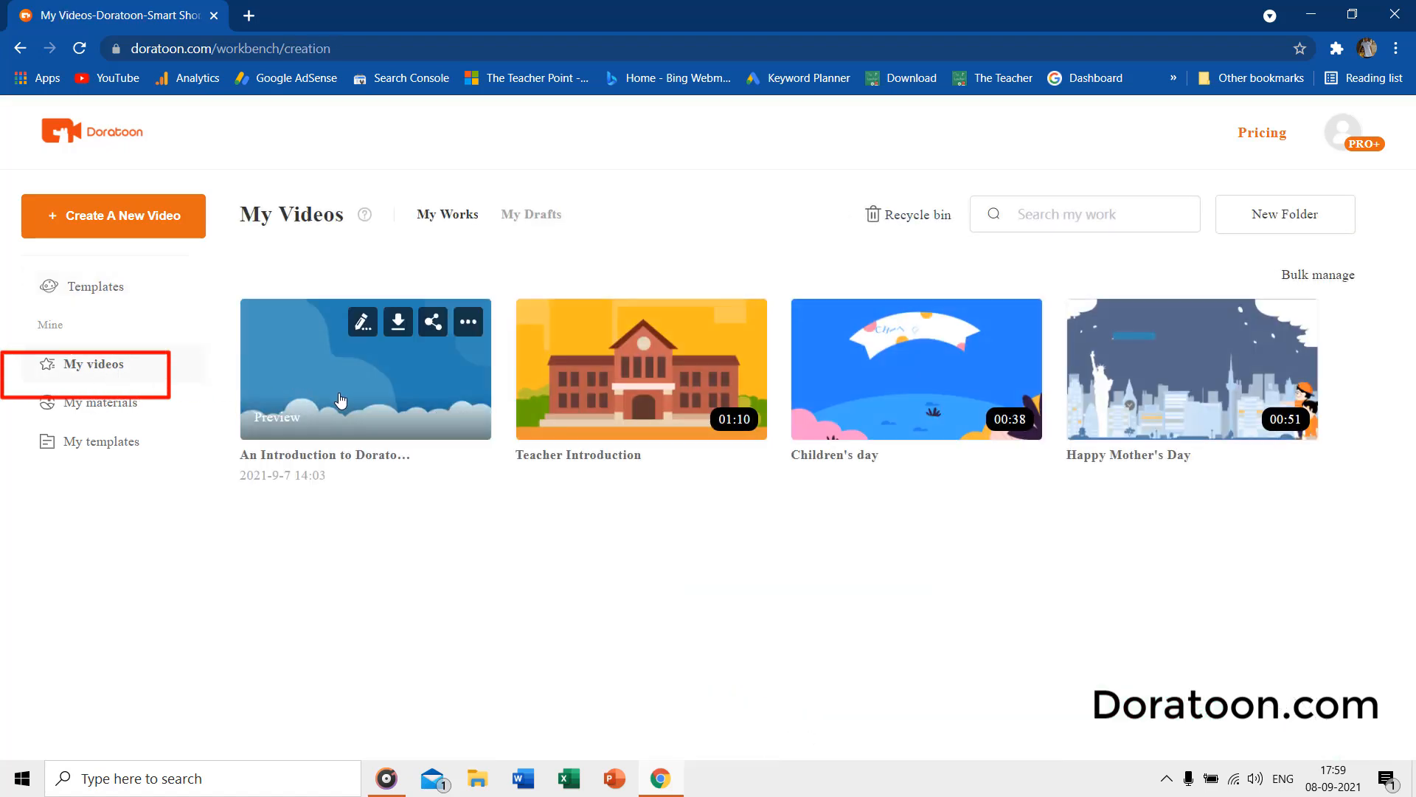
mouse_move(1152, 371)
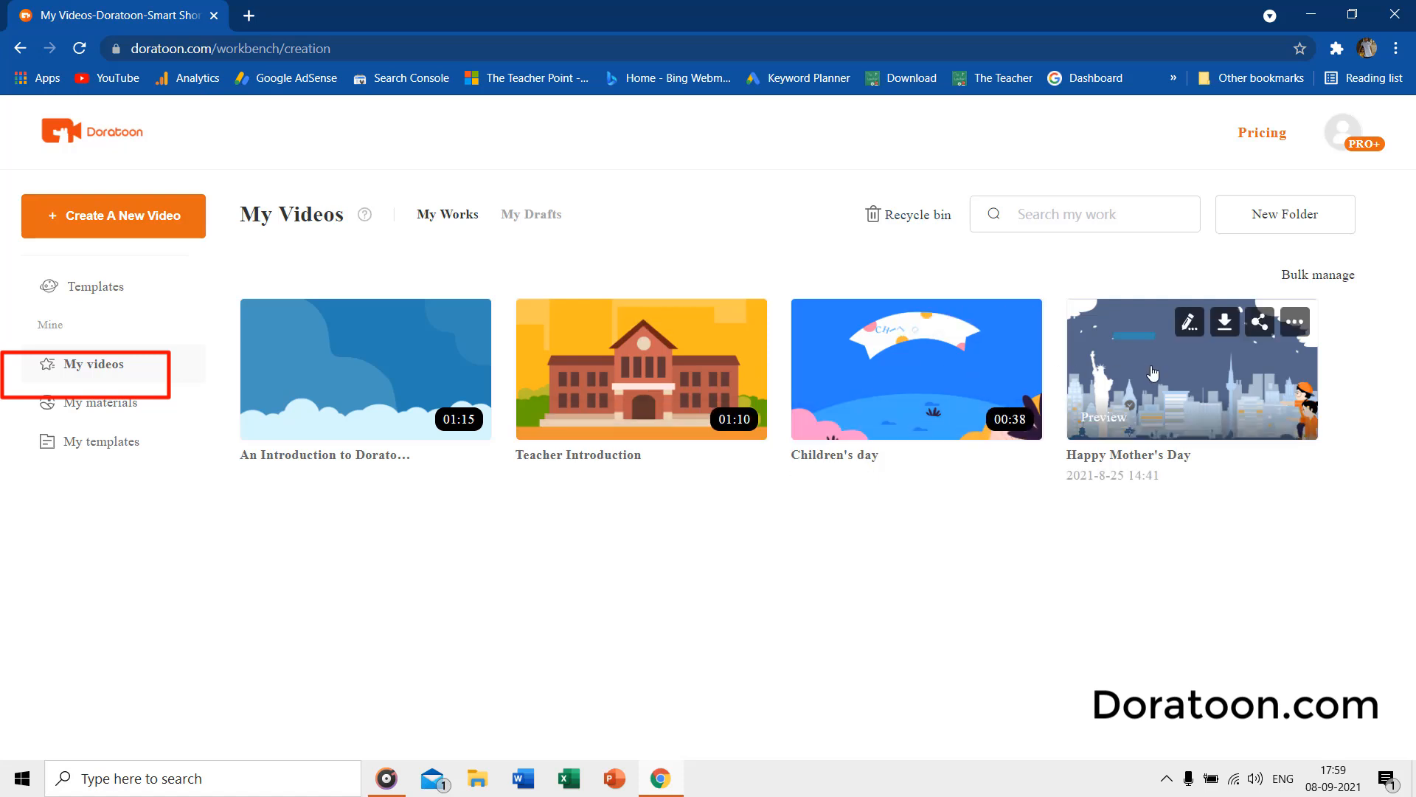
mouse_move(97, 402)
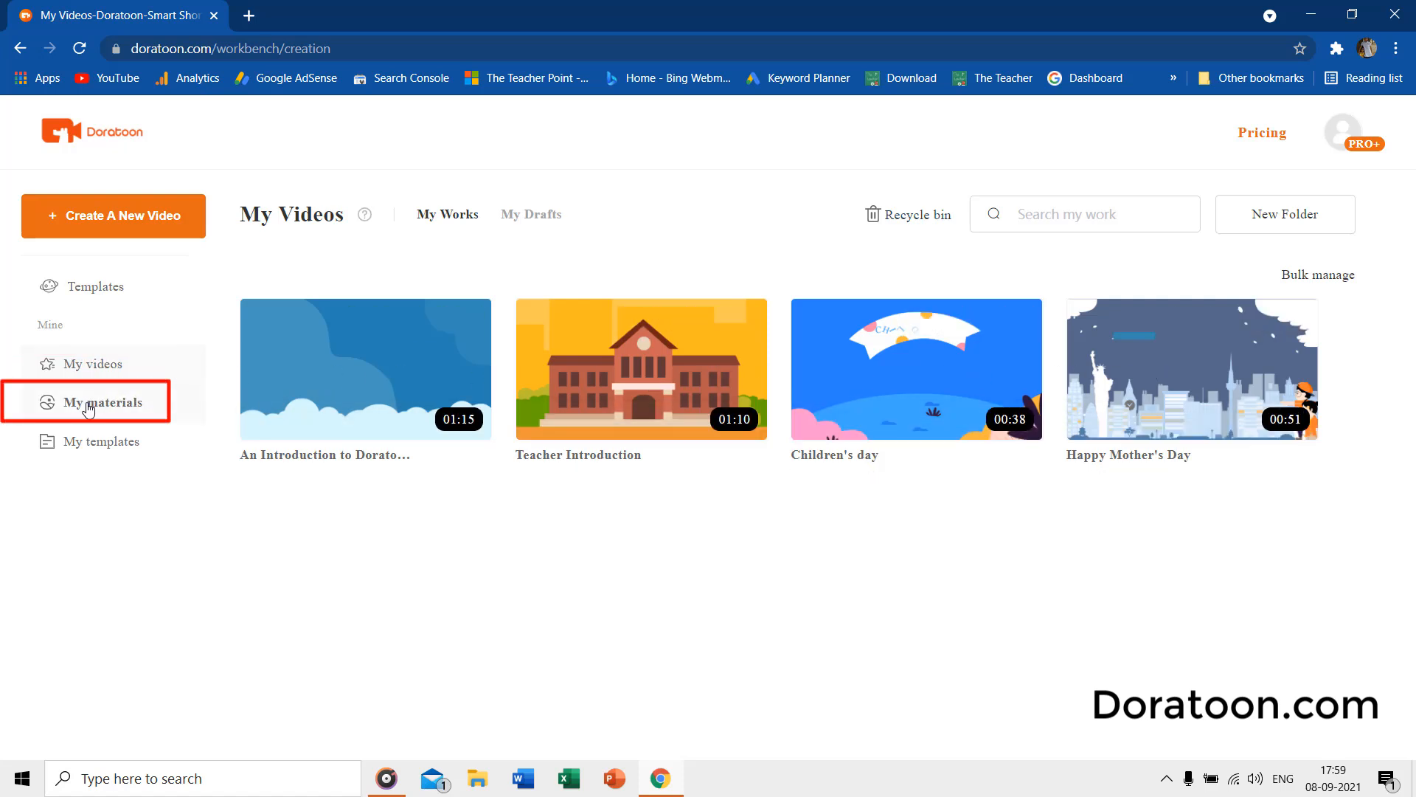
left_click(99, 402)
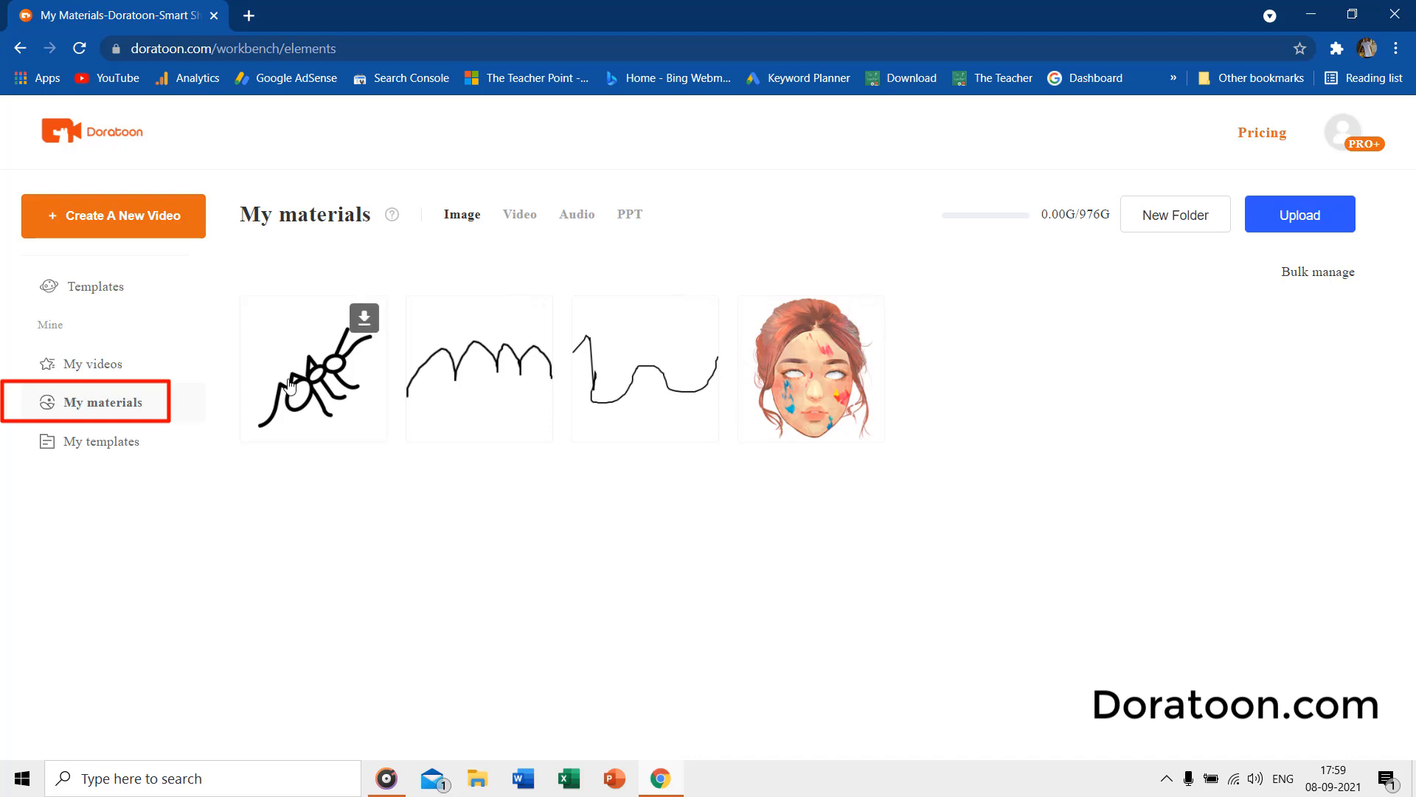
left_click(99, 441)
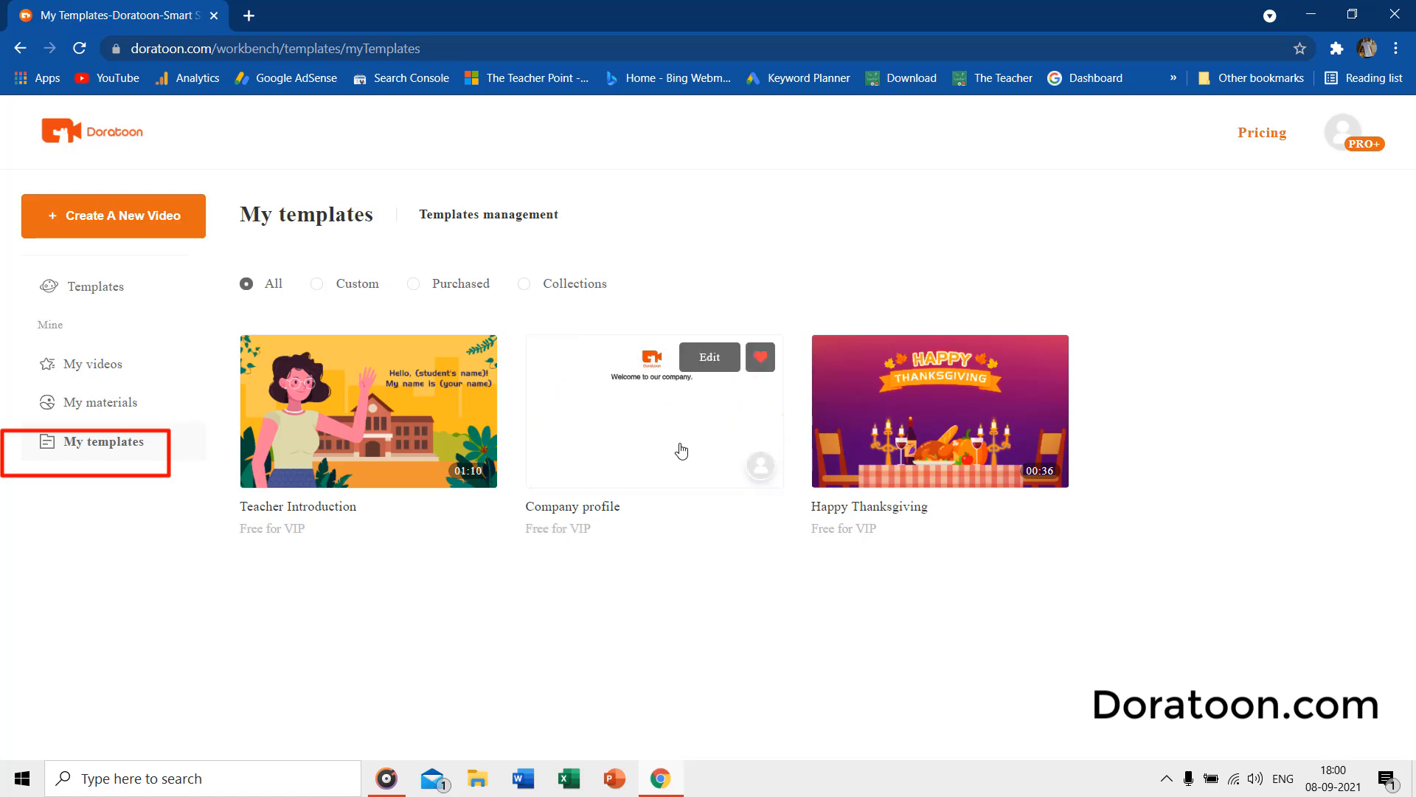
mouse_move(1048, 366)
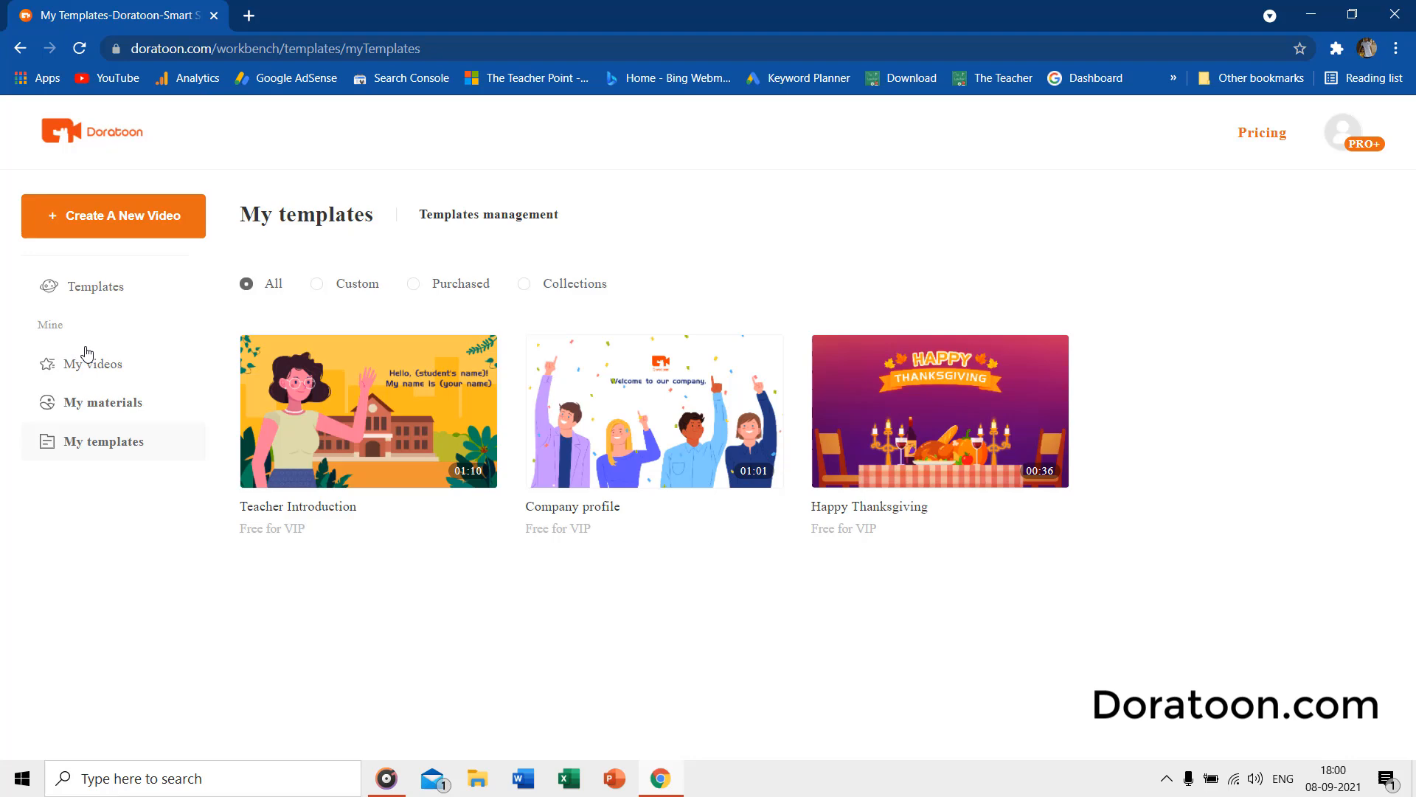
left_click(93, 286)
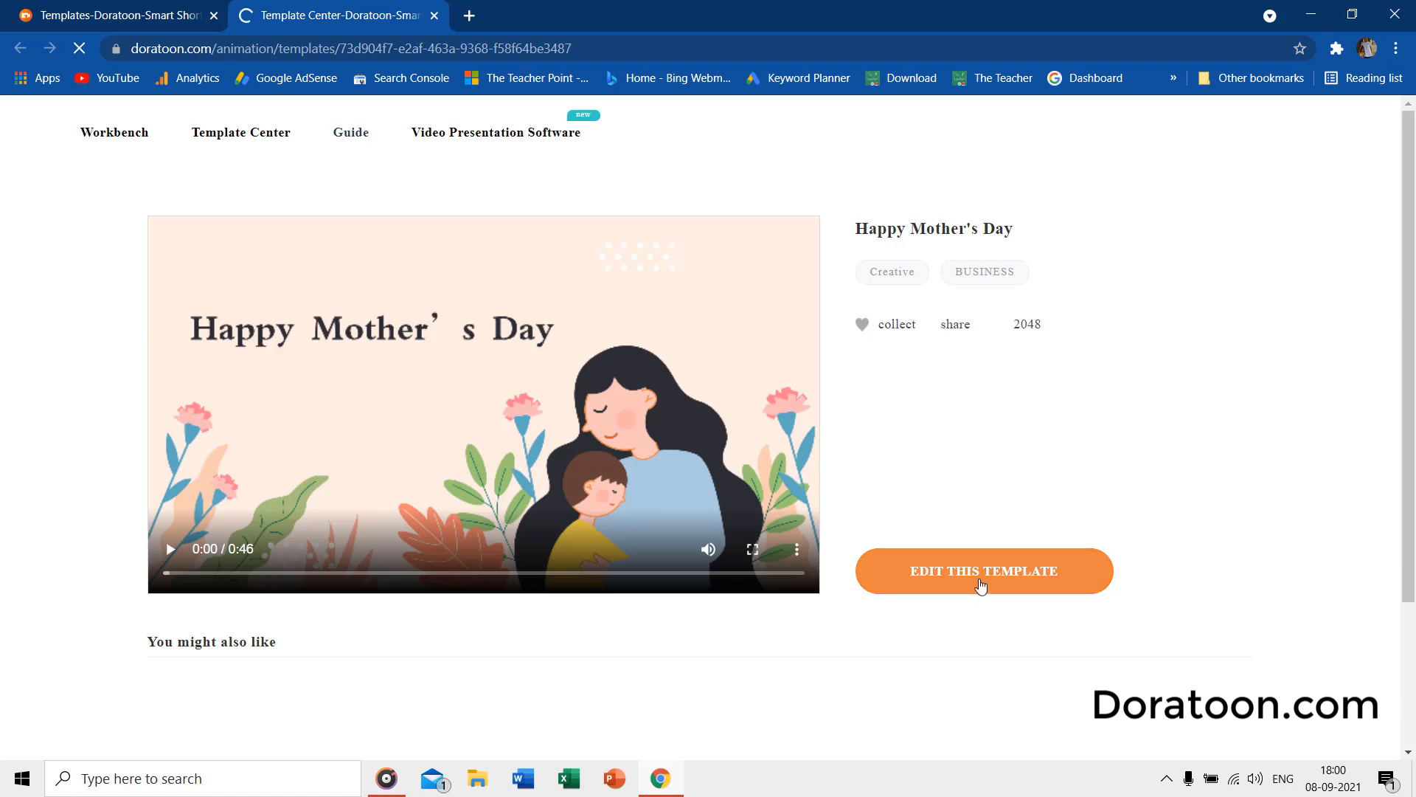
Open Happy Mother's Day in the editor and preview its second and third pages.
left_click(983, 570)
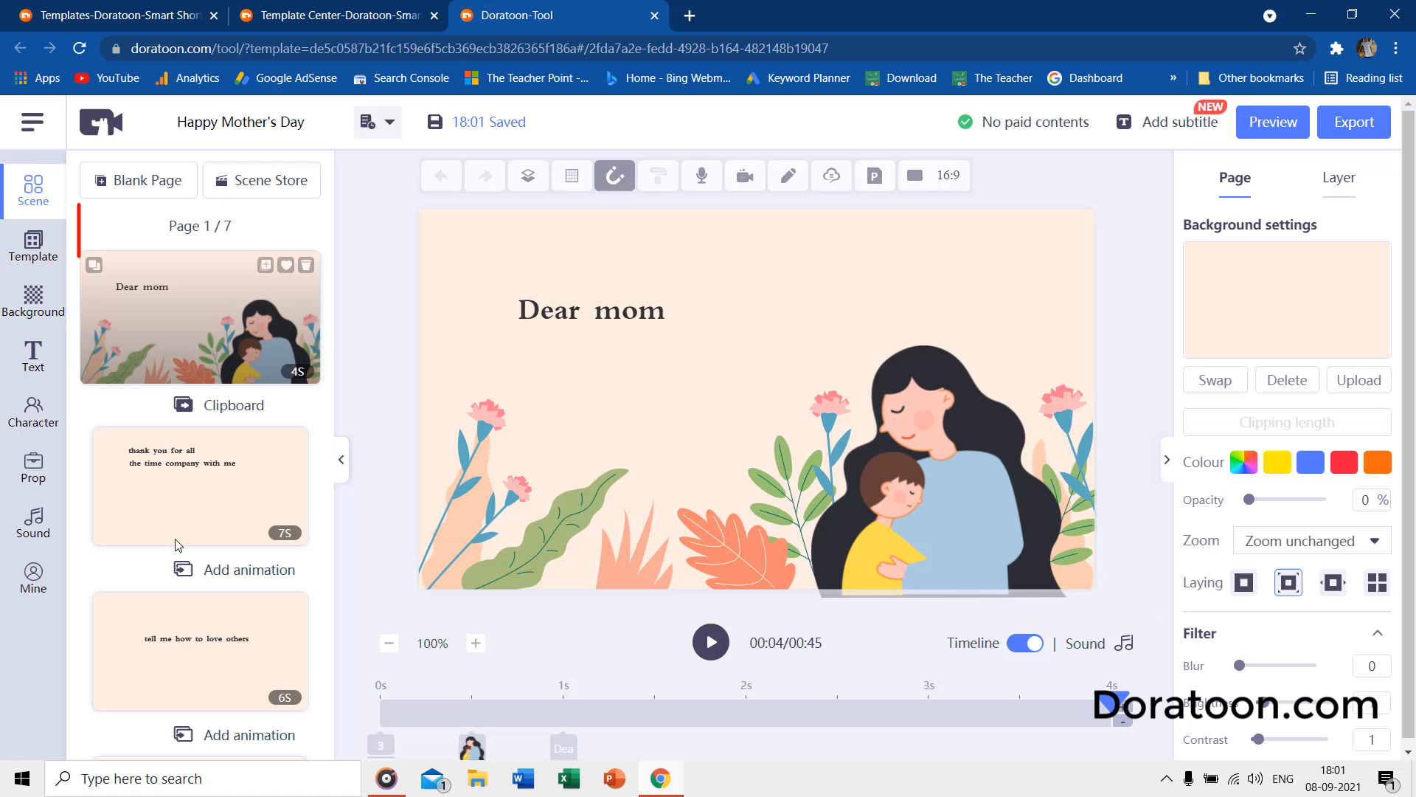
left_click(198, 486)
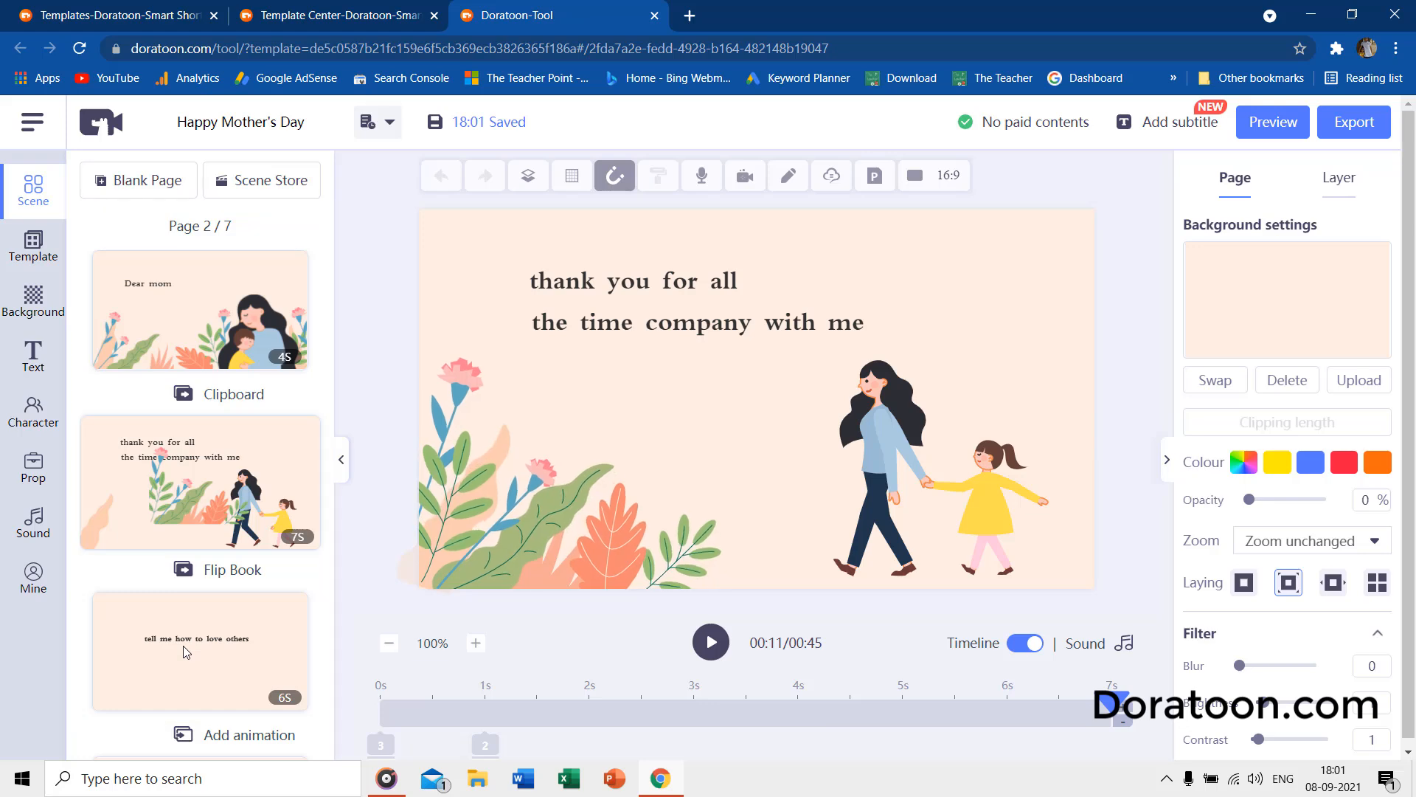
left_click(200, 651)
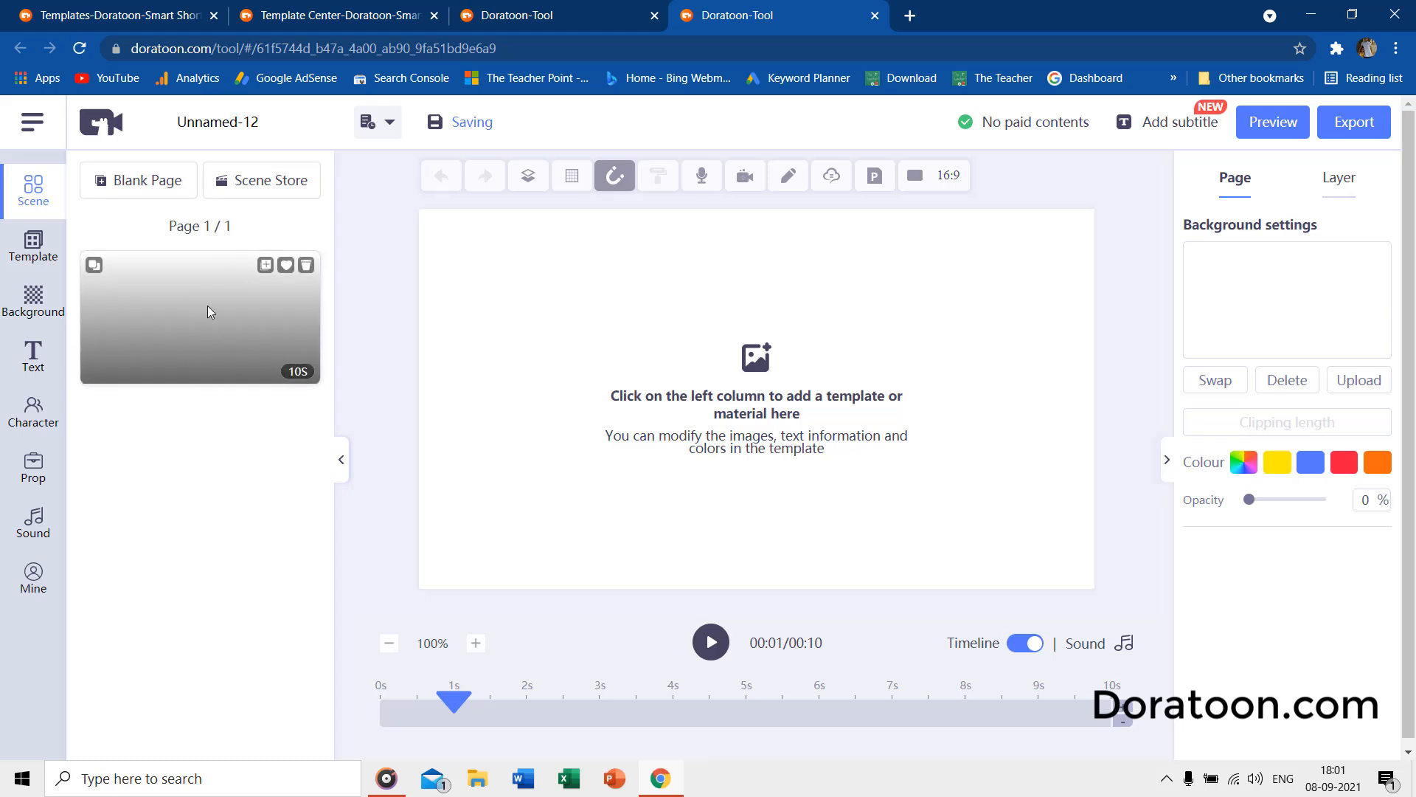
mouse_move(812, 307)
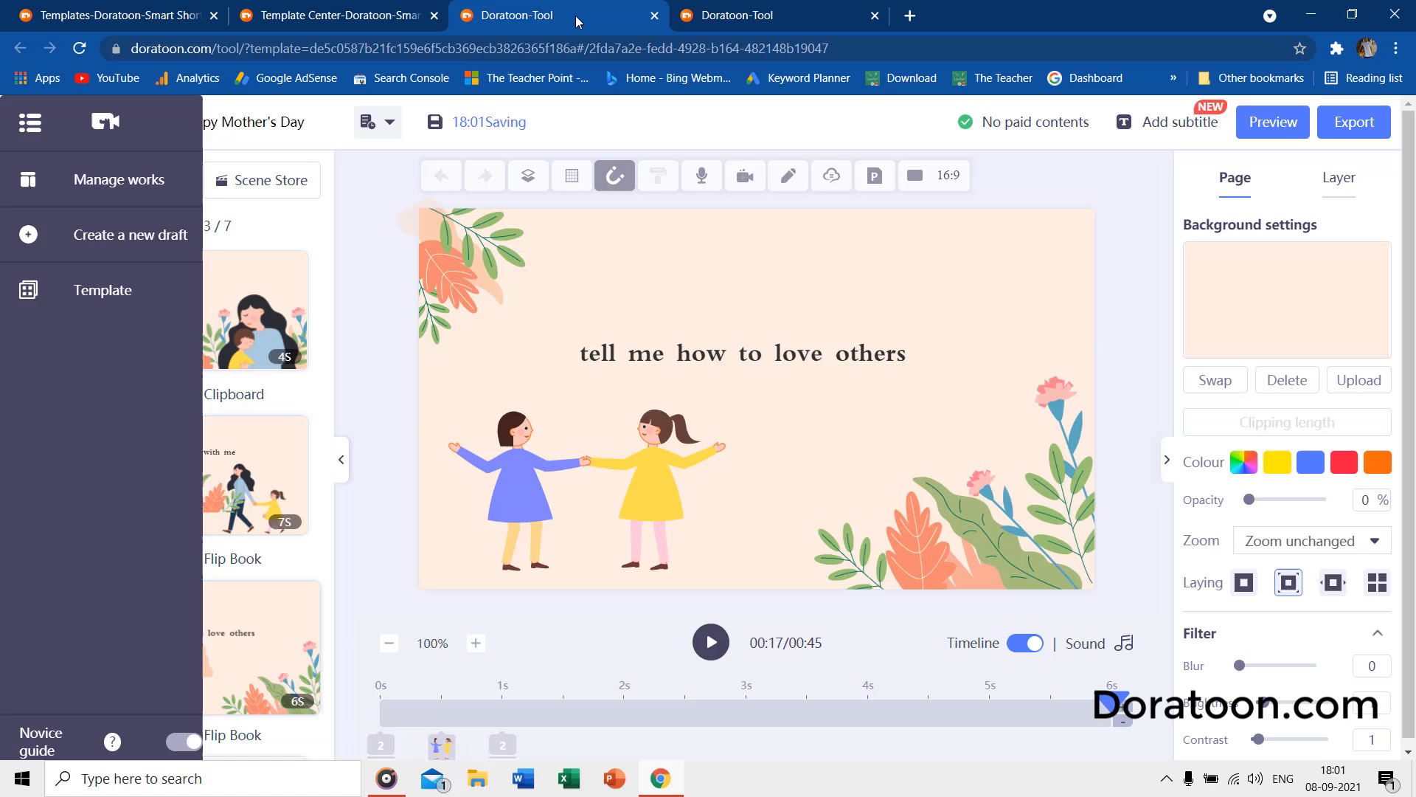
Close the project menu and add a blank fourth page after page three.
left_click(29, 122)
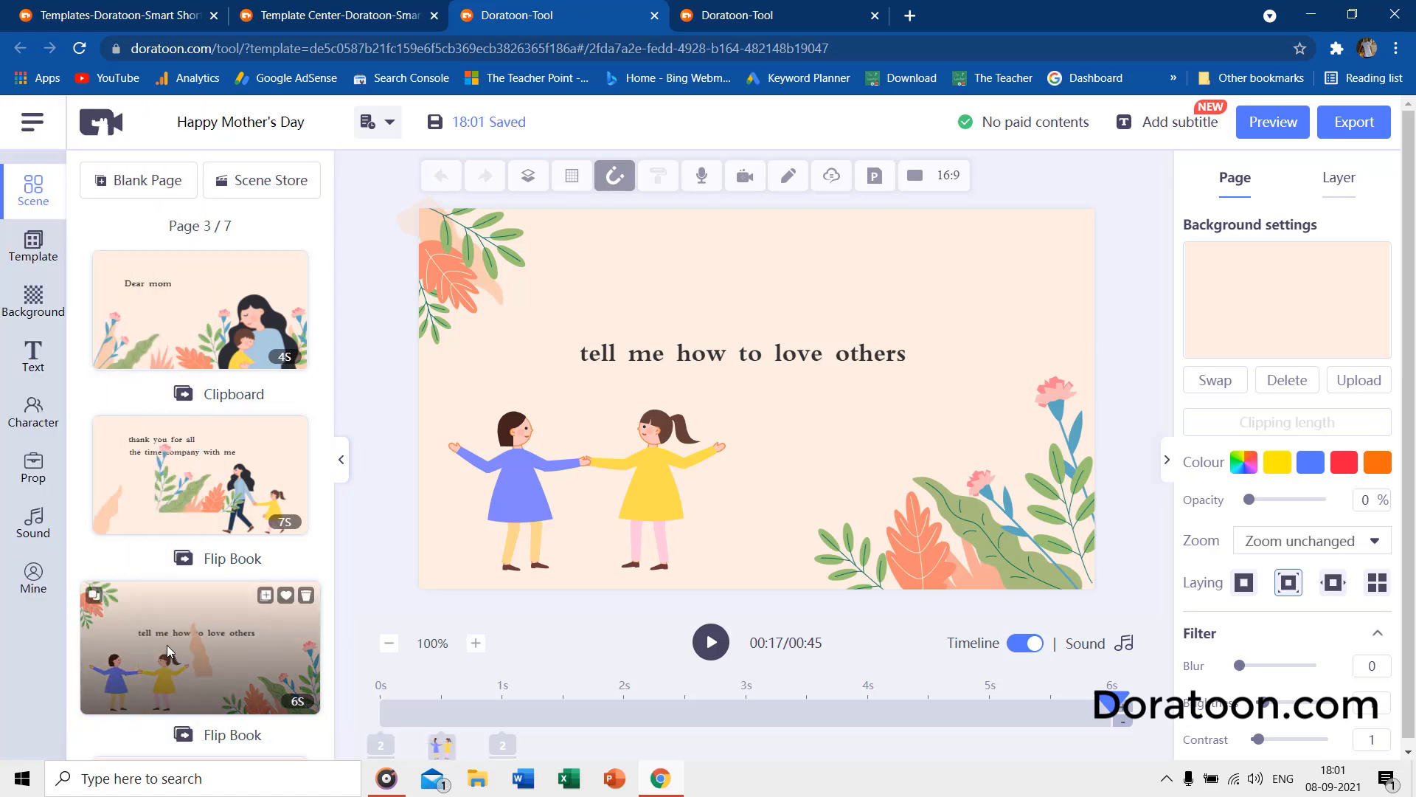
mouse_move(181, 249)
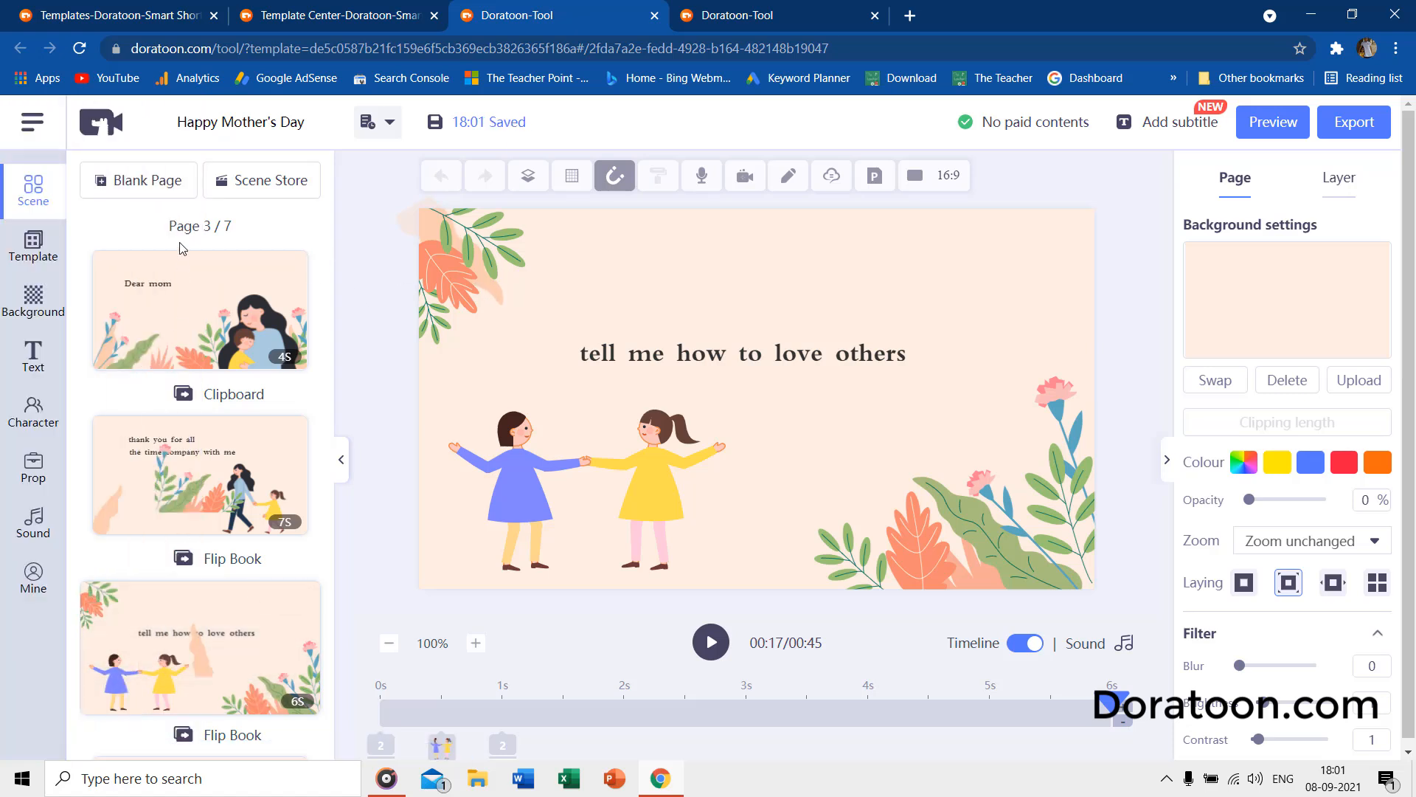
left_click(138, 180)
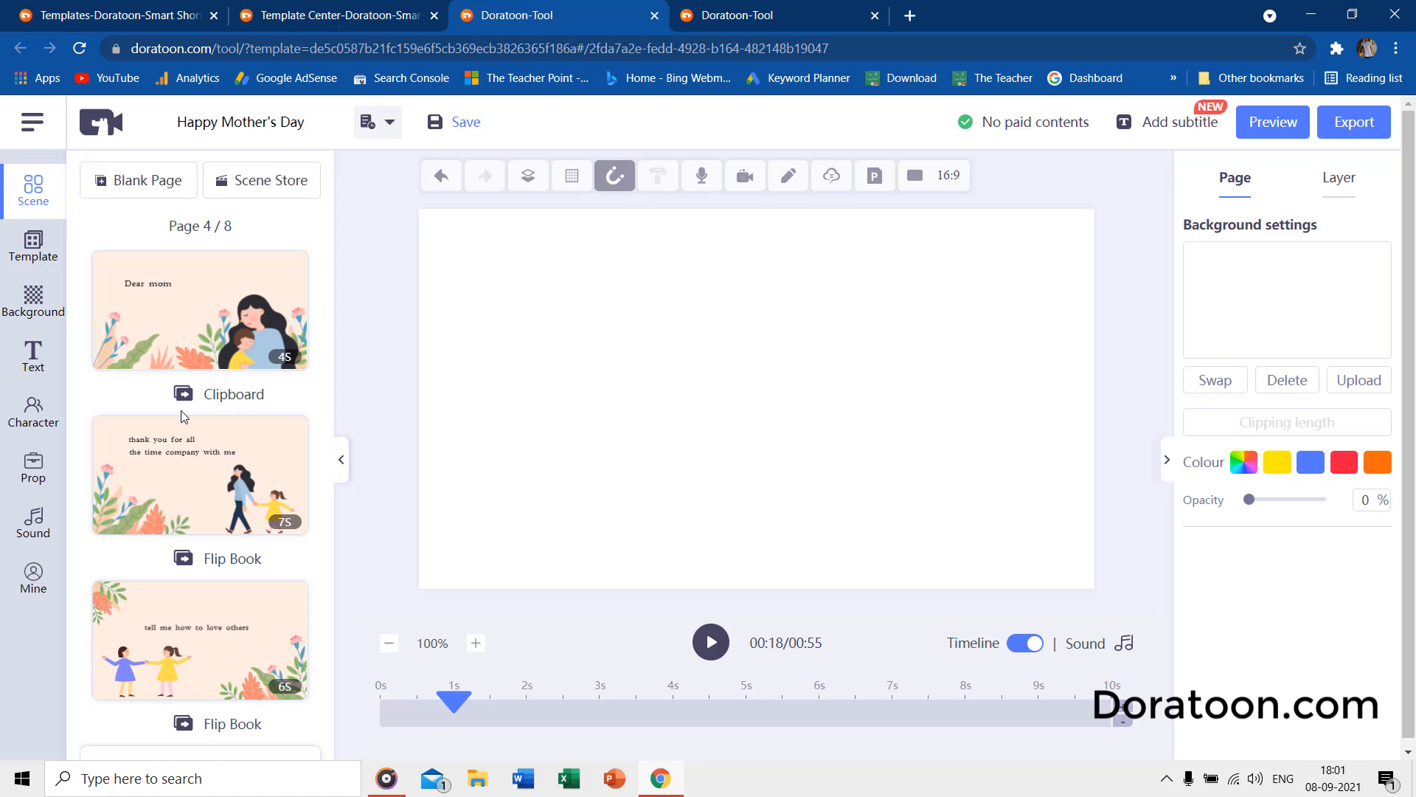
Switch to the new Unnamed-13 draft with its single blank ten-second page.
scroll("down", 3)
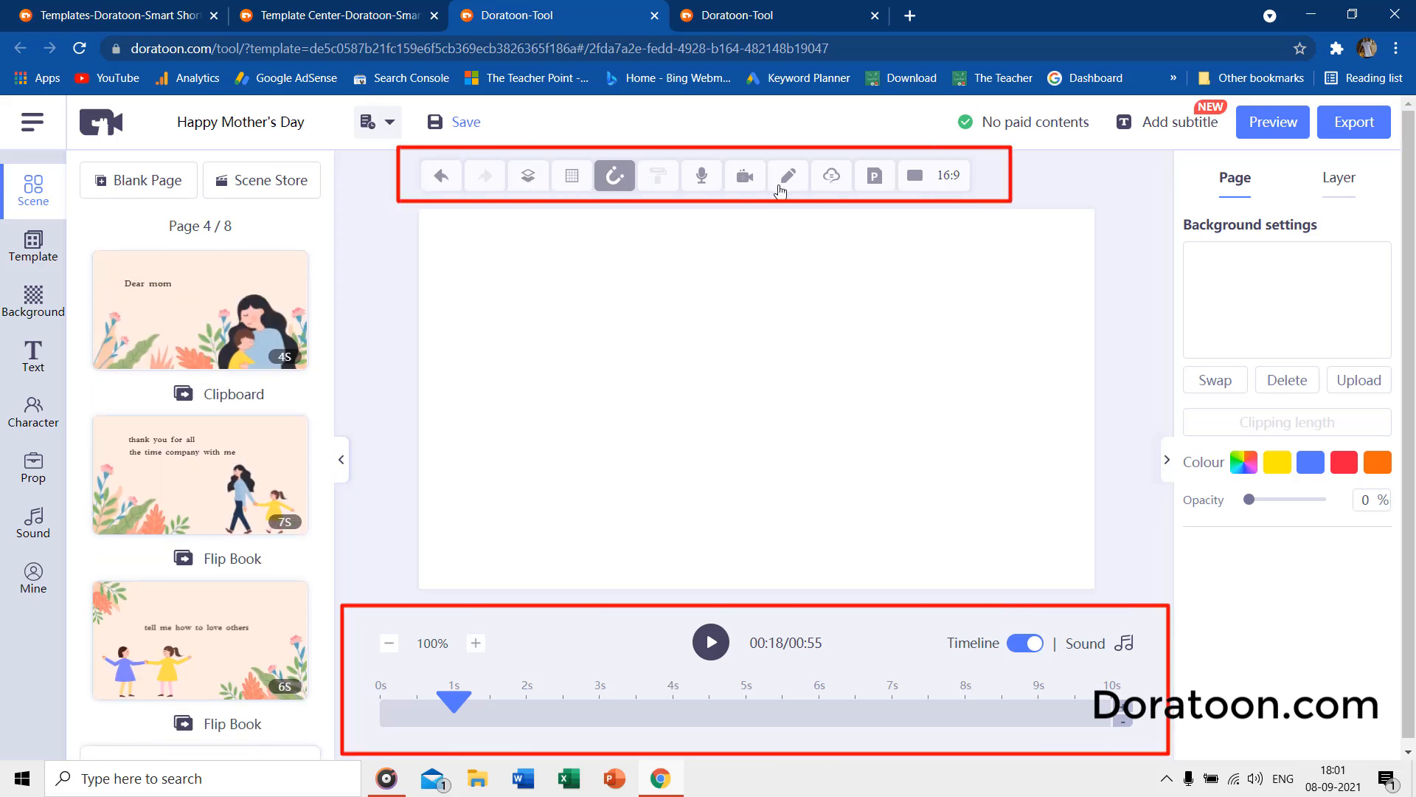
mouse_move(1075, 729)
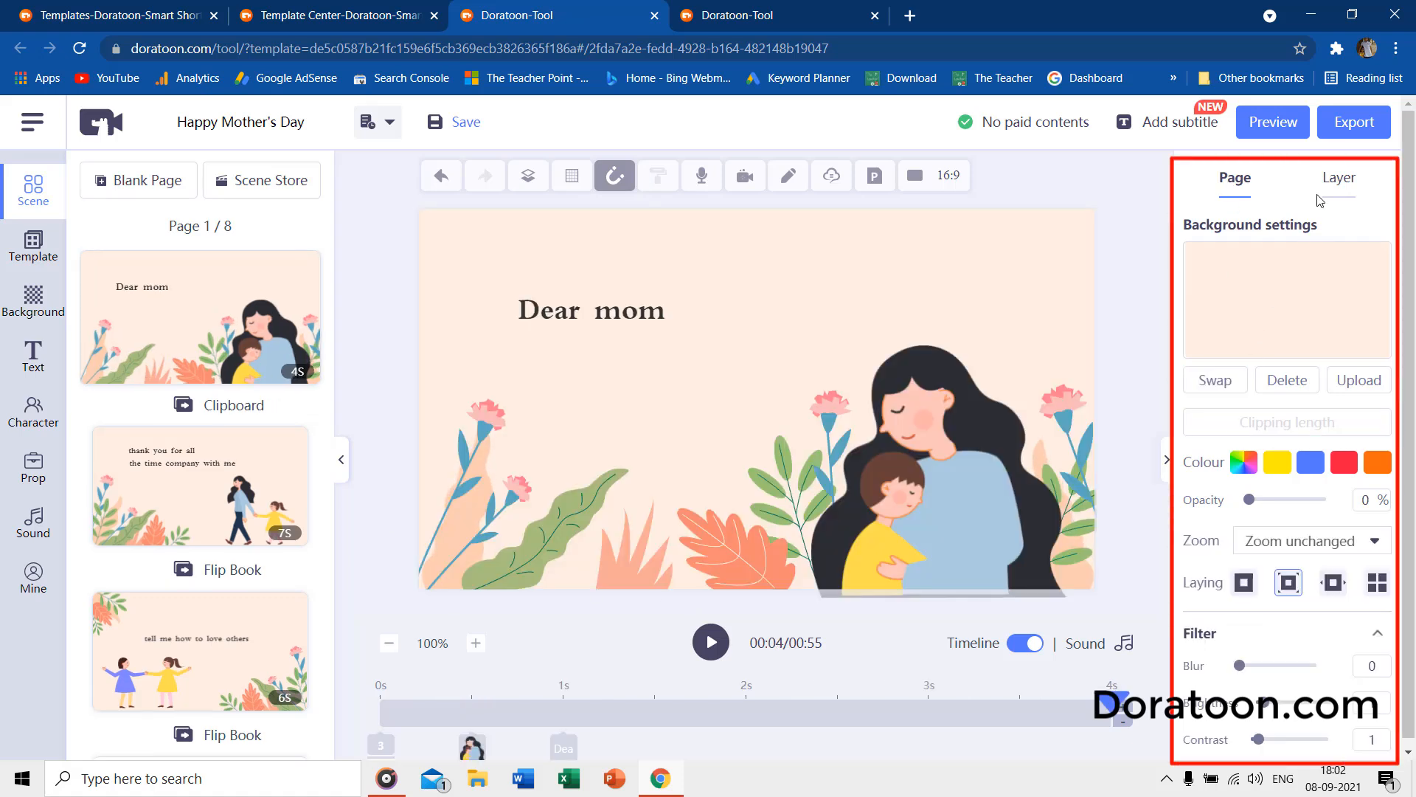
left_click(1340, 178)
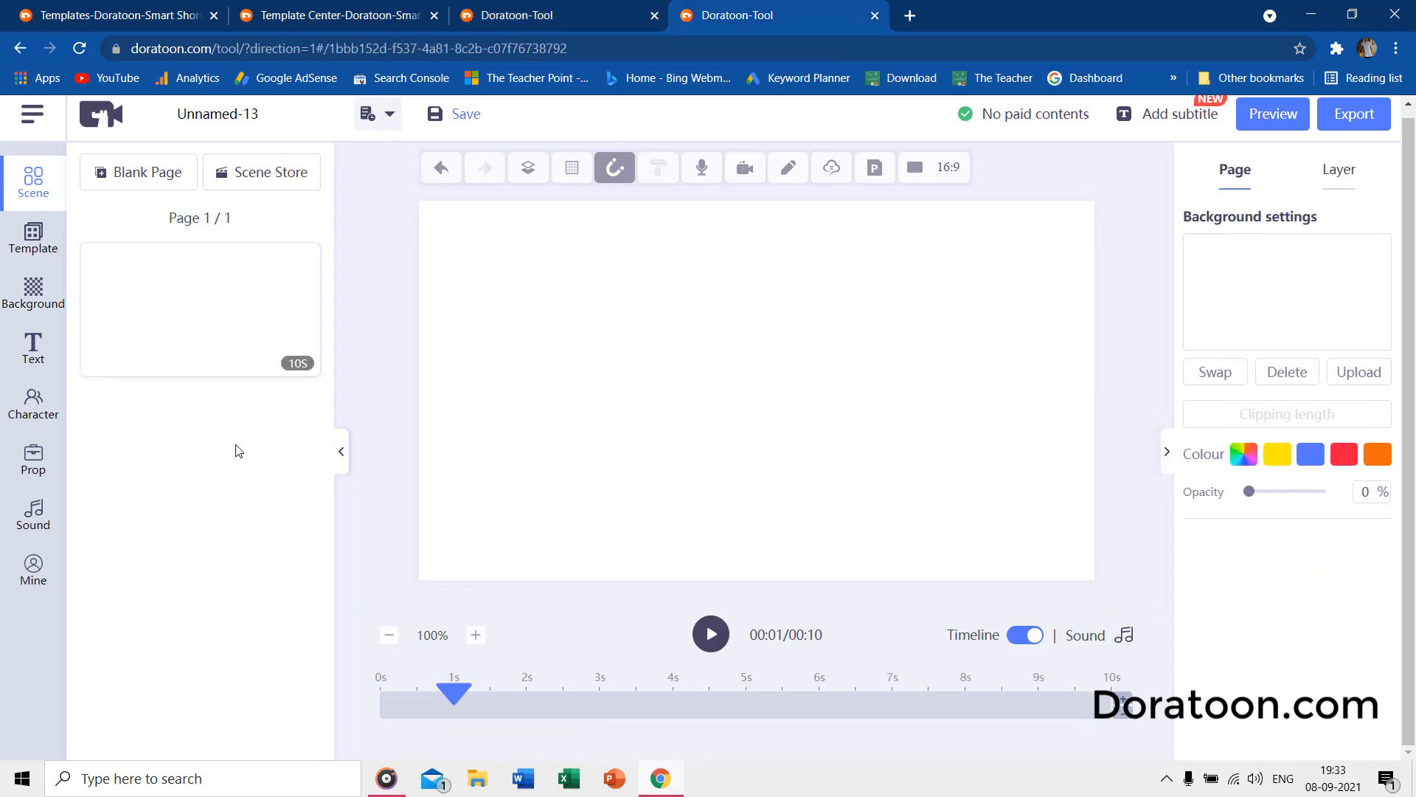
mouse_move(245, 427)
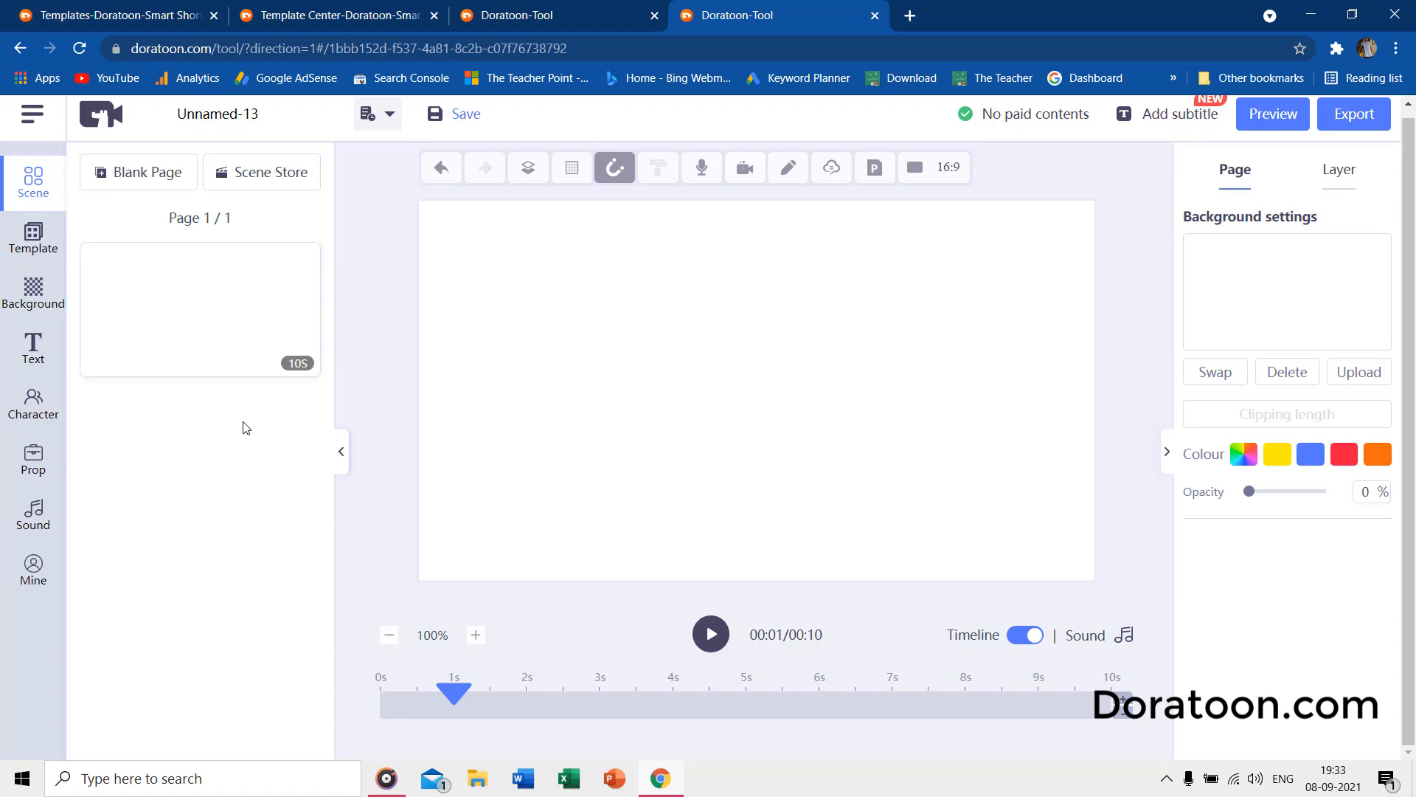
mouse_move(297, 209)
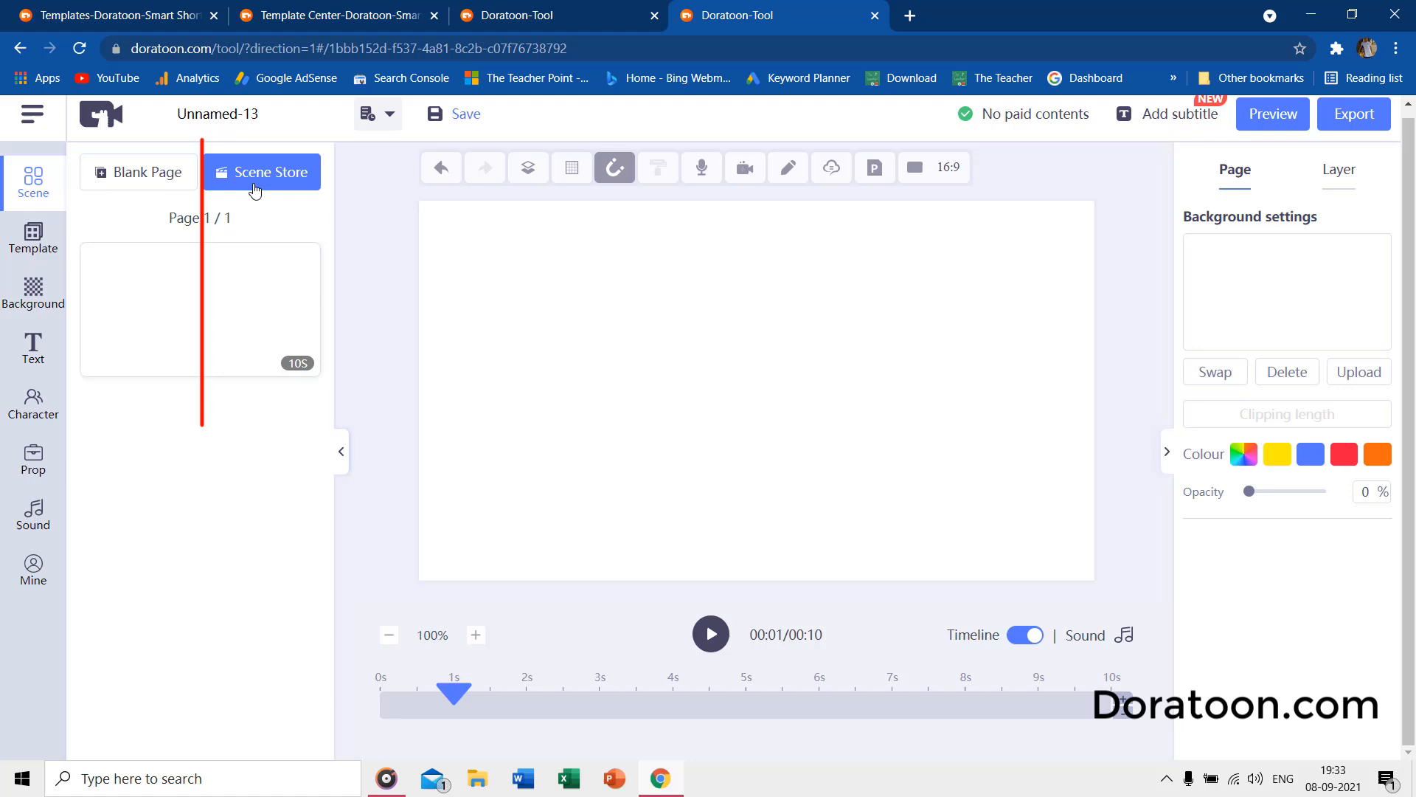
Add a Concept explanation city scene of children riding a paper plane as page 2.
left_click(262, 172)
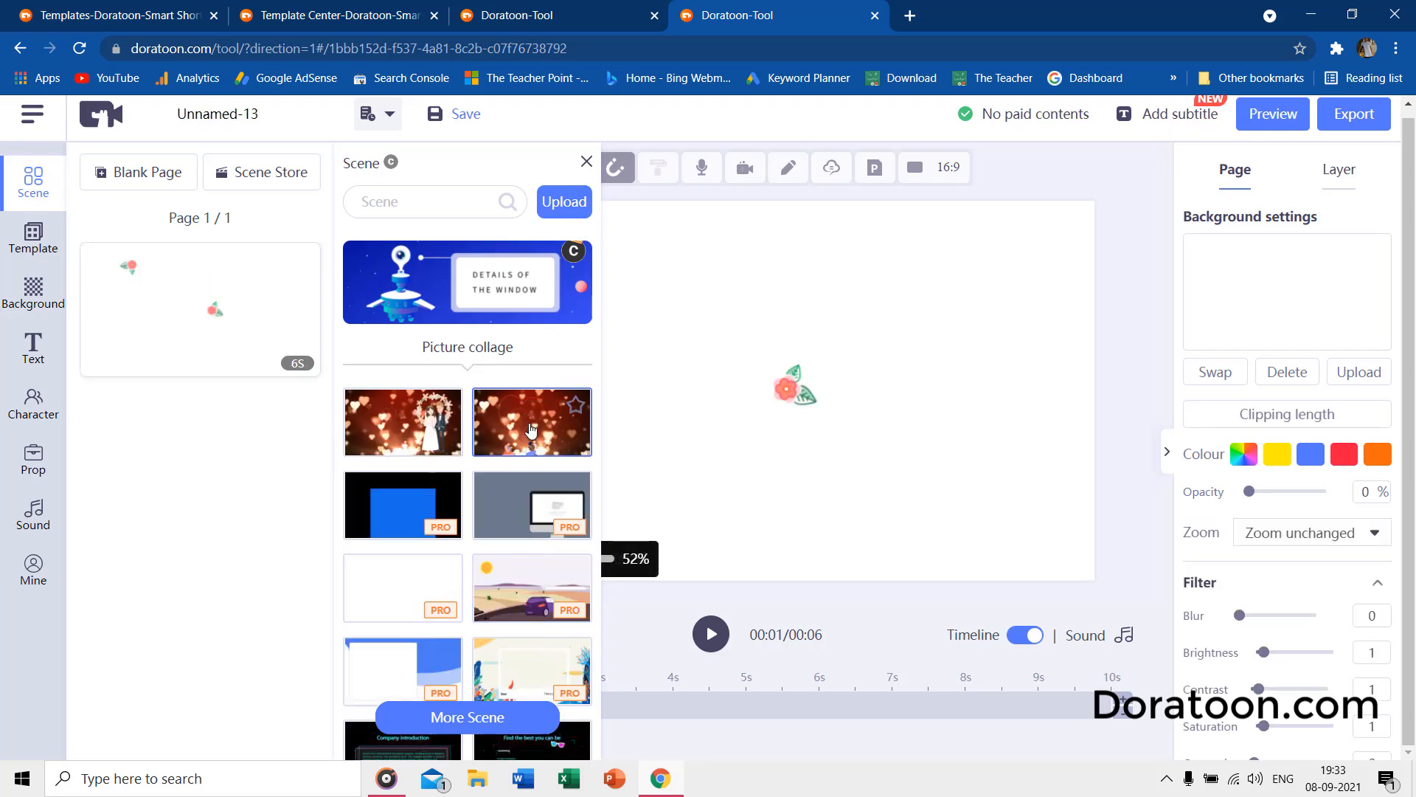
left_click(138, 172)
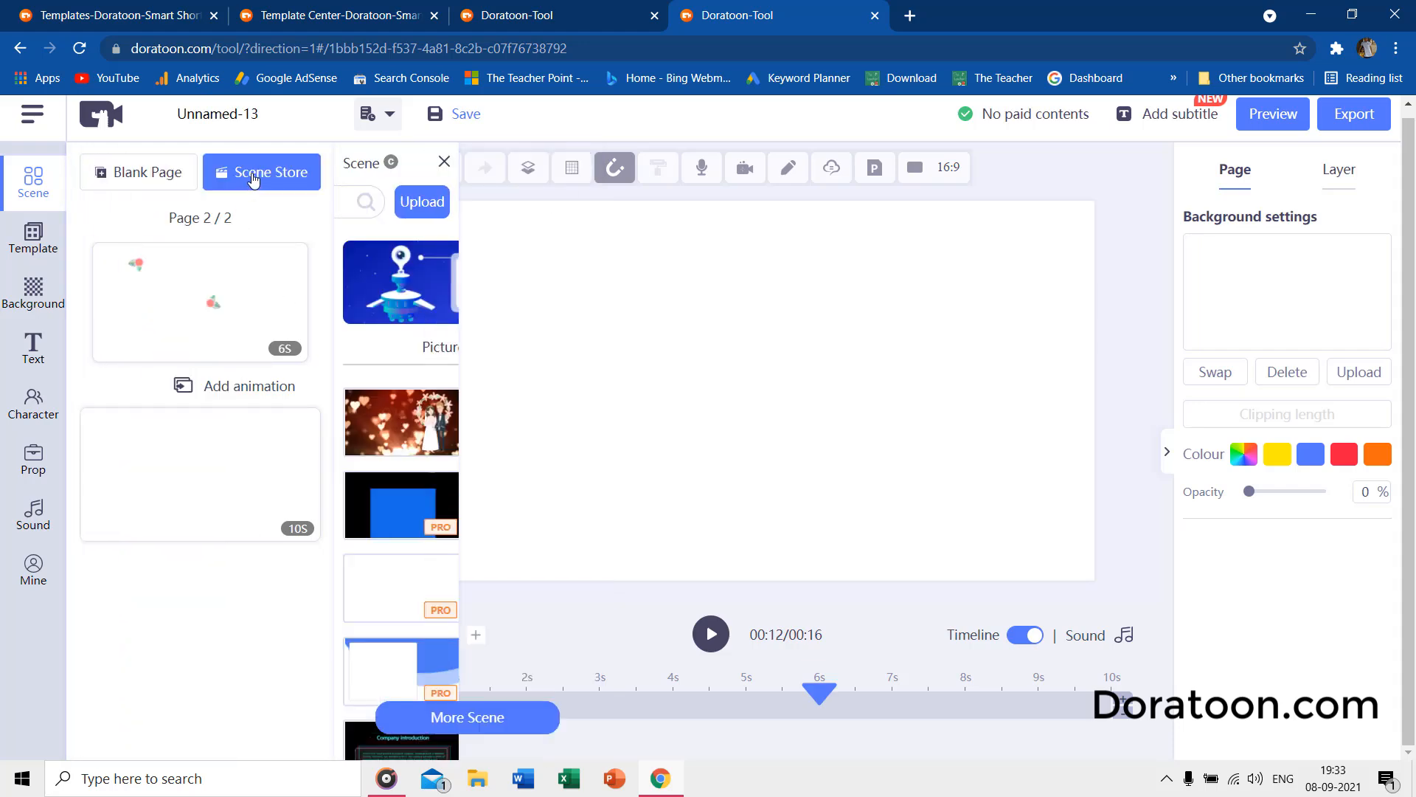
left_click(467, 717)
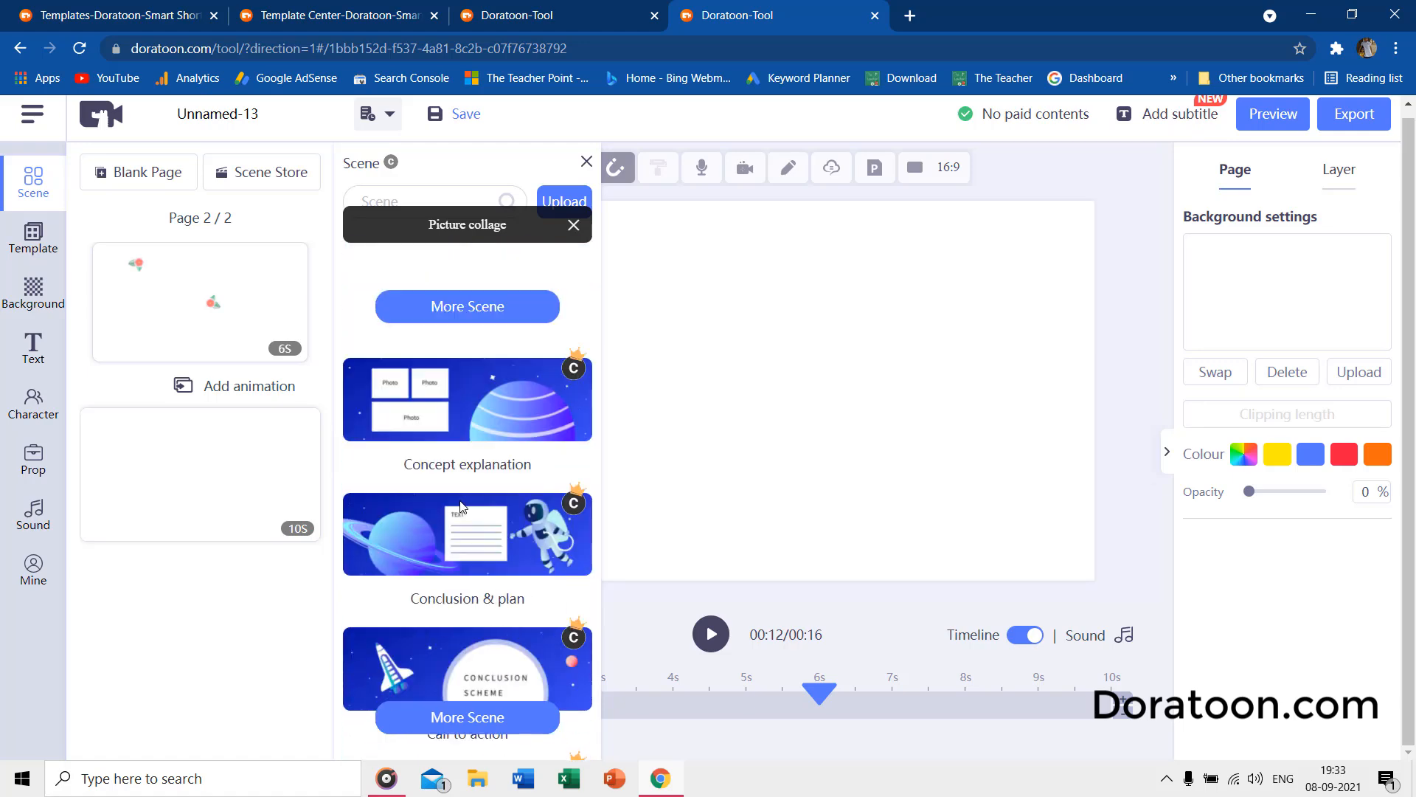
left_click(467, 400)
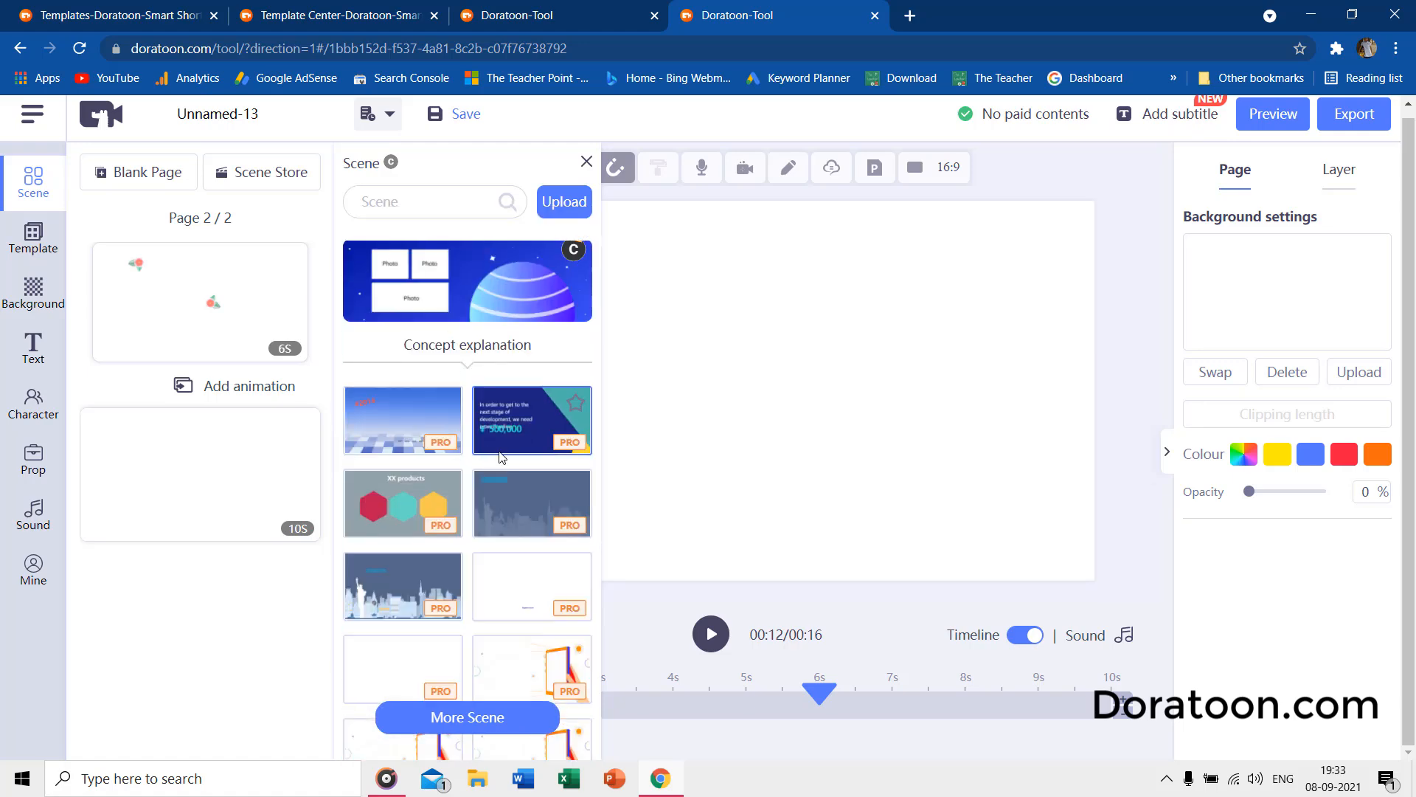
scroll("down", 3)
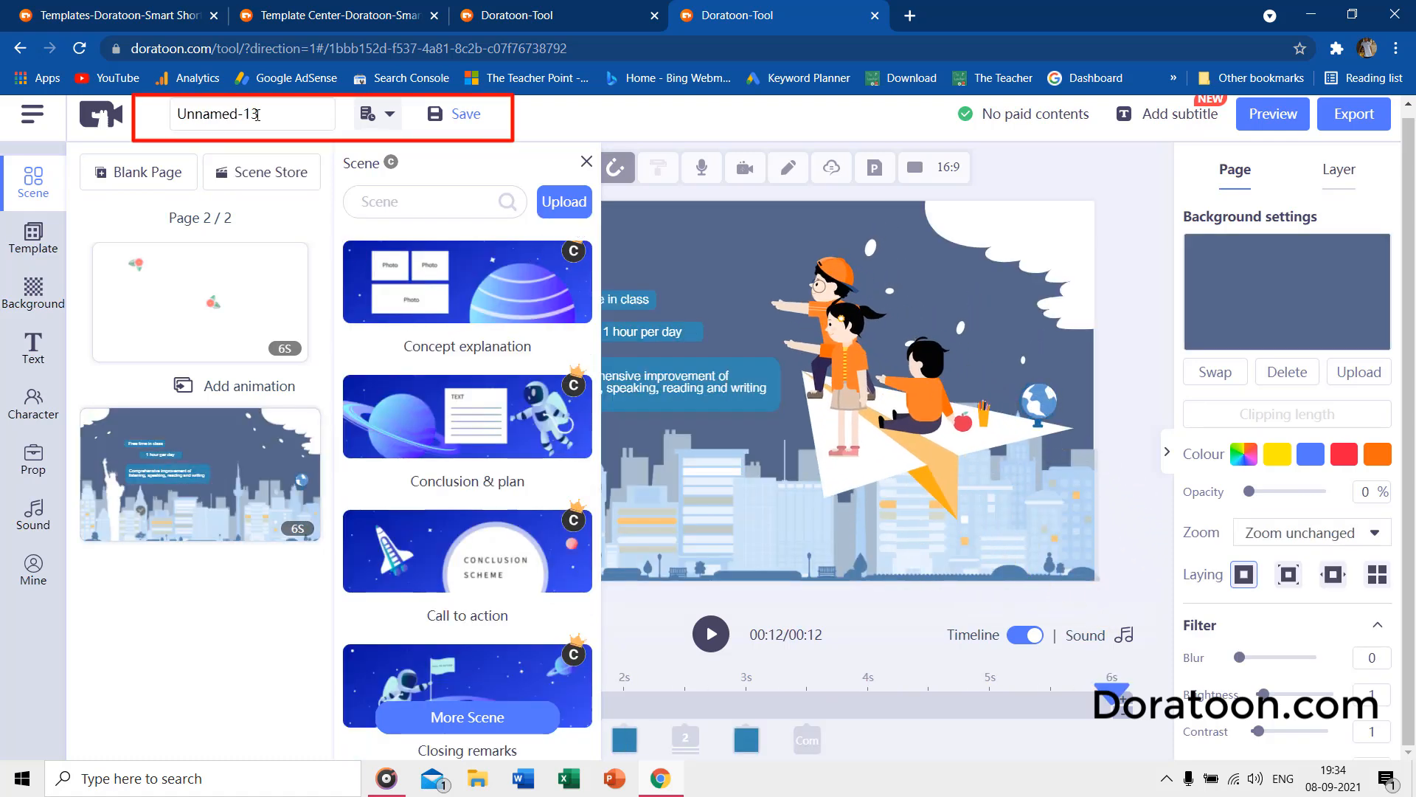
Rename the Unnamed-13 draft to 'Sample' and save it.
type("Sam")
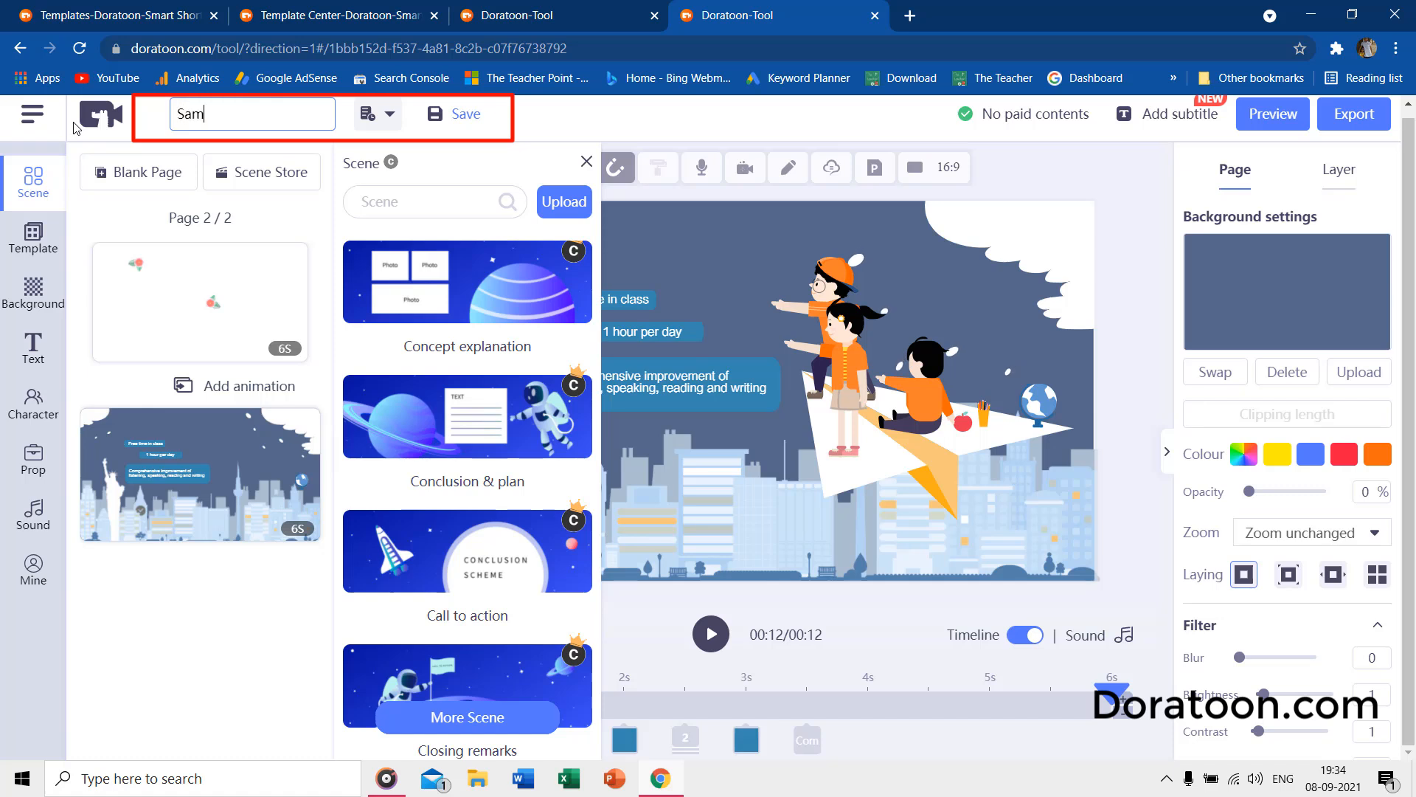
type("ple")
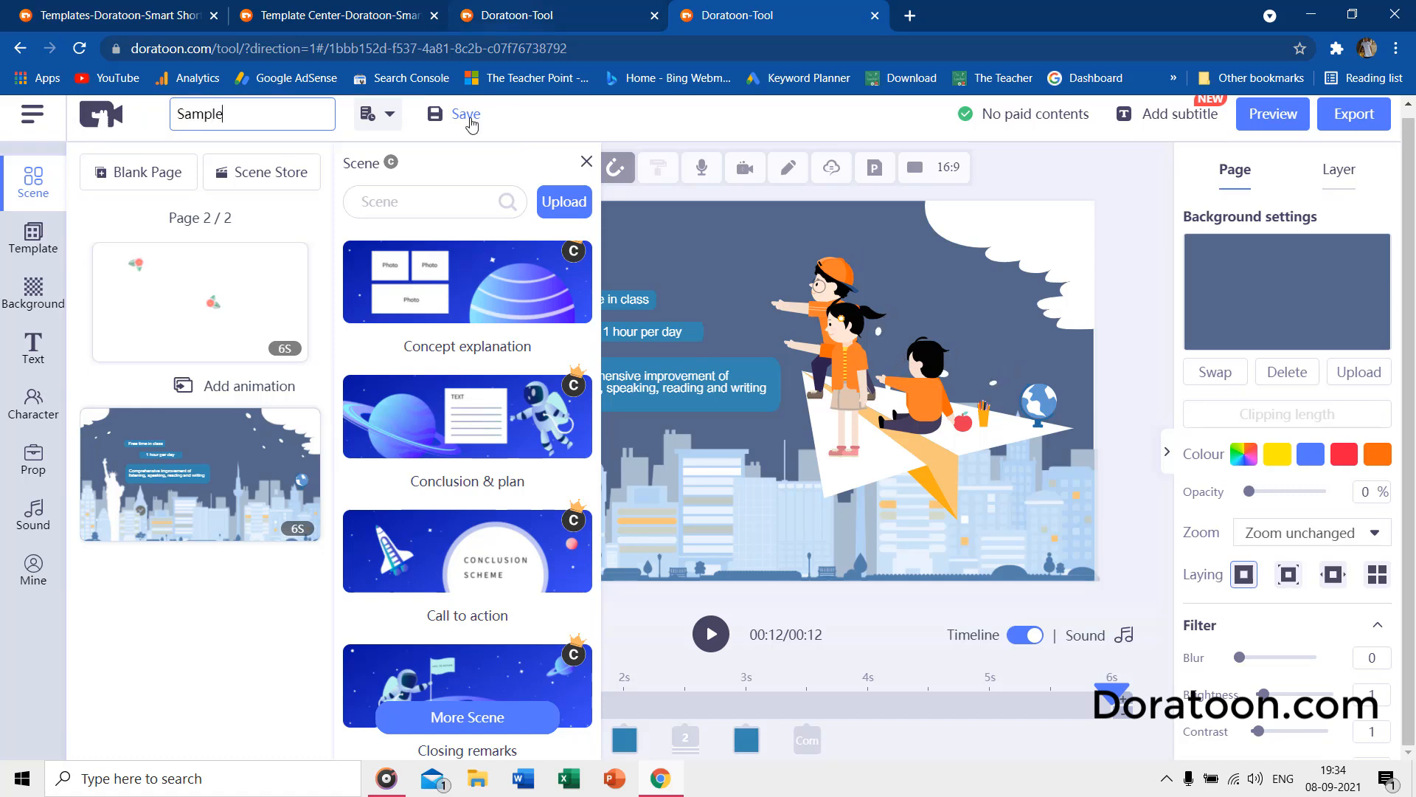
left_click(461, 114)
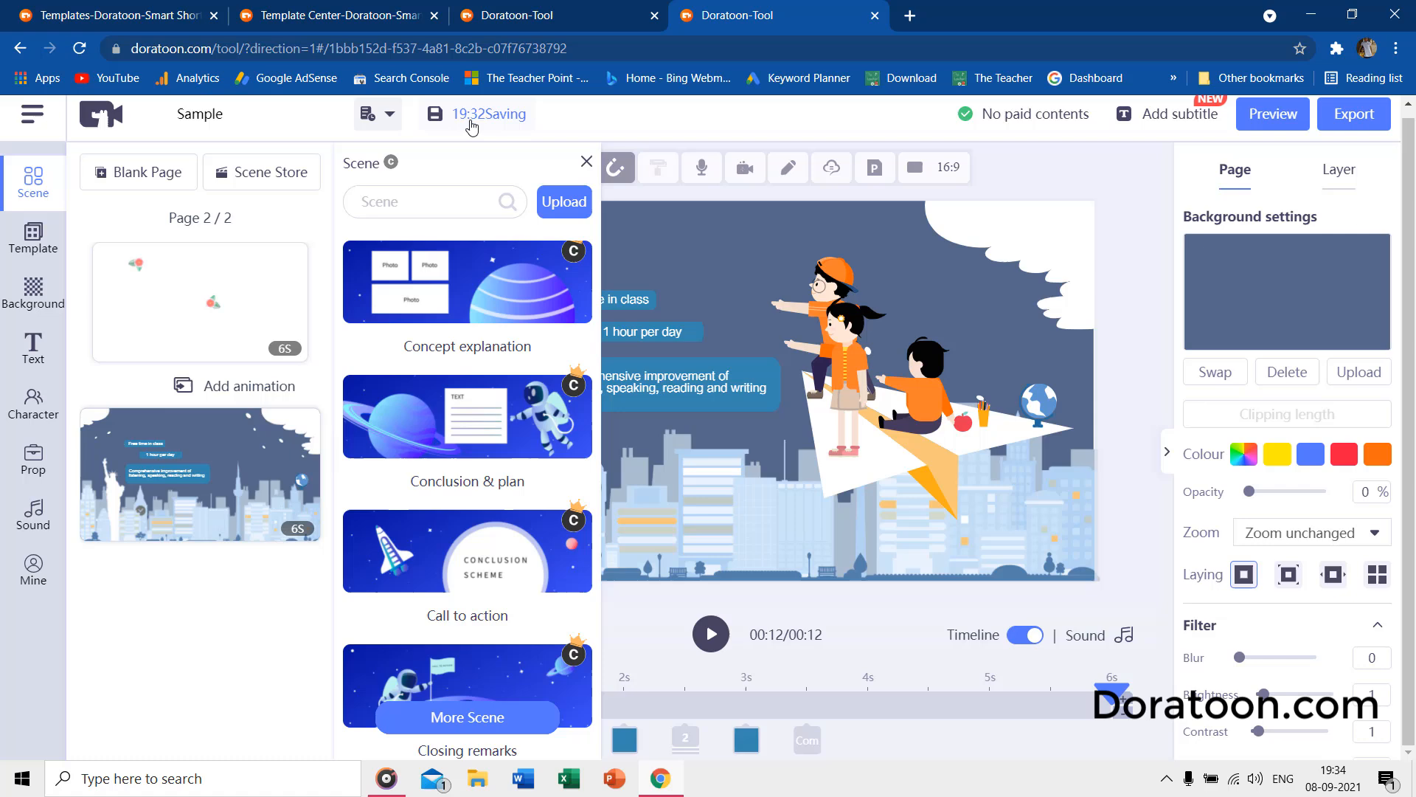
left_click(33, 294)
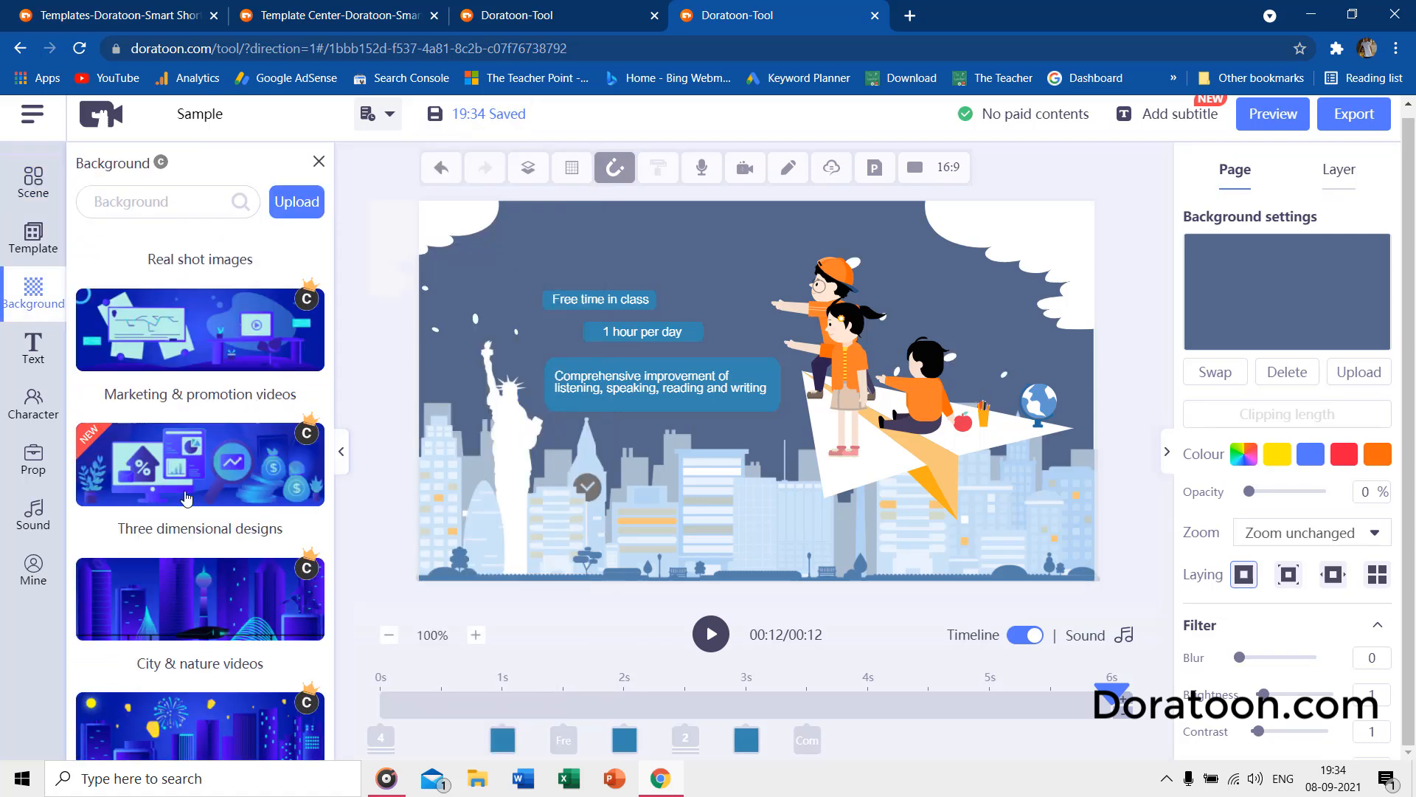
Add a blank third page, then try and remove a City & nature mountain video background.
left_click(33, 181)
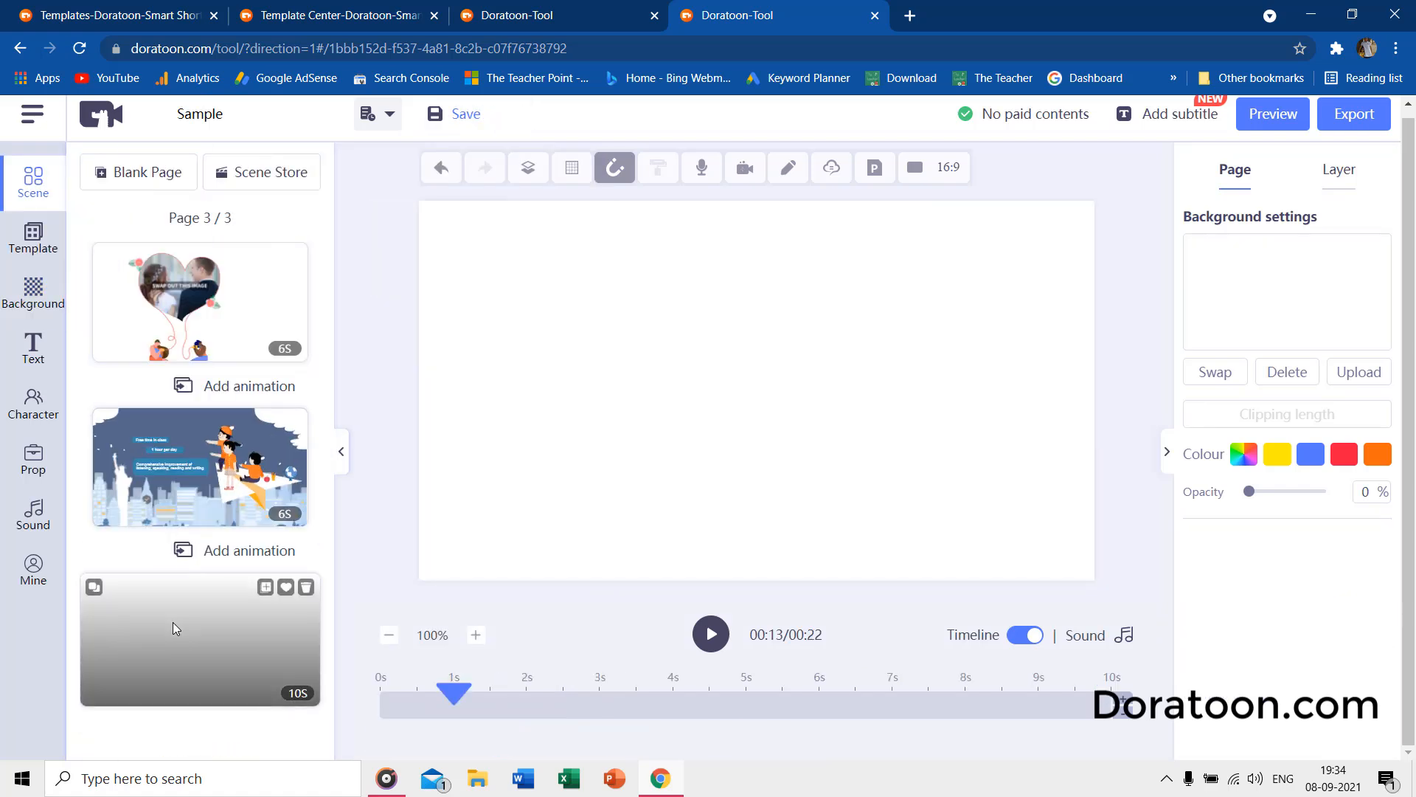
left_click(32, 292)
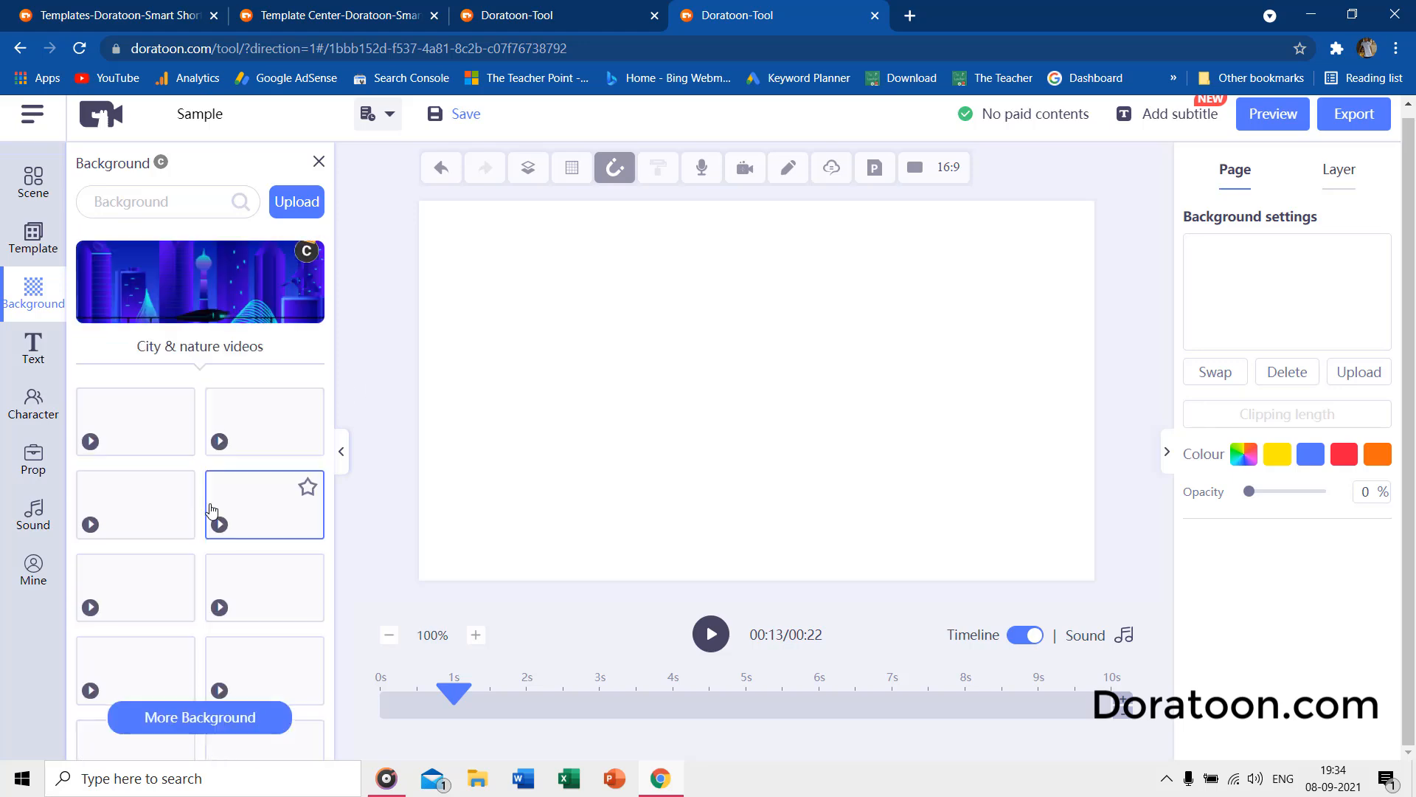
left_click(264, 422)
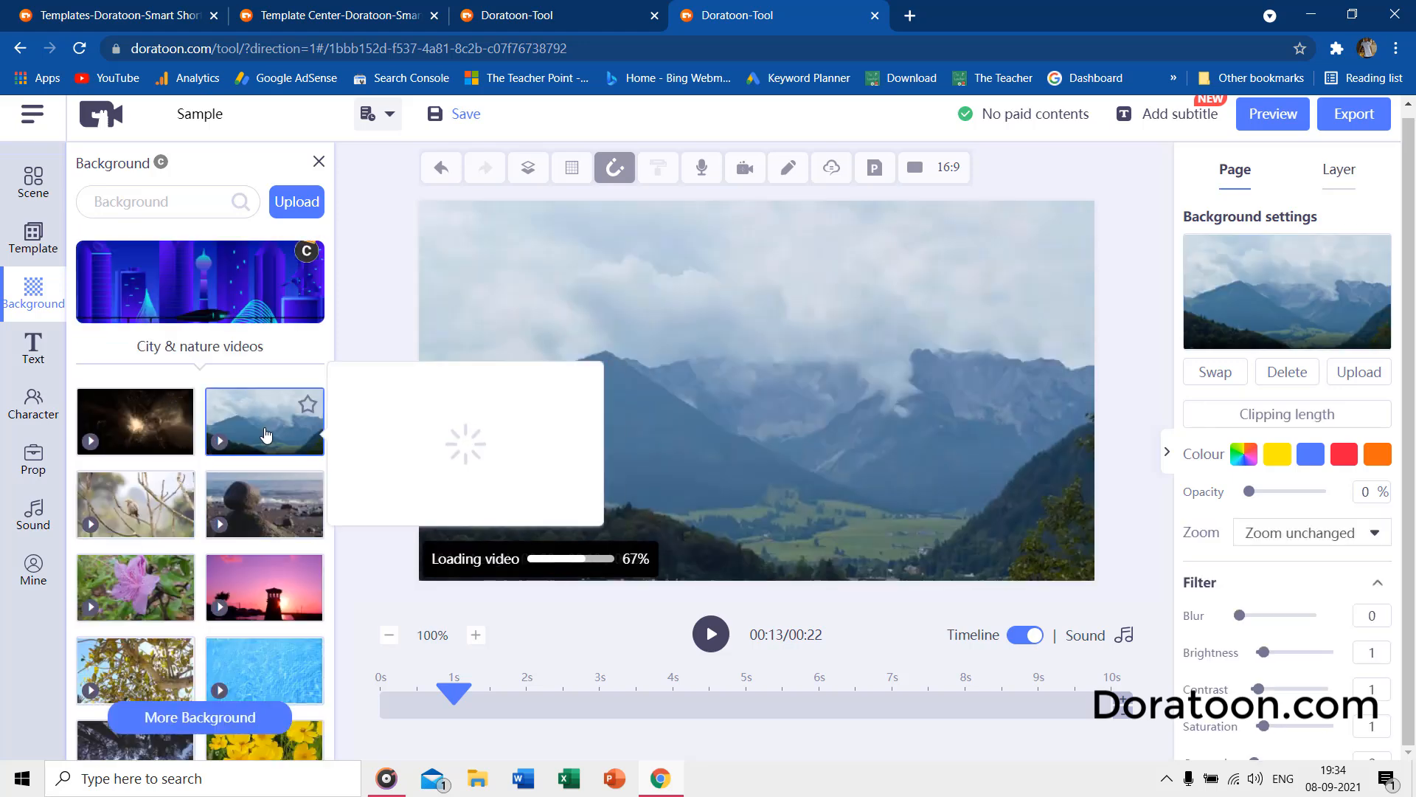
left_click(1287, 371)
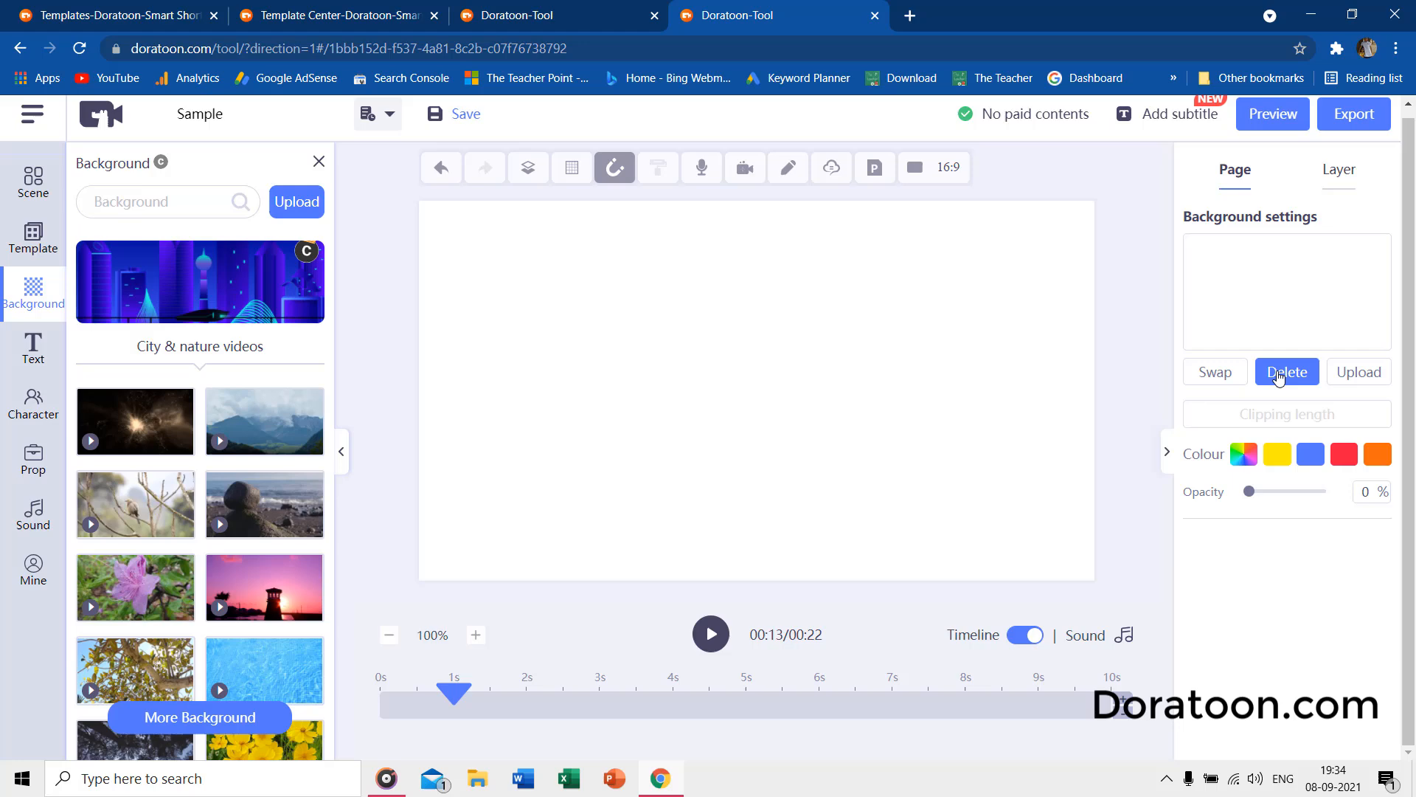
Swap an uploaded emblem image background for a plain red colour background.
left_click(1286, 371)
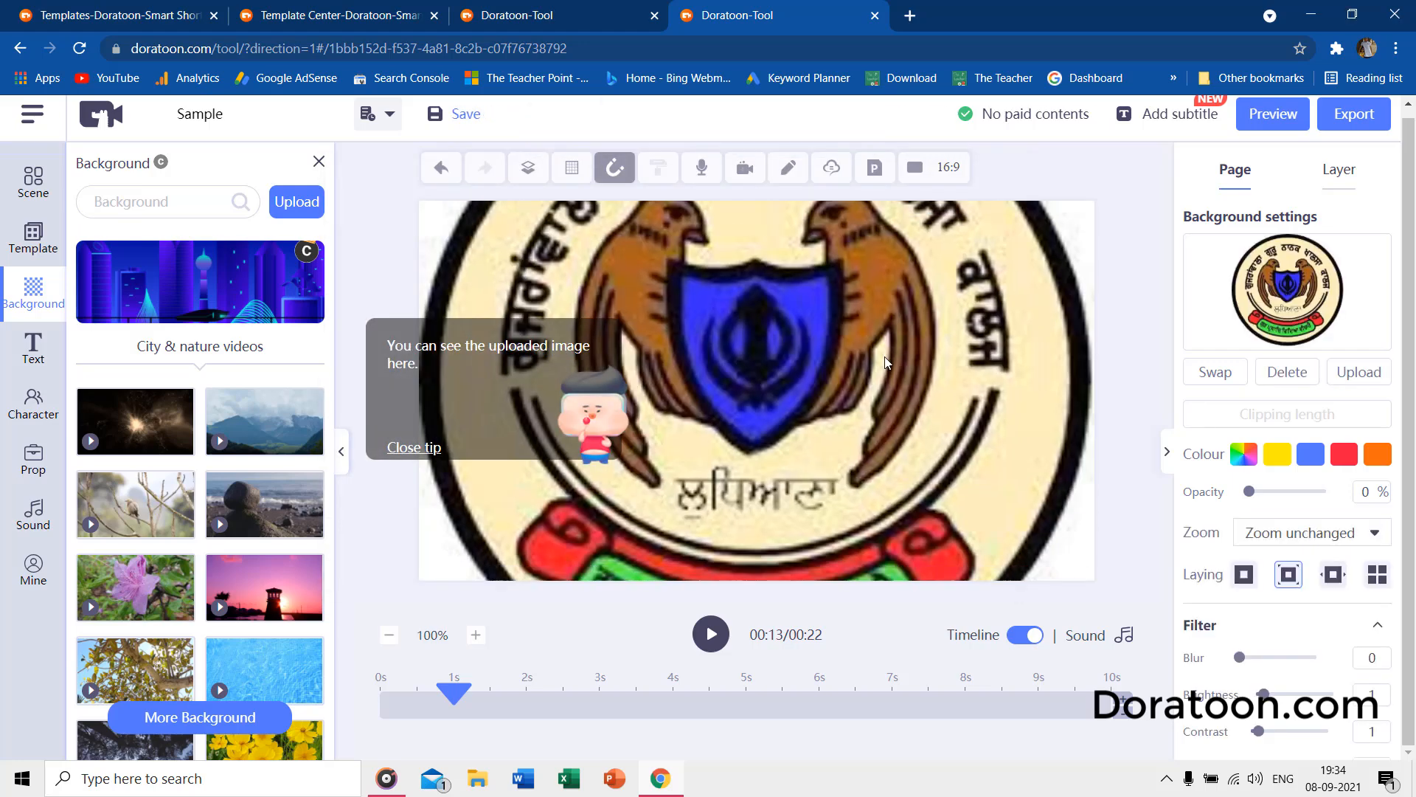
left_click(32, 569)
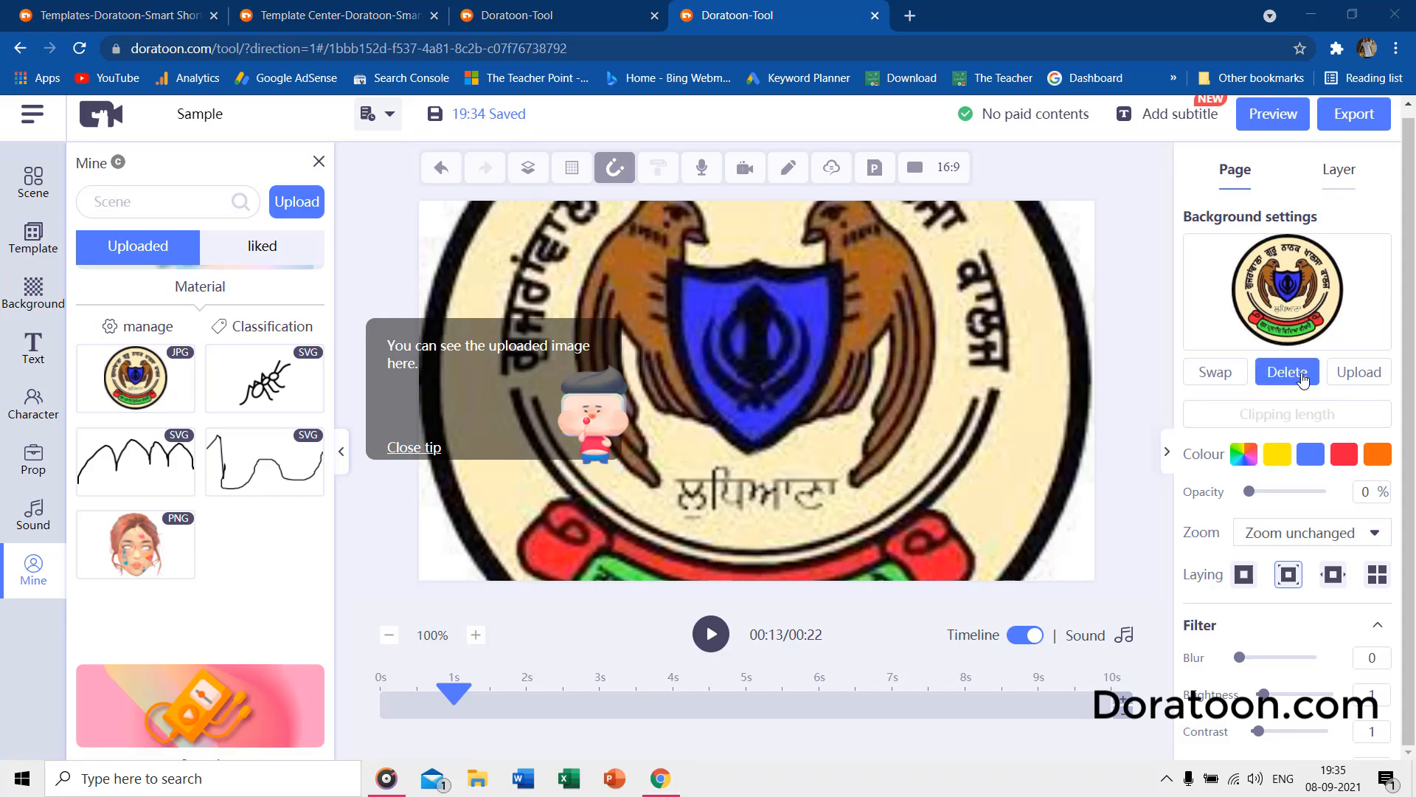
left_click(1286, 371)
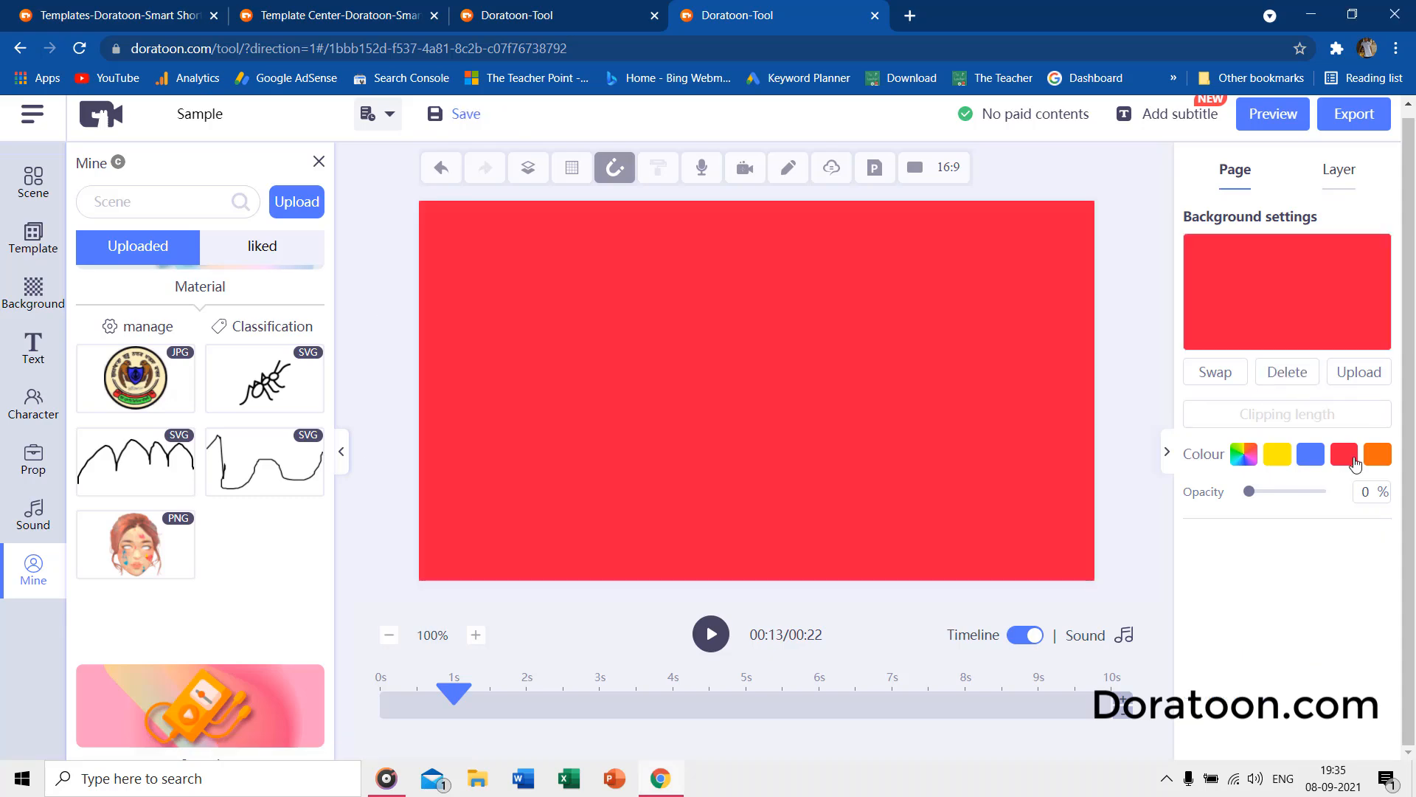
left_click(515, 16)
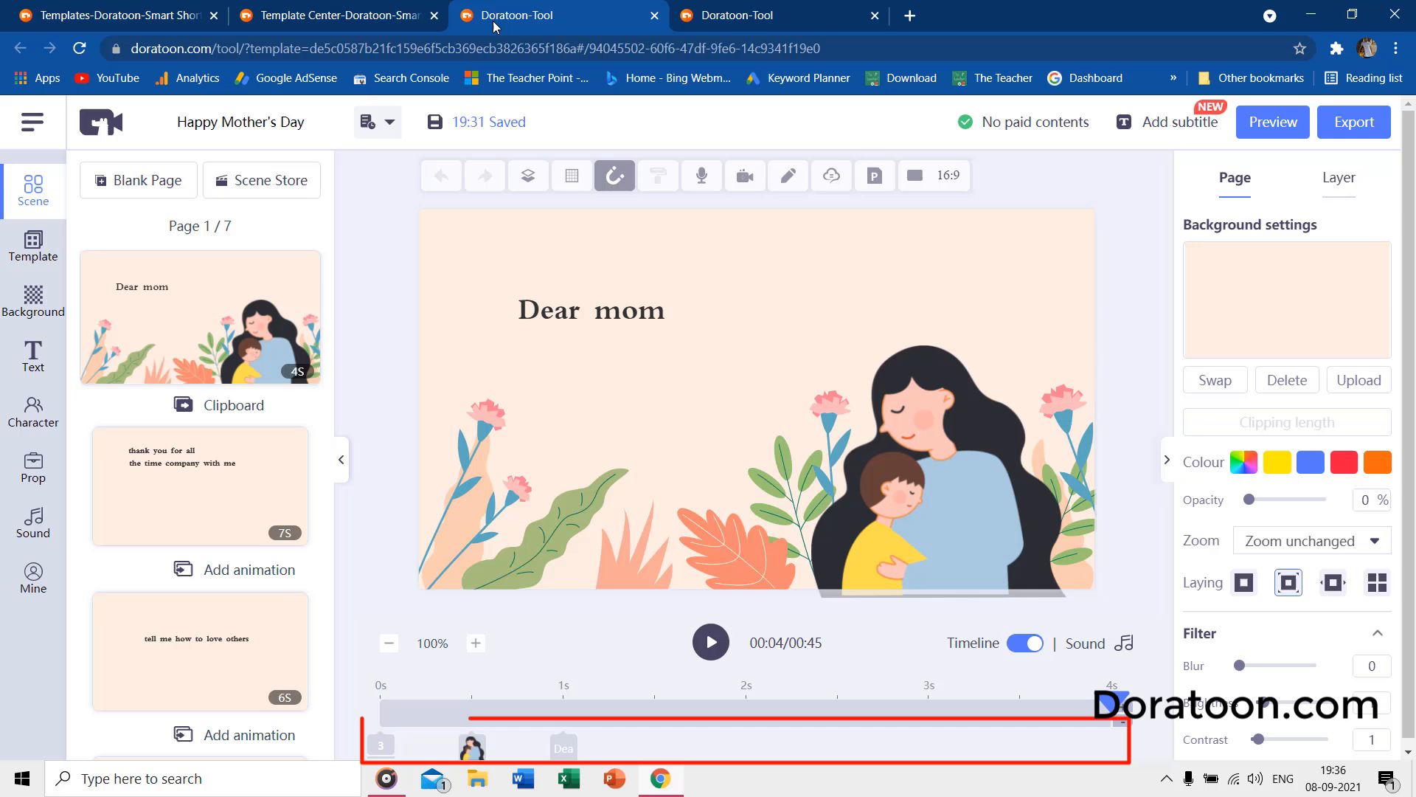
Select the illustration and Dear mom heading, then list page 2's five layers.
left_click(469, 741)
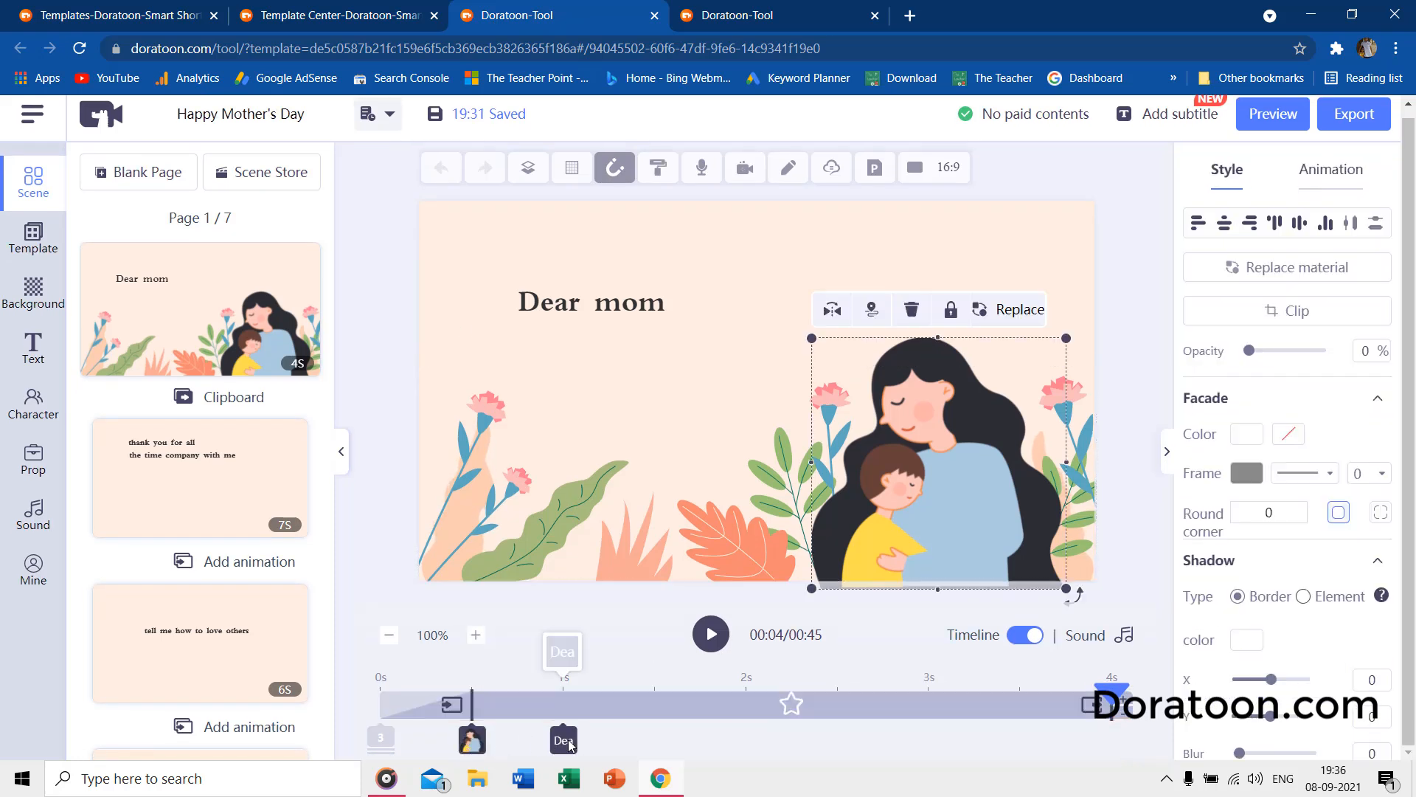
left_click(591, 302)
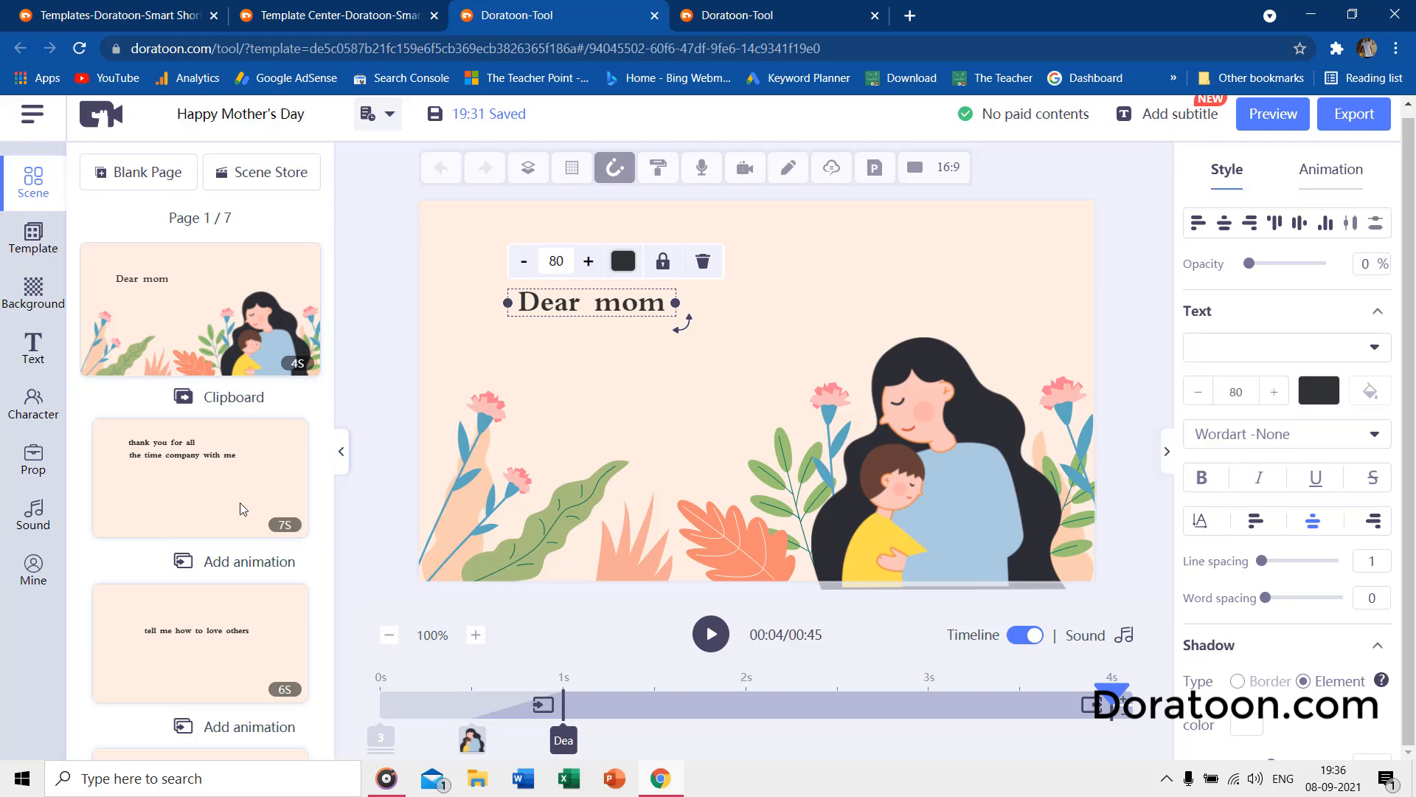
left_click(199, 474)
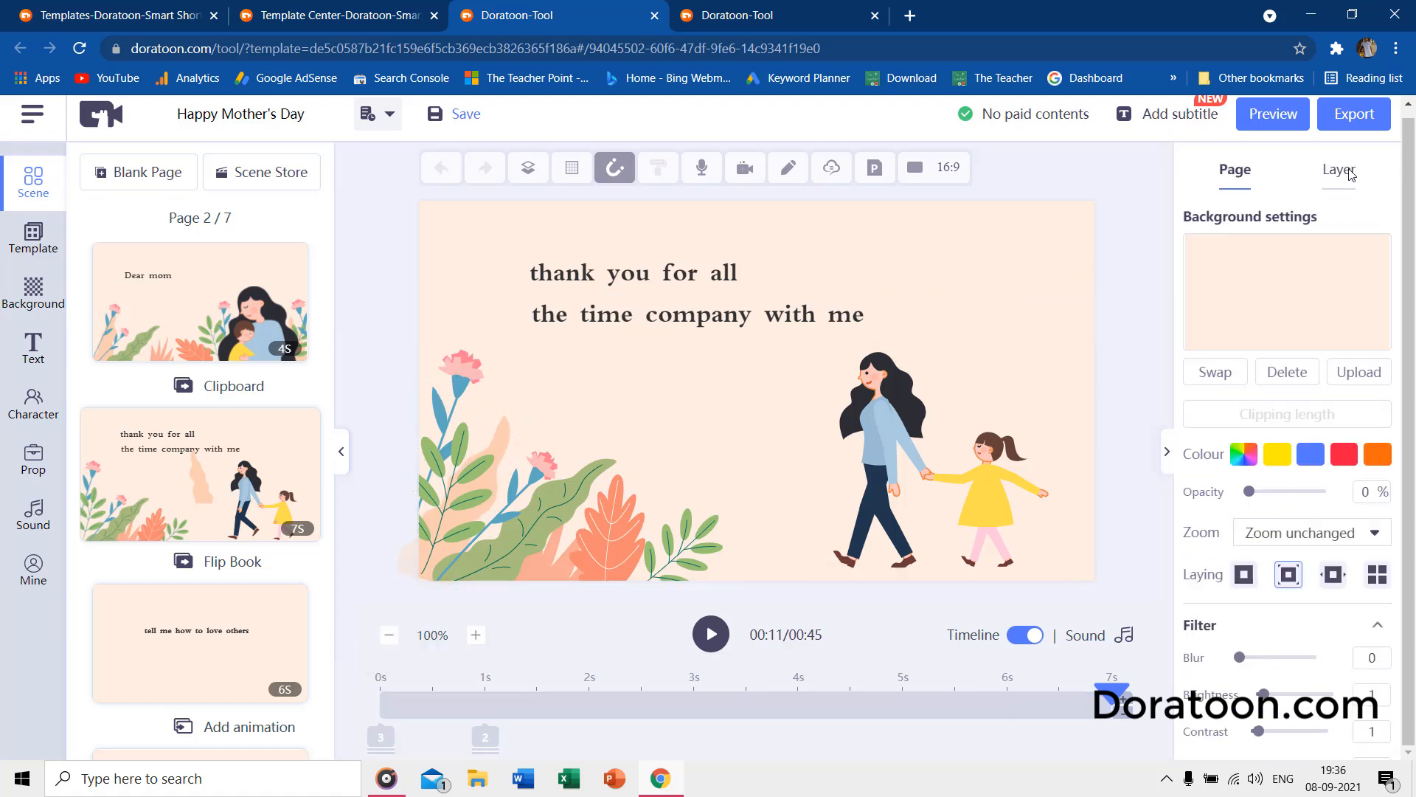
left_click(1339, 170)
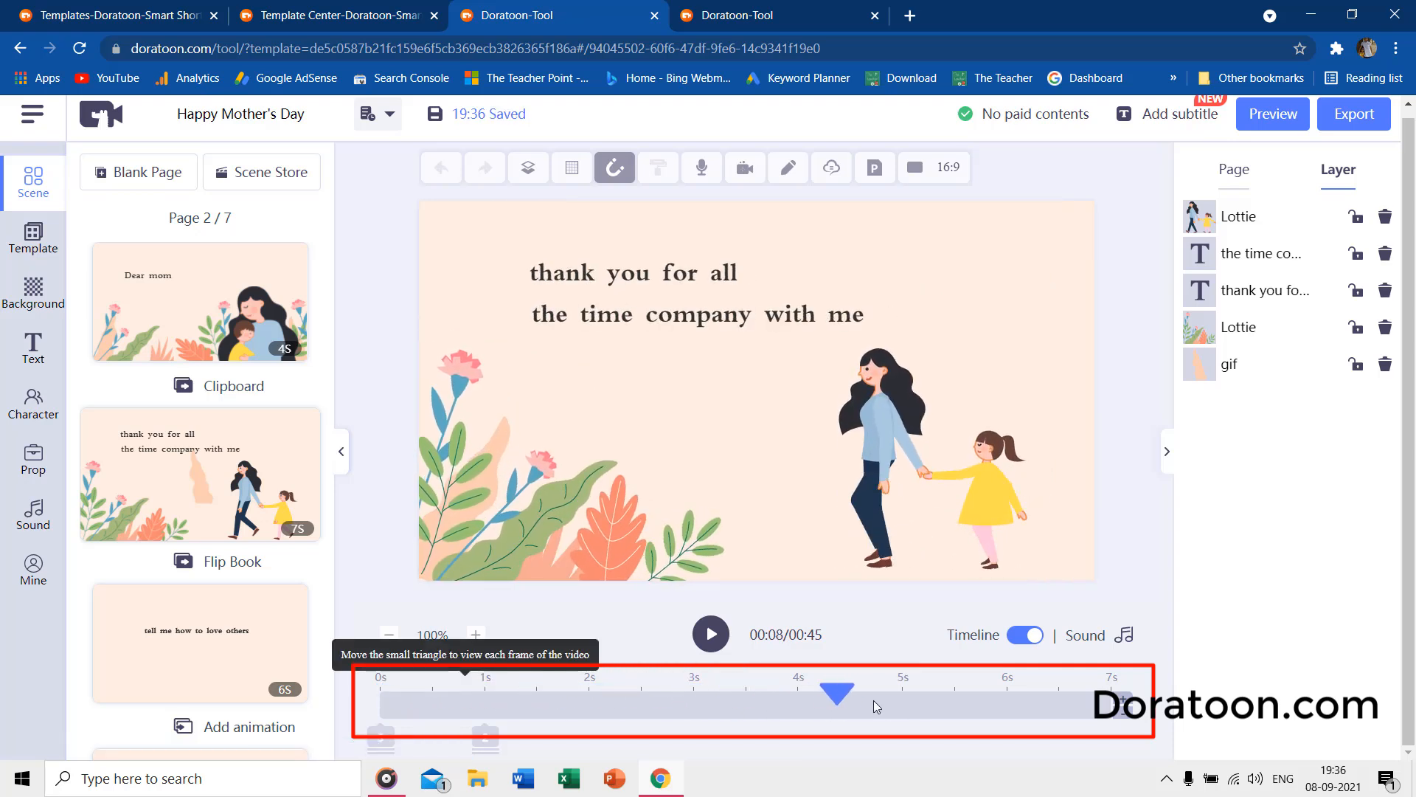
Select the 'the time company with me' line and view its Bounce entry animation.
left_click(697, 314)
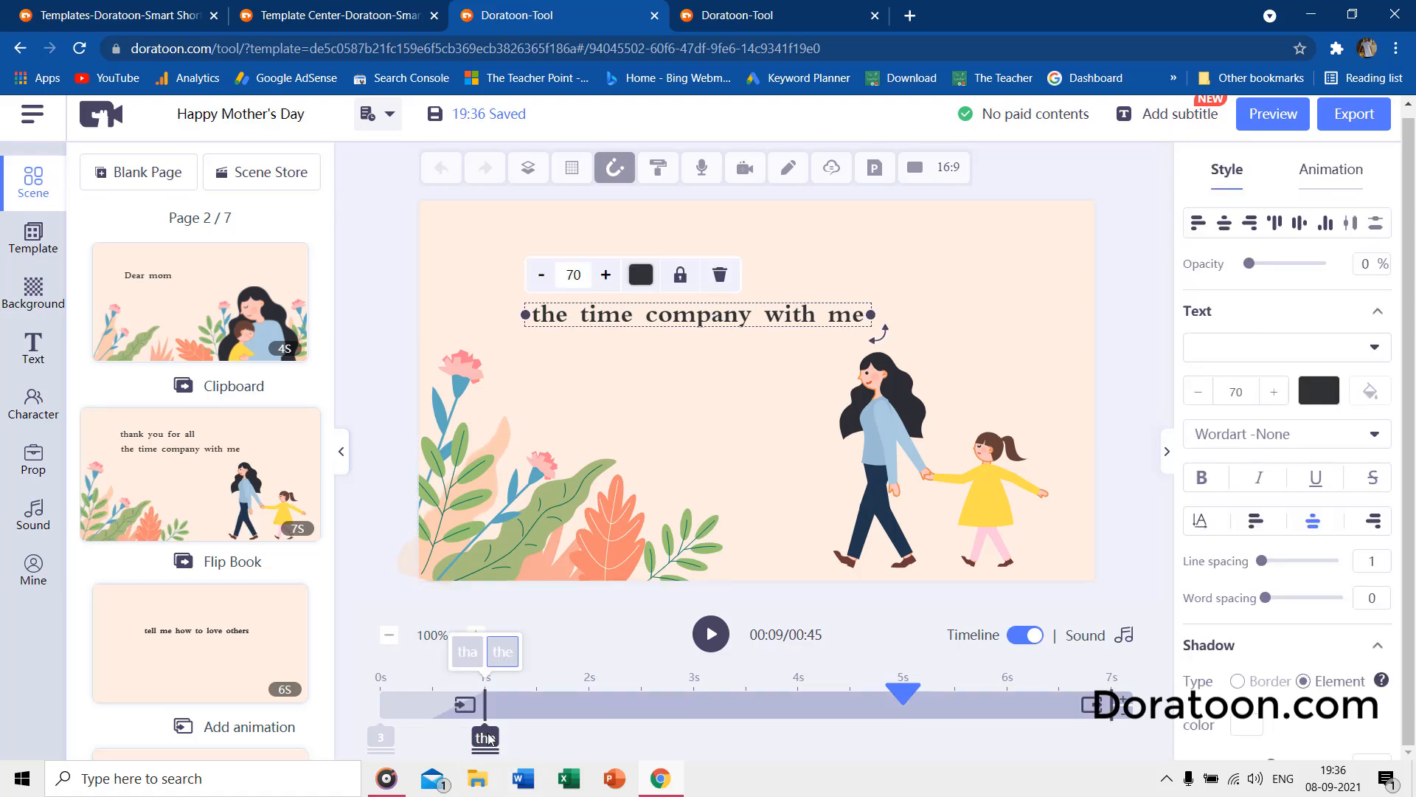
left_click(467, 651)
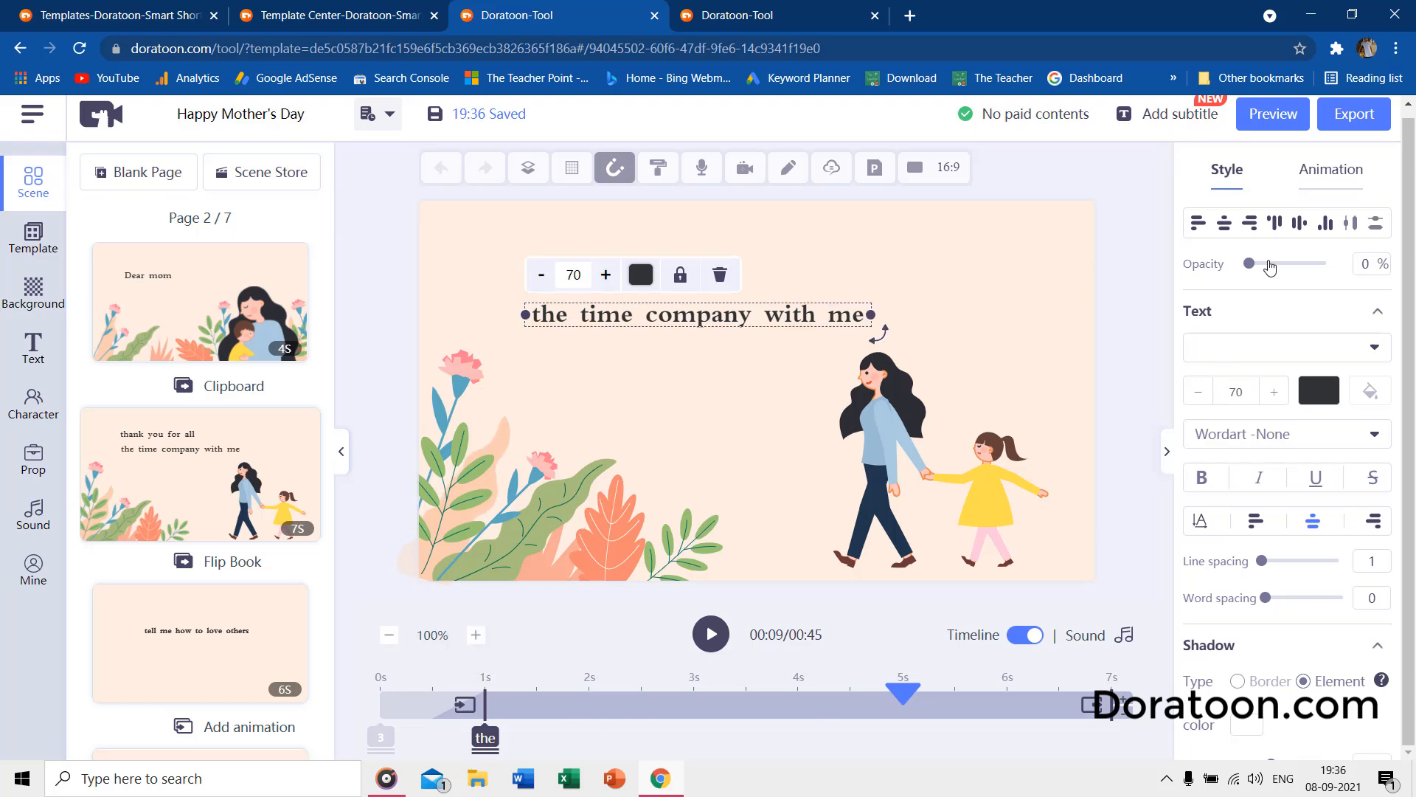
left_click(1328, 169)
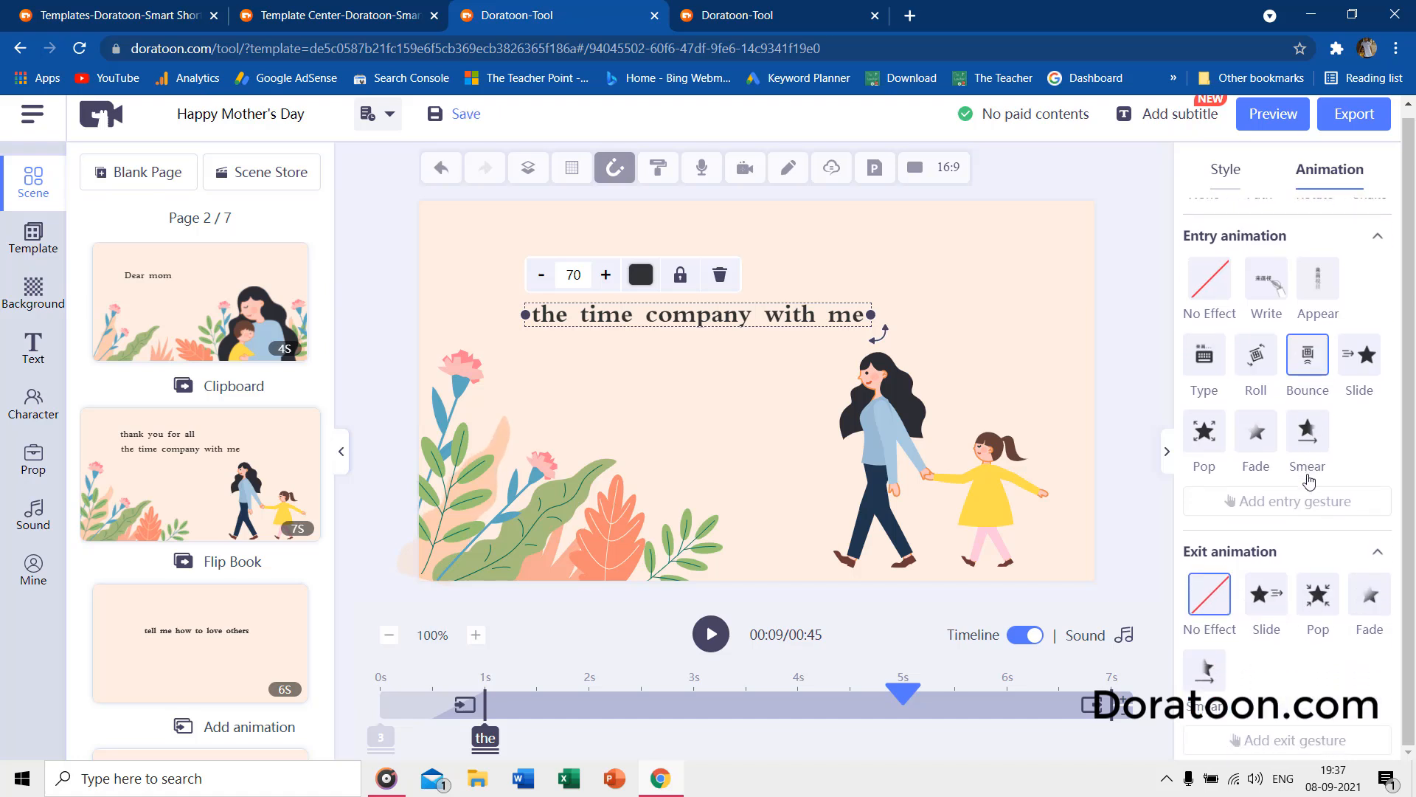
scroll("up", 3)
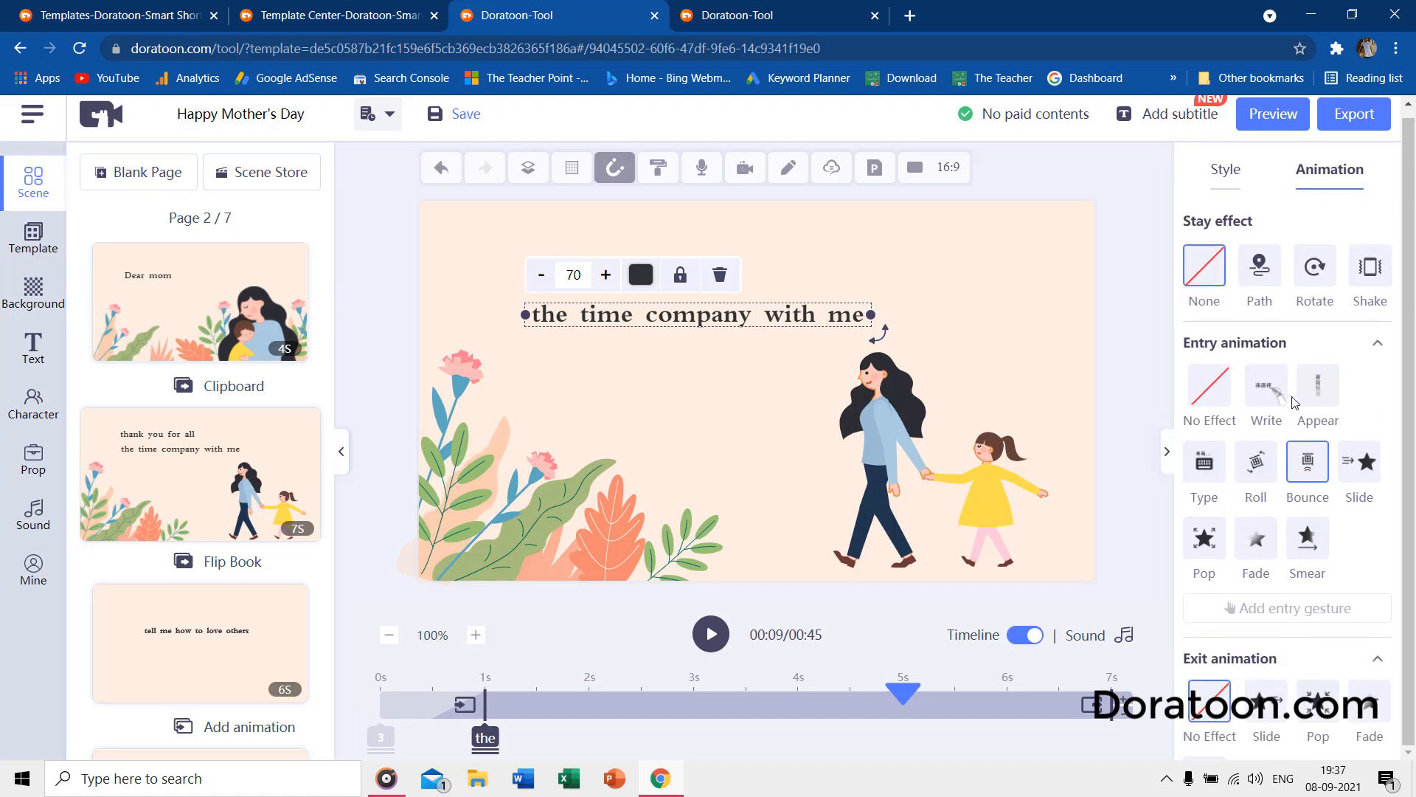
mouse_move(1091, 606)
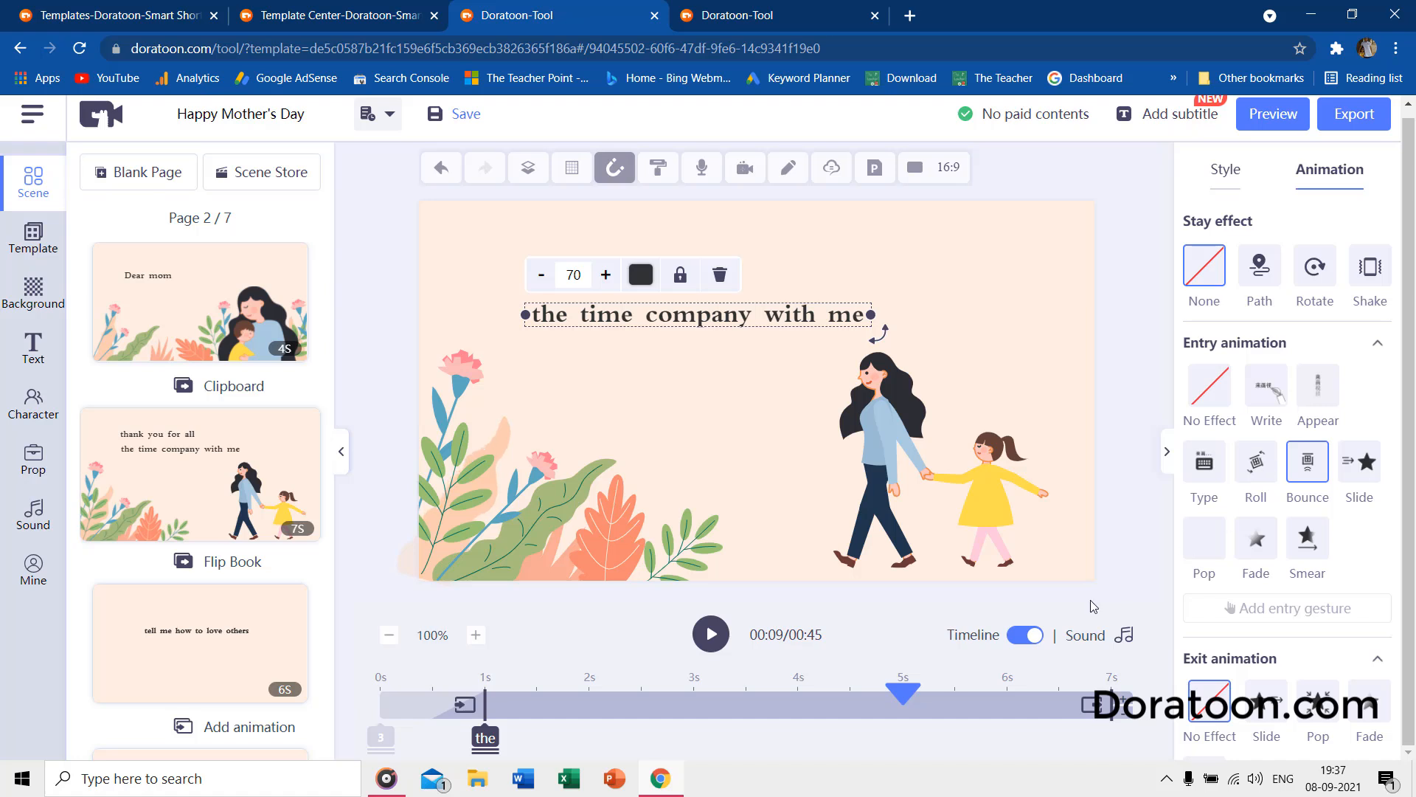
mouse_move(1037, 653)
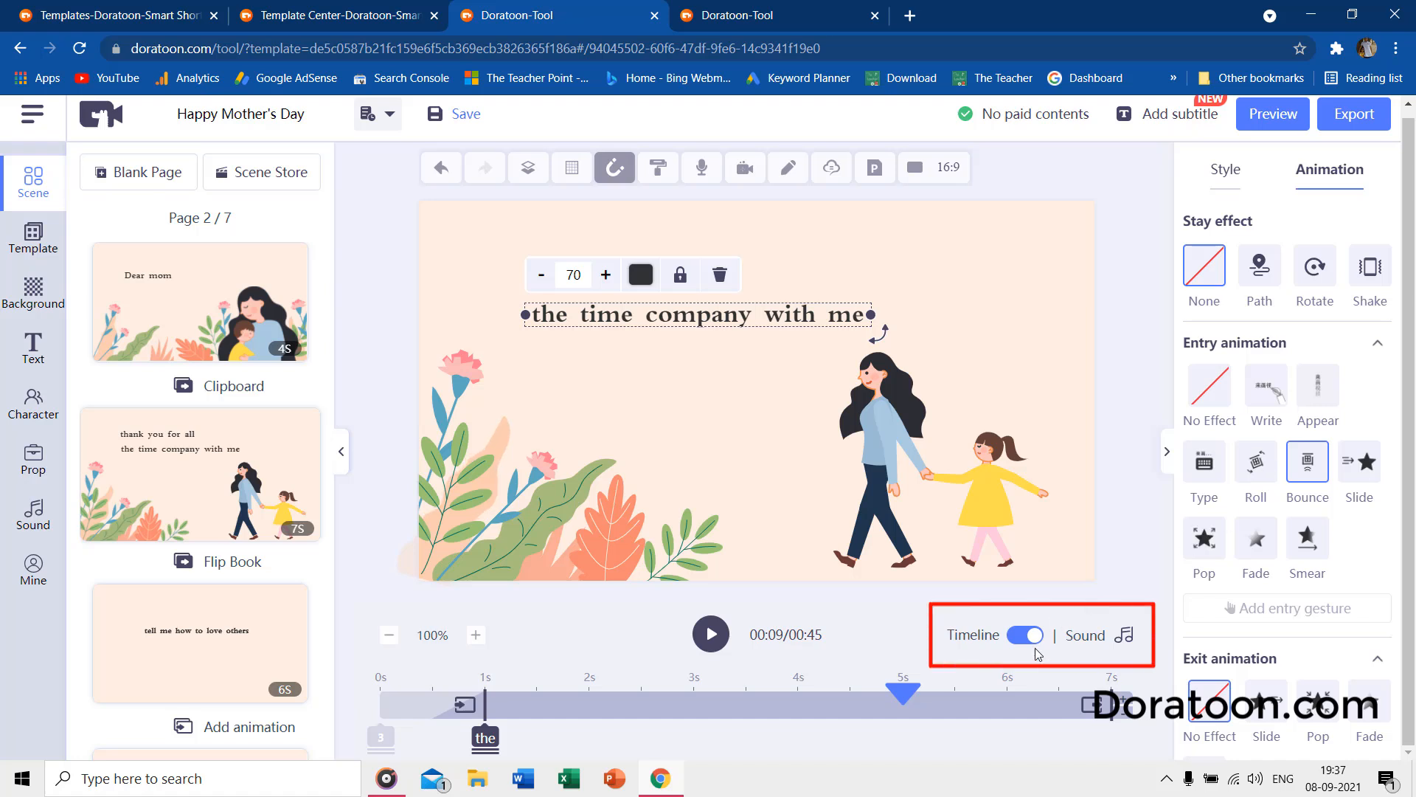
Hide and restore the timeline, then magnify the canvas view to 150%.
left_click(1025, 635)
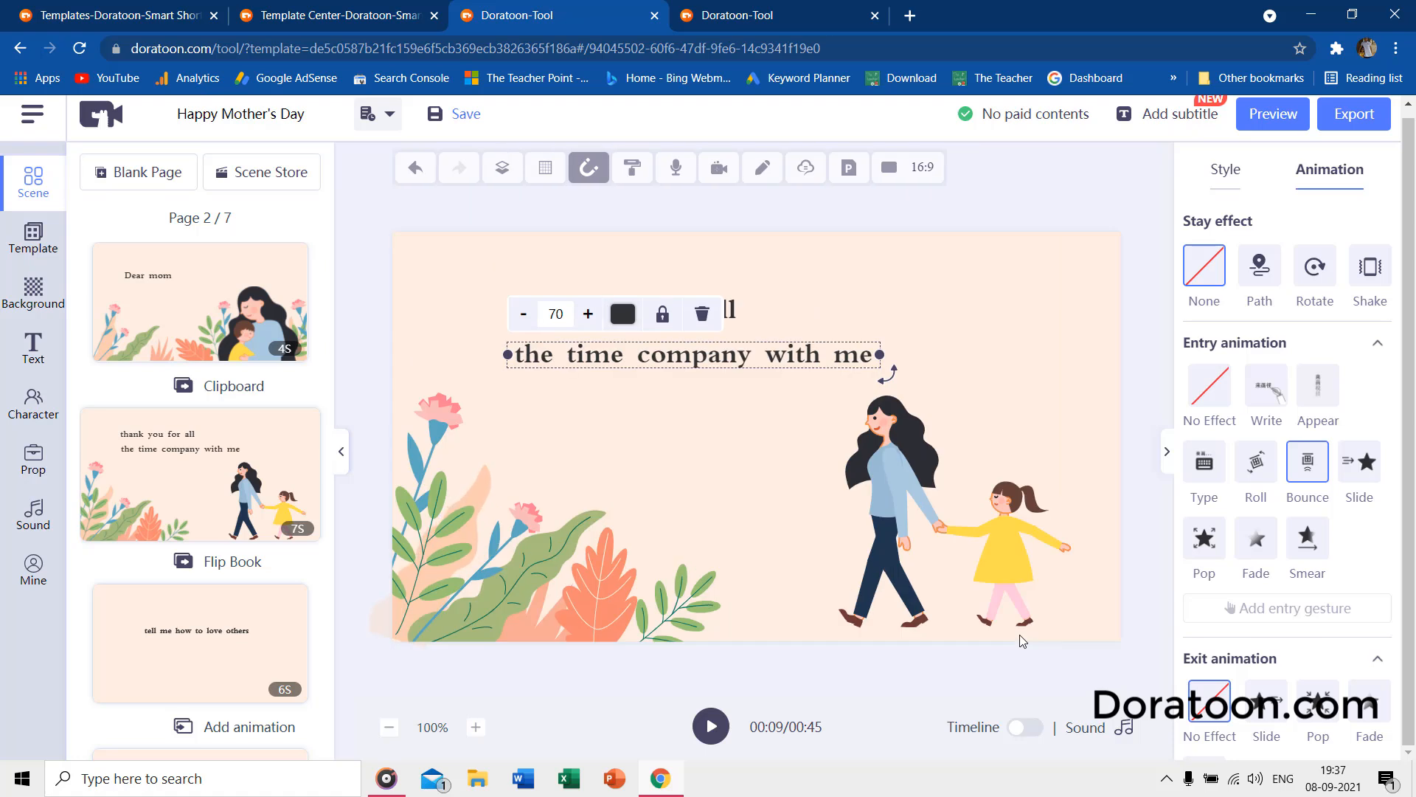
mouse_move(878, 720)
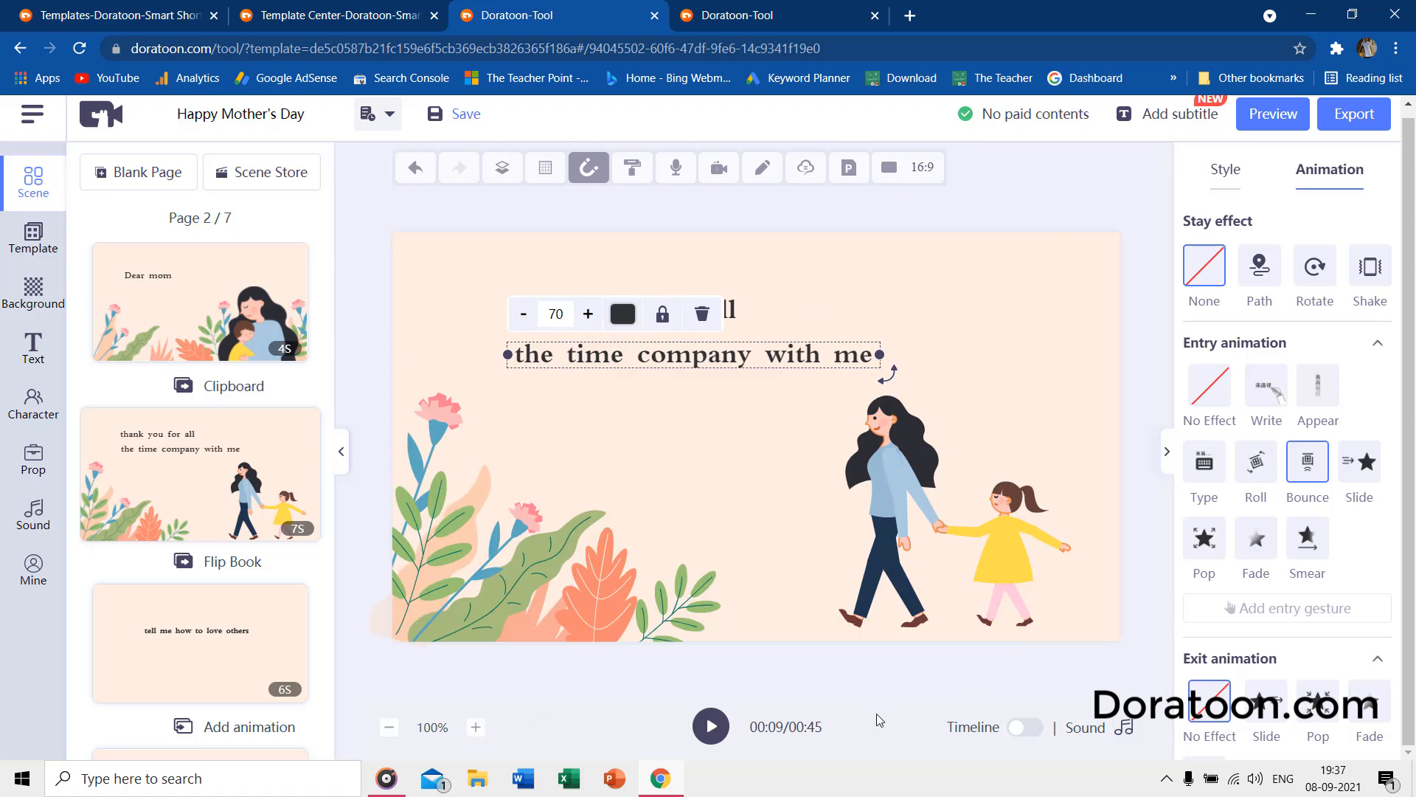
left_click(1023, 634)
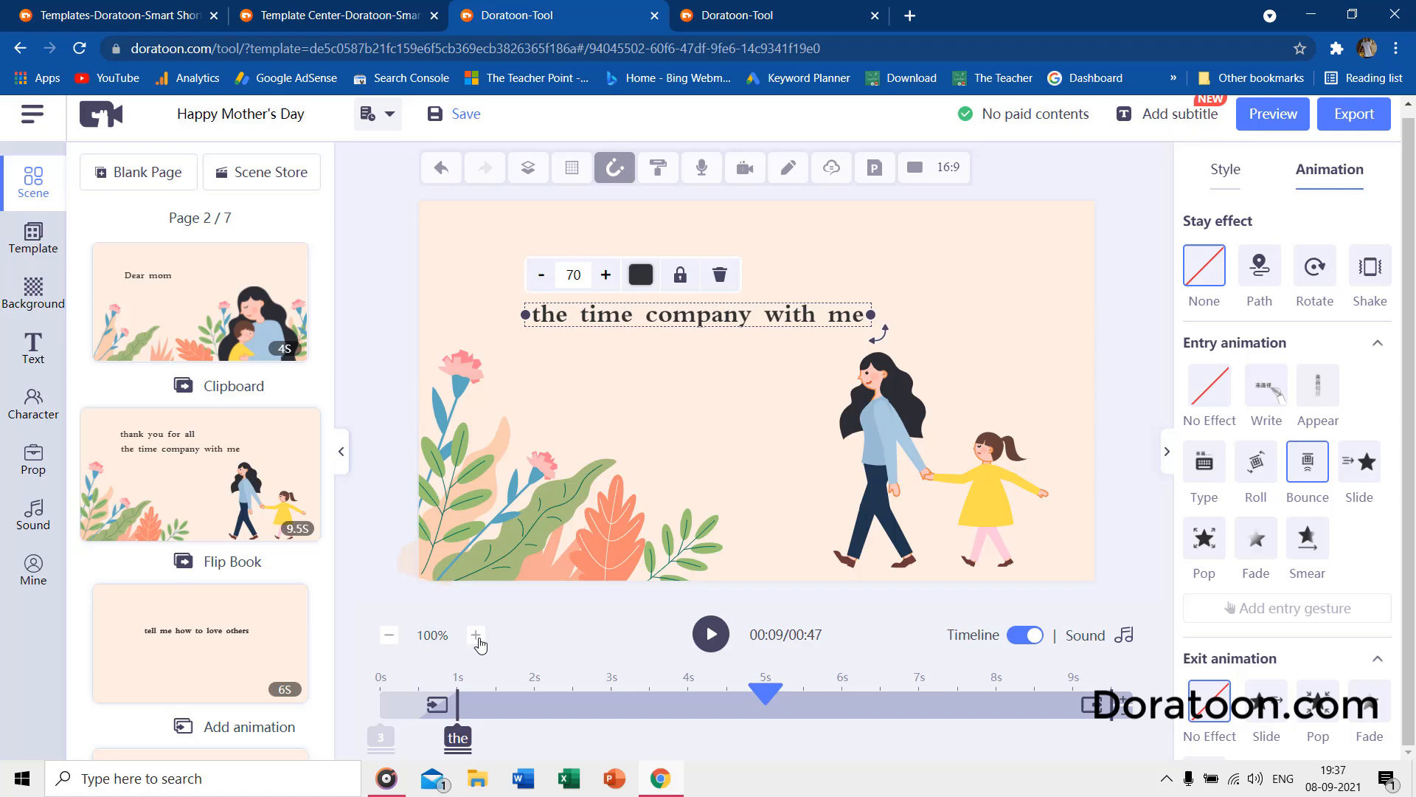
left_click(475, 635)
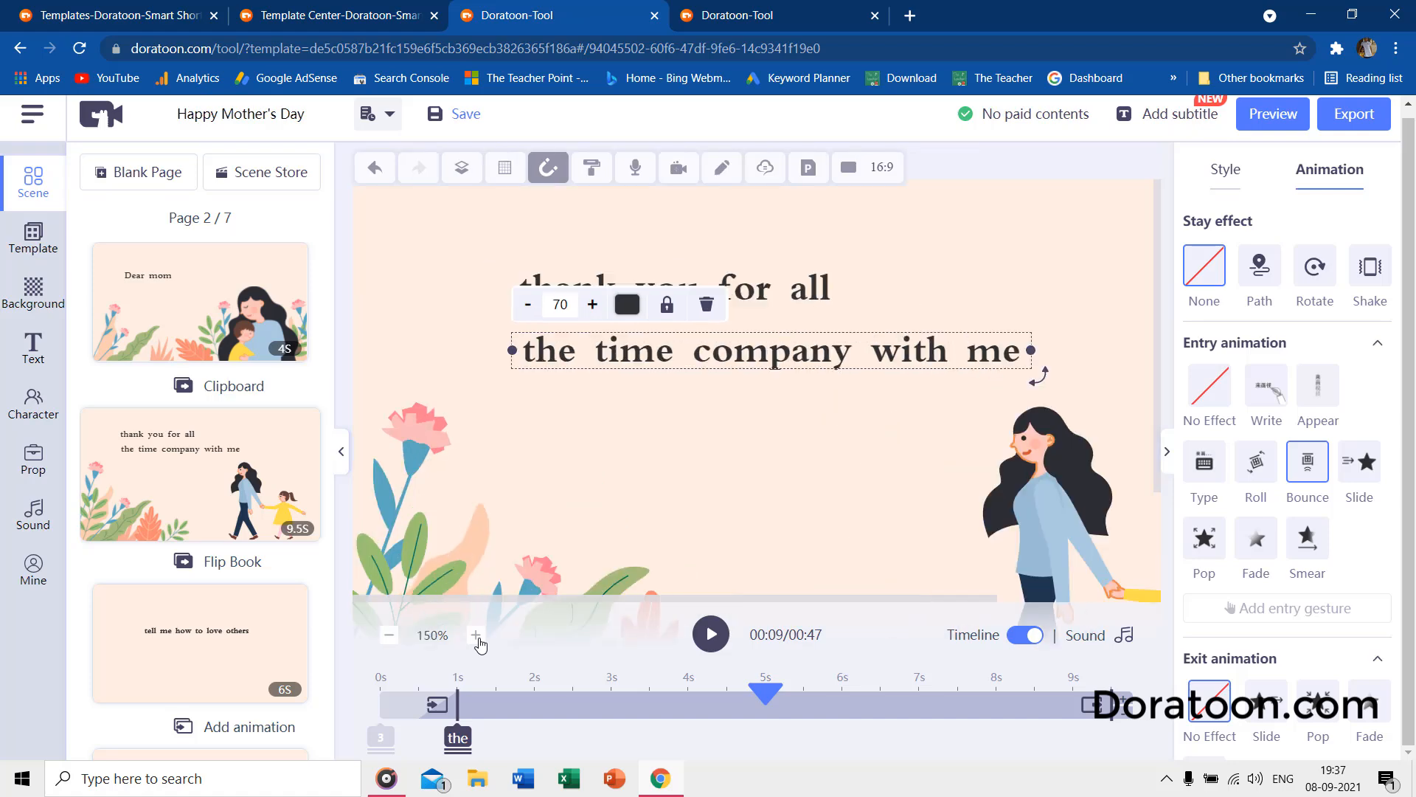
mouse_move(32, 570)
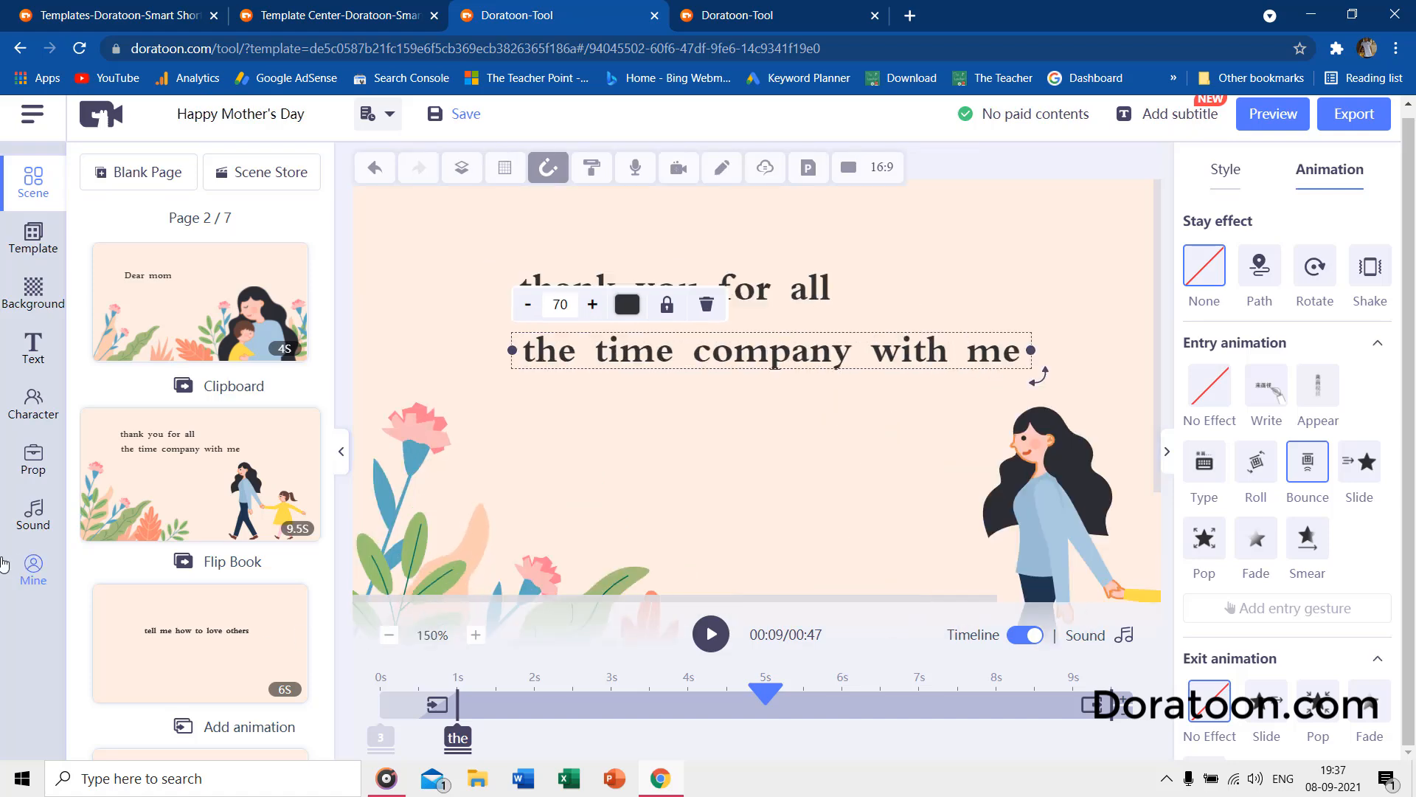
Browse sound library tracks like Folk guitar music, then return to the final seventh page.
left_click(33, 513)
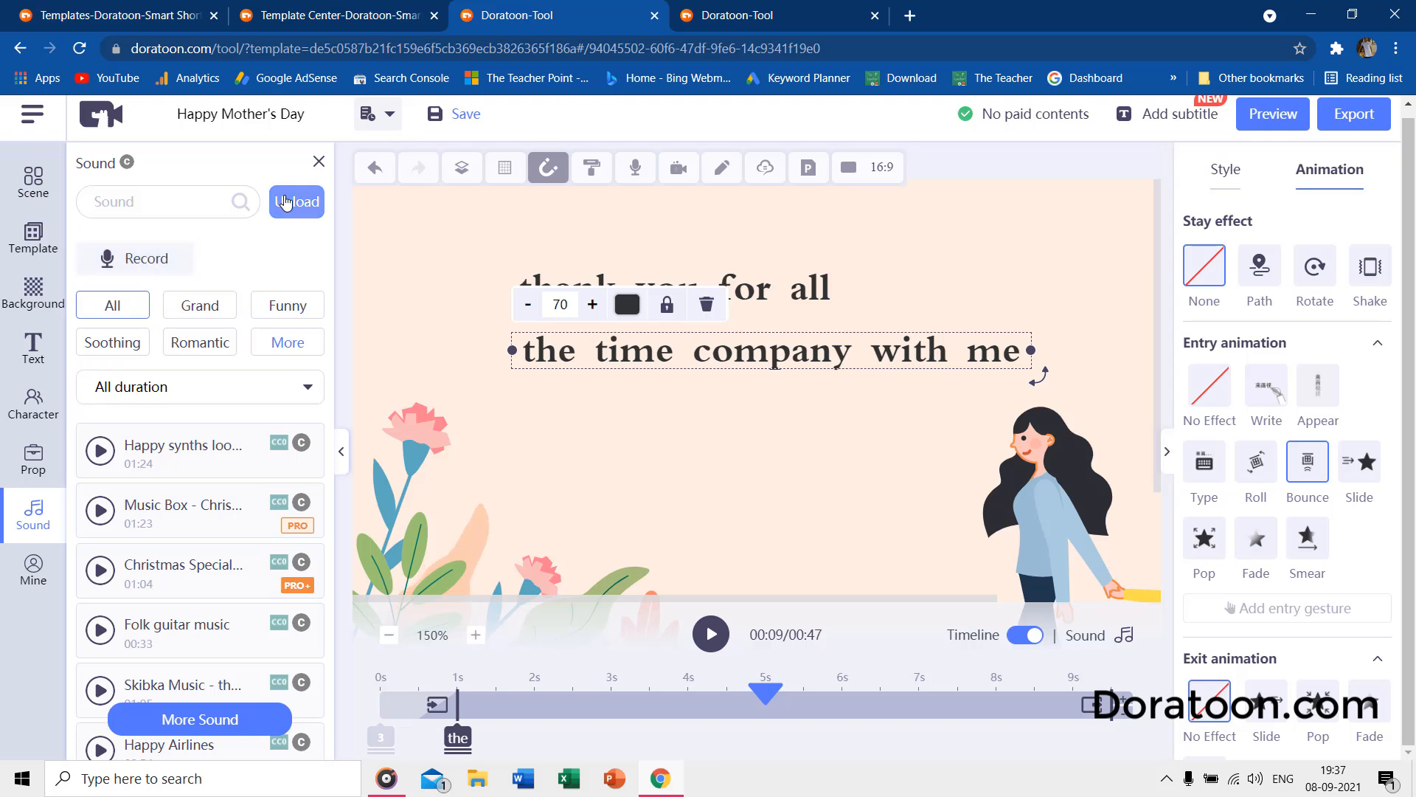
mouse_move(974, 160)
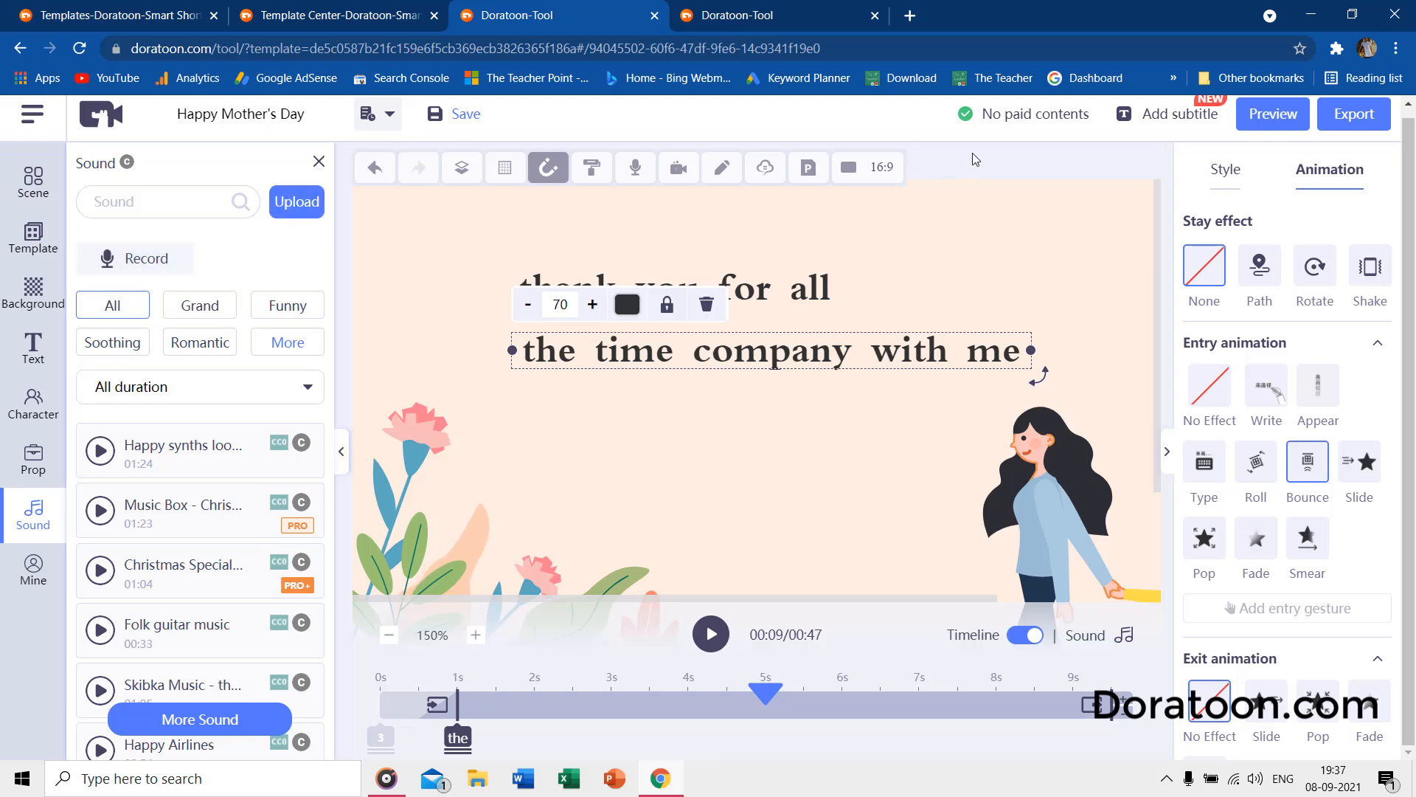
left_click(32, 181)
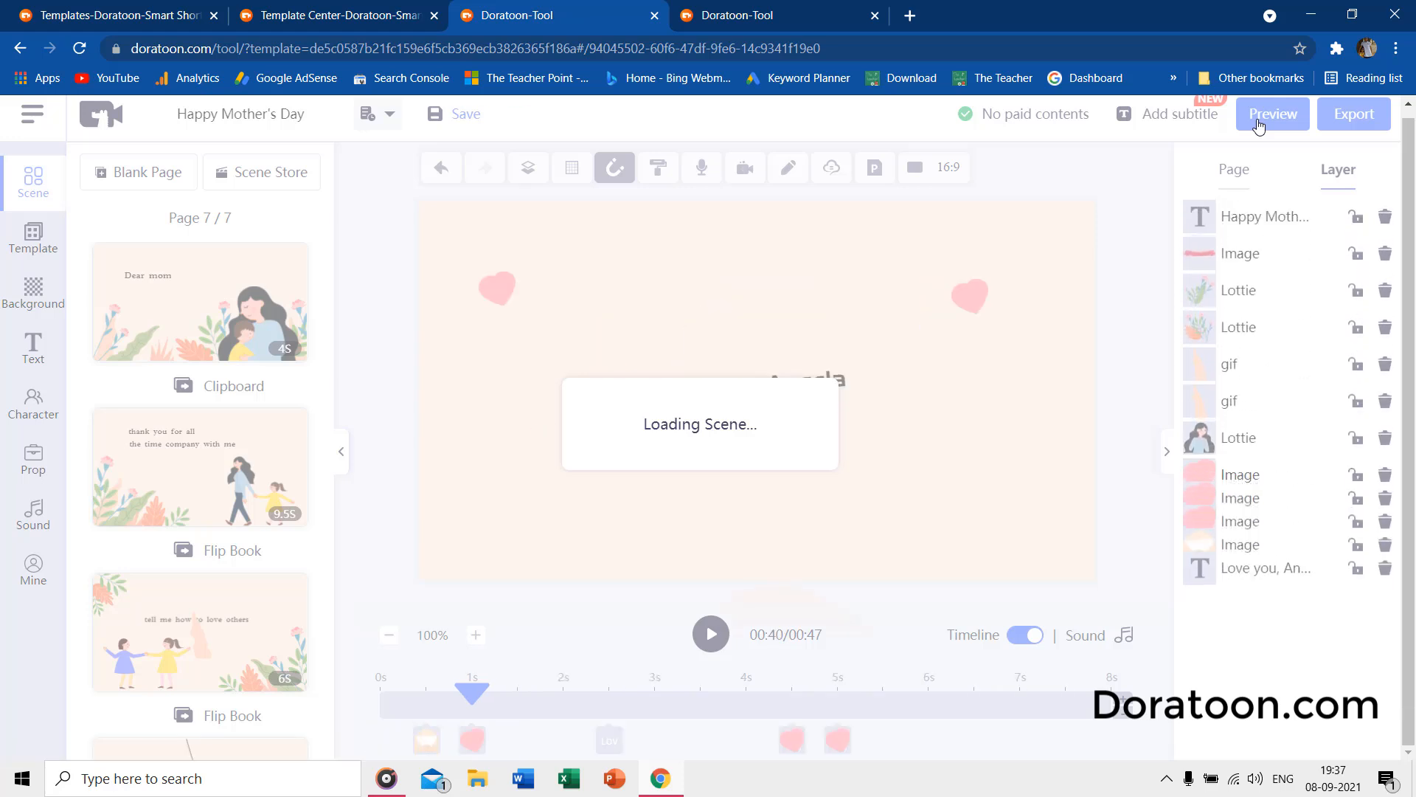
Play a preview of the Happy Mother's Day video and close it.
left_click(1271, 112)
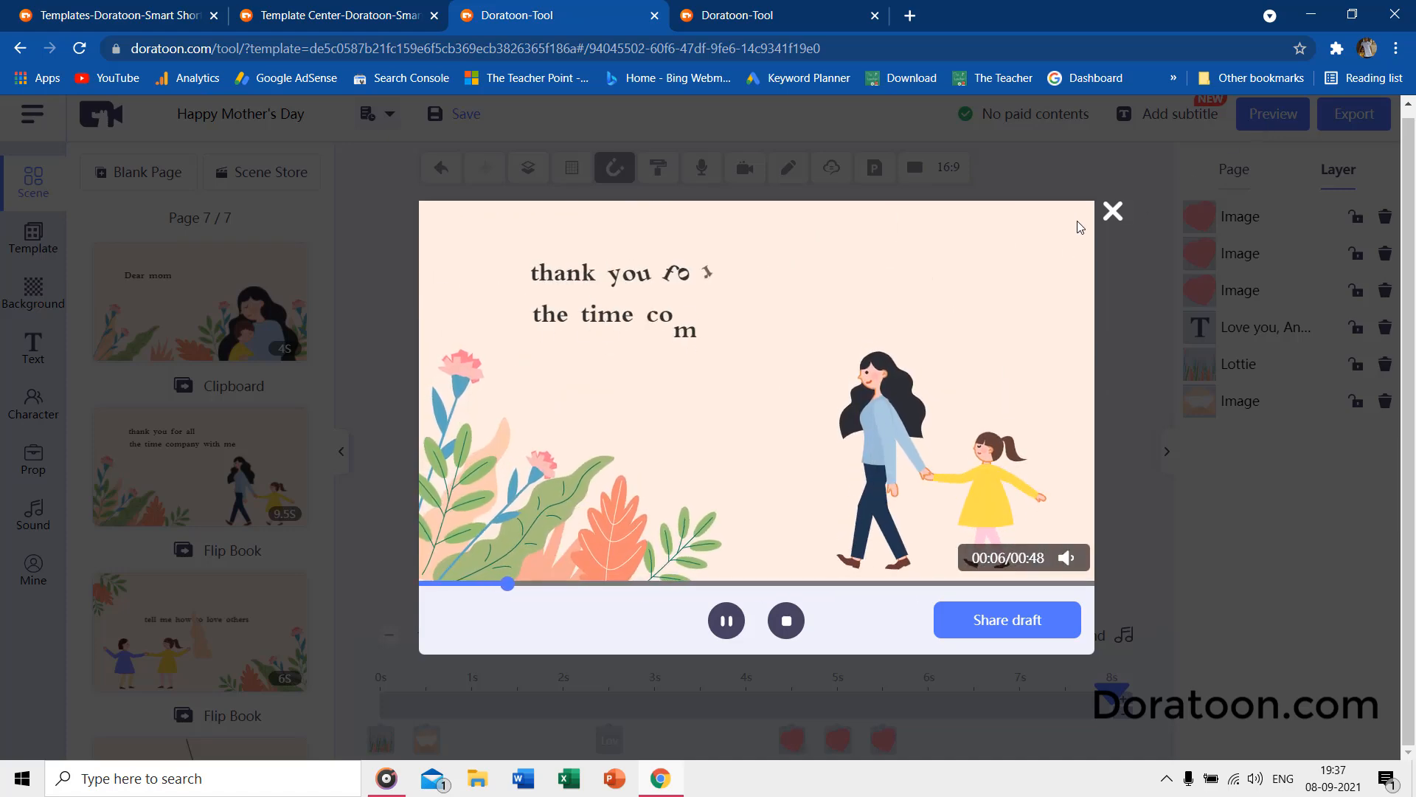
left_click(1113, 212)
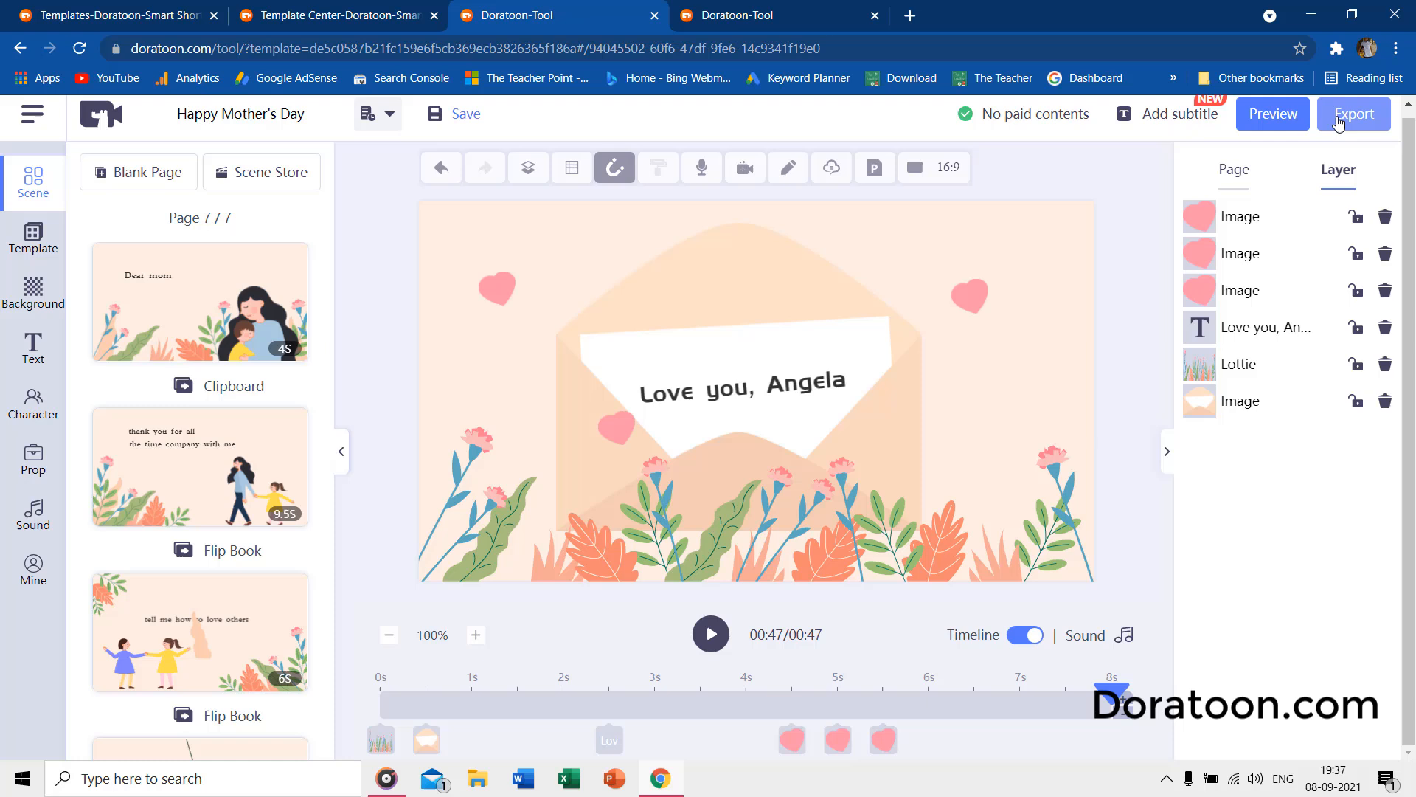
mouse_move(1355, 114)
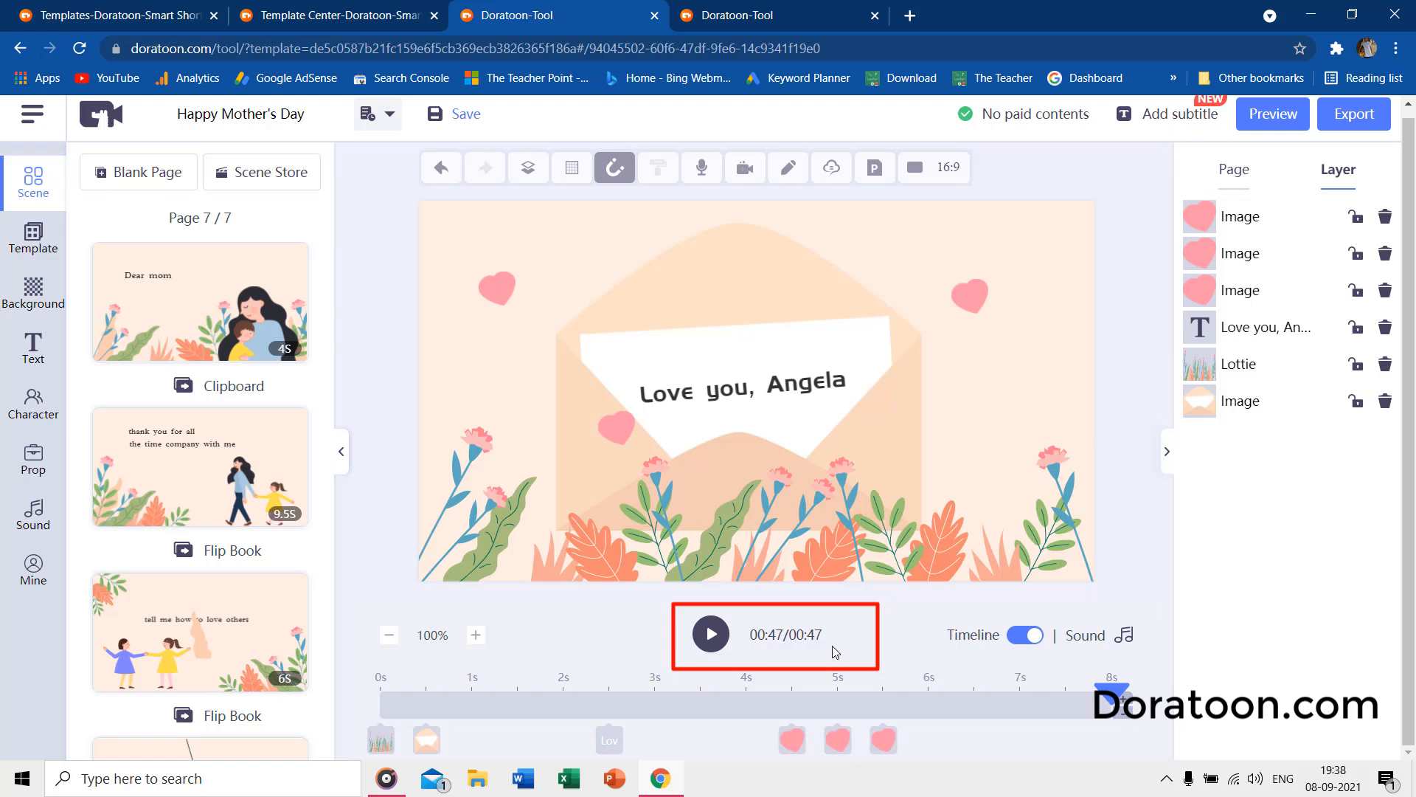
mouse_move(833, 653)
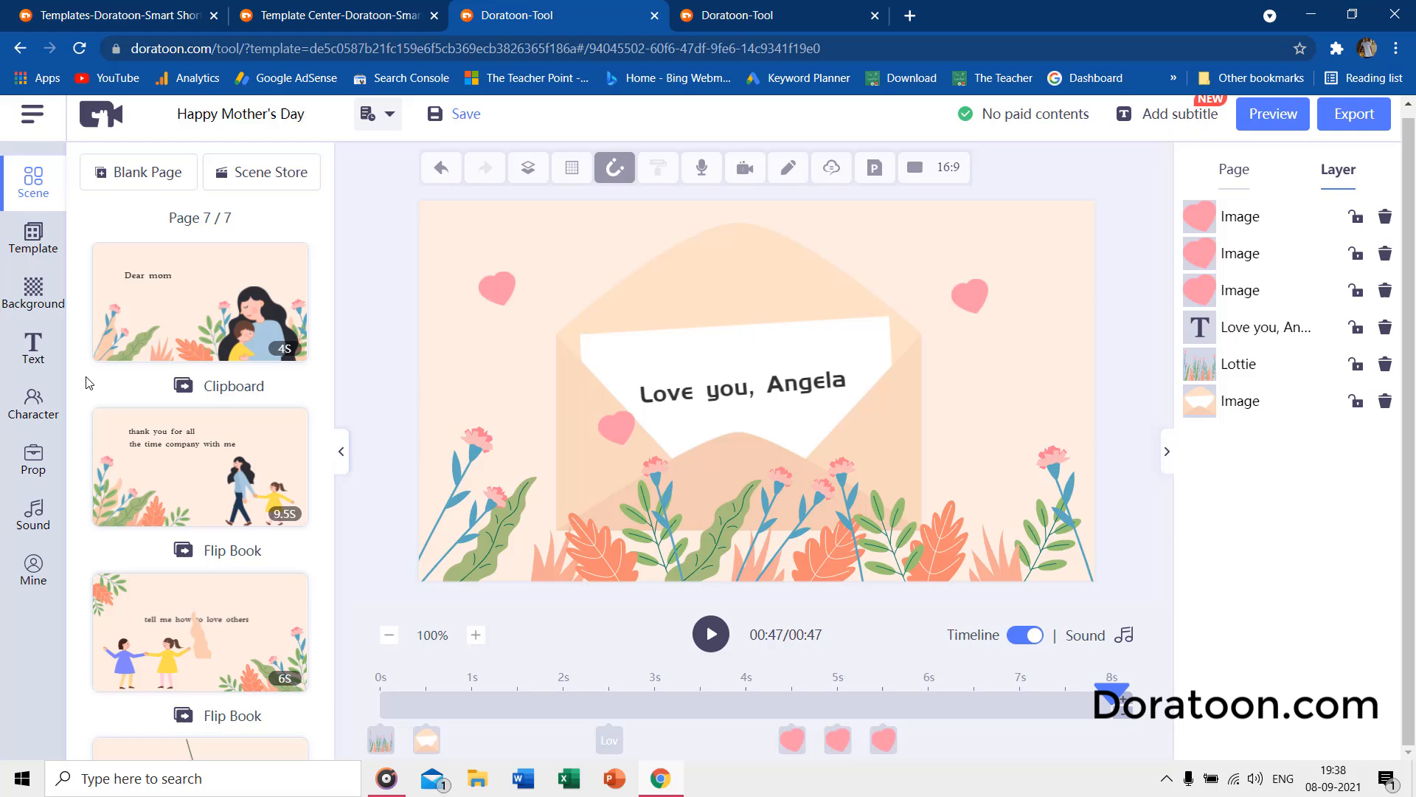
Browse the text presets panel and return to the canvas.
left_click(32, 347)
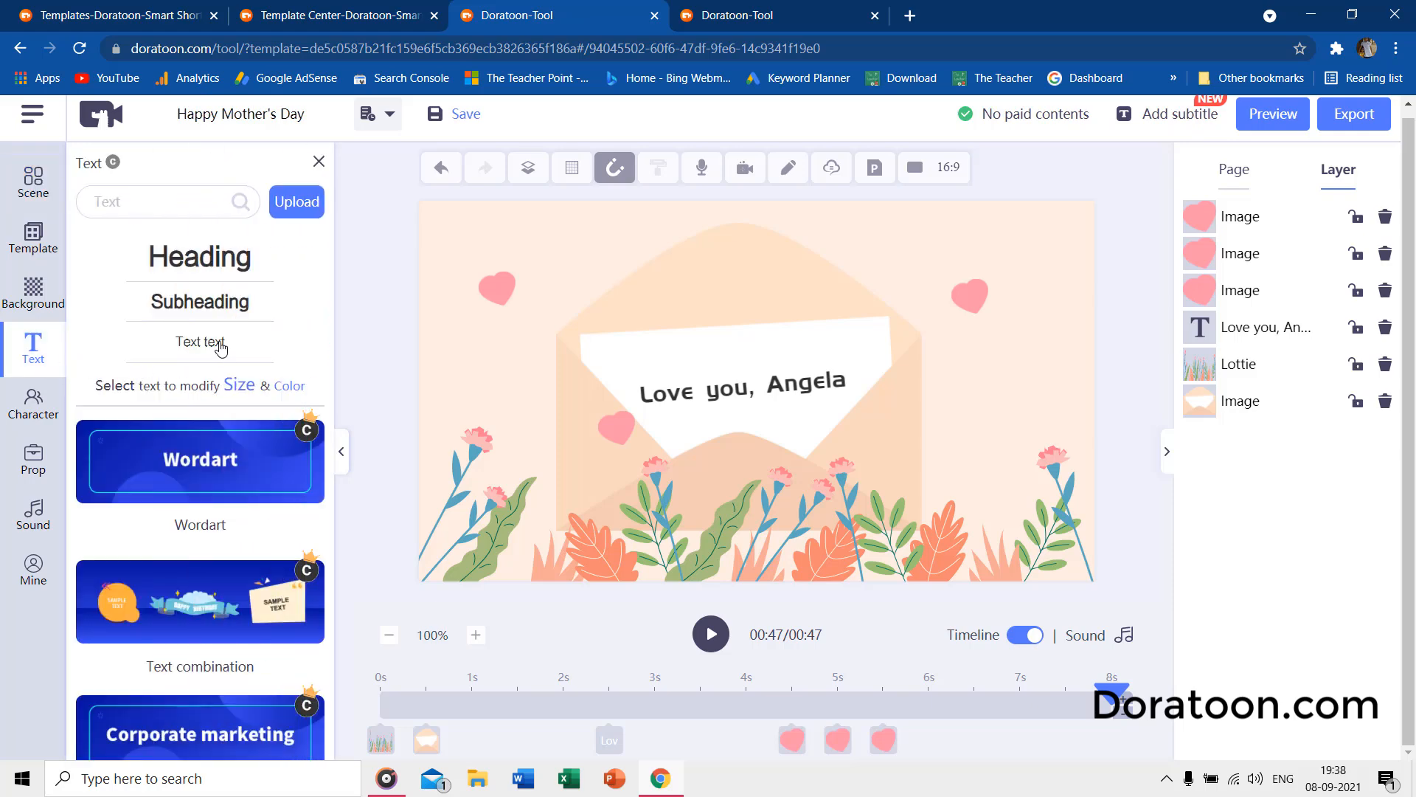
scroll("down", 3)
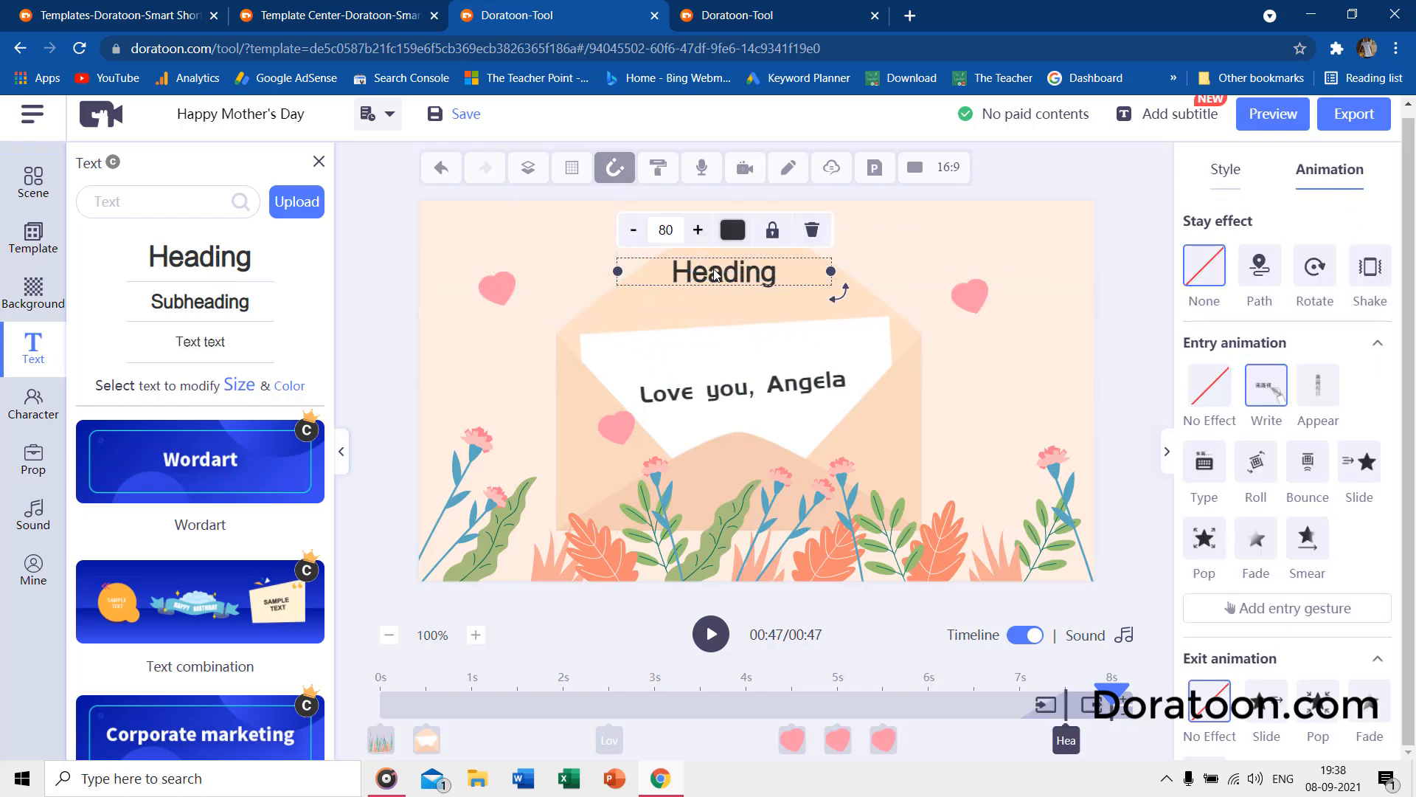
left_click(33, 181)
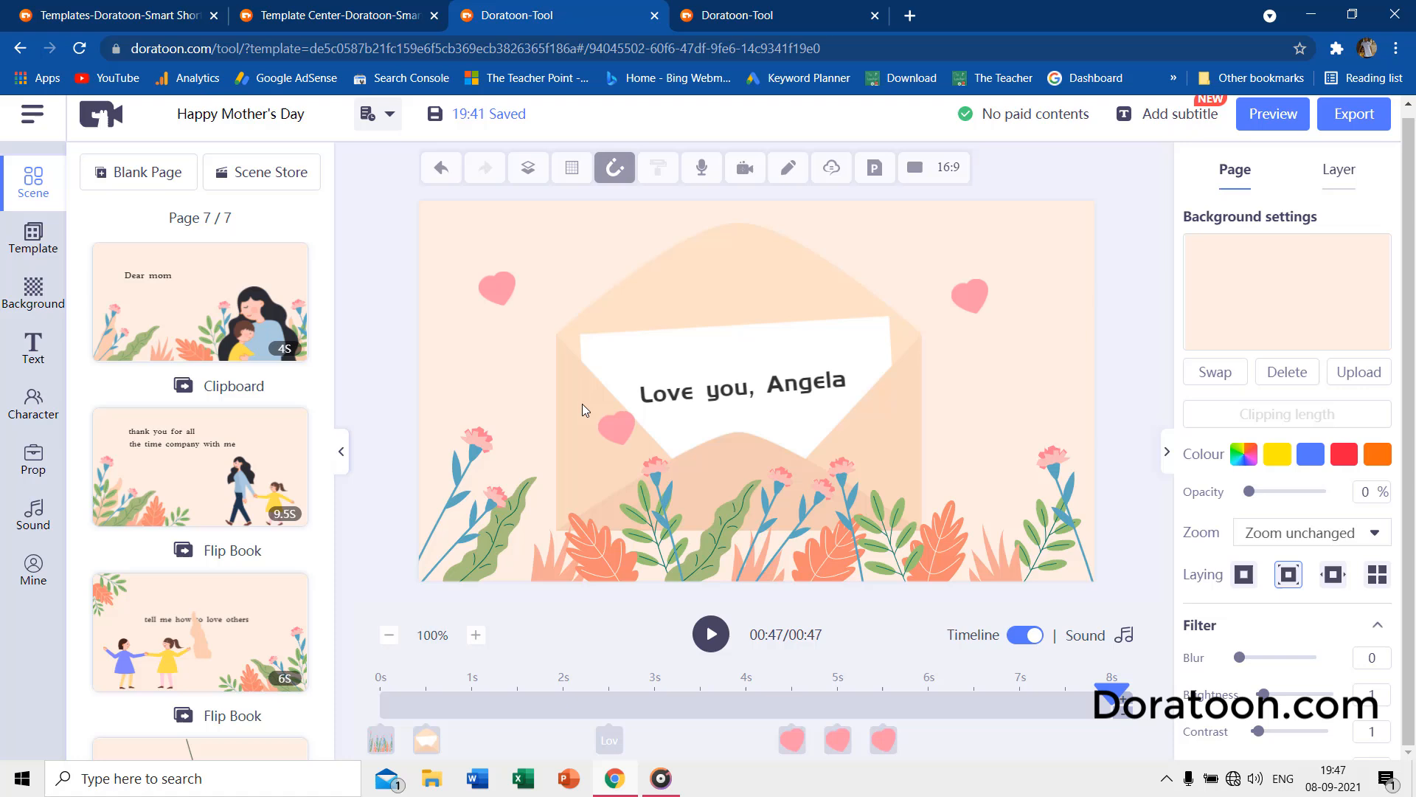
Make the 'Love you, Angela' text orange at size 76, review its style, and deselect it.
left_click(740, 390)
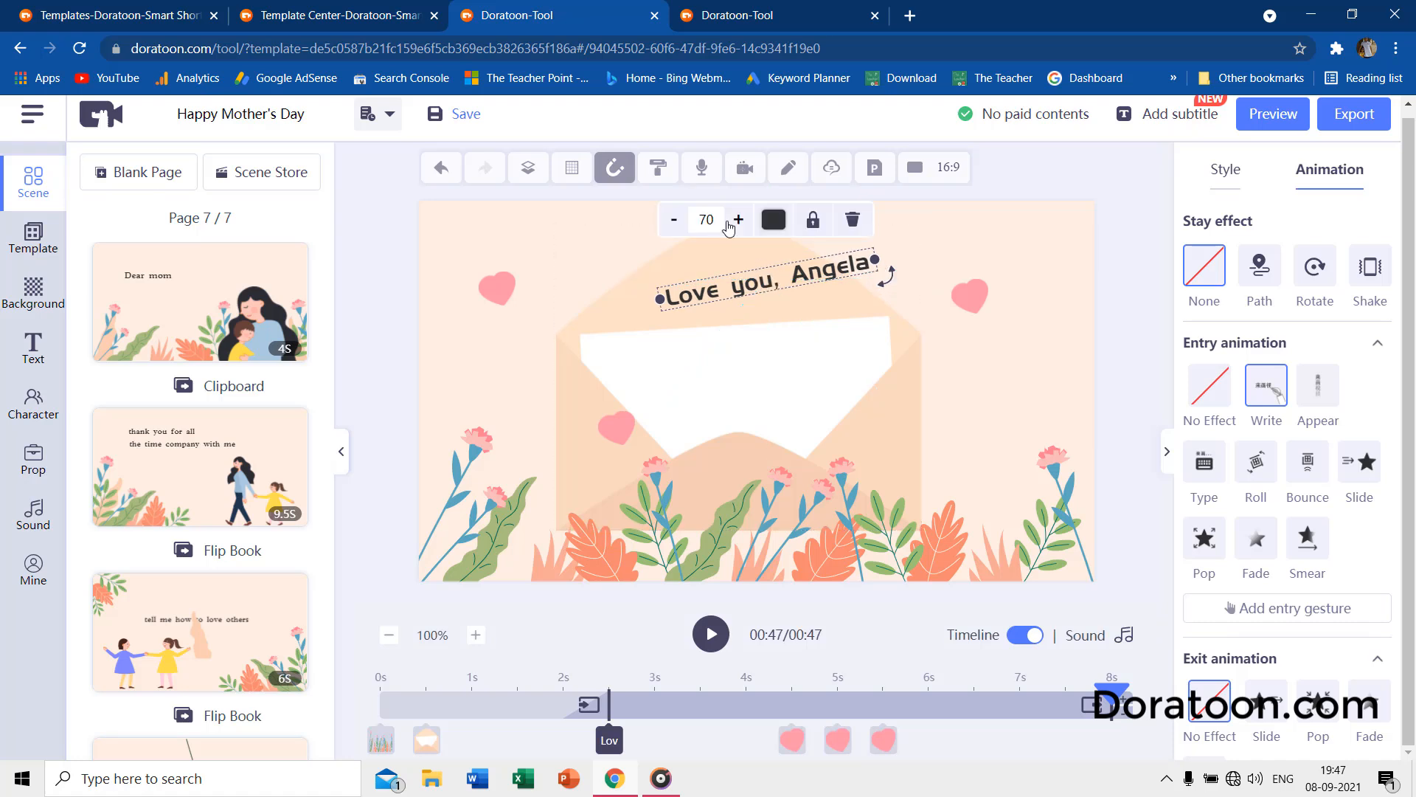
left_click(772, 220)
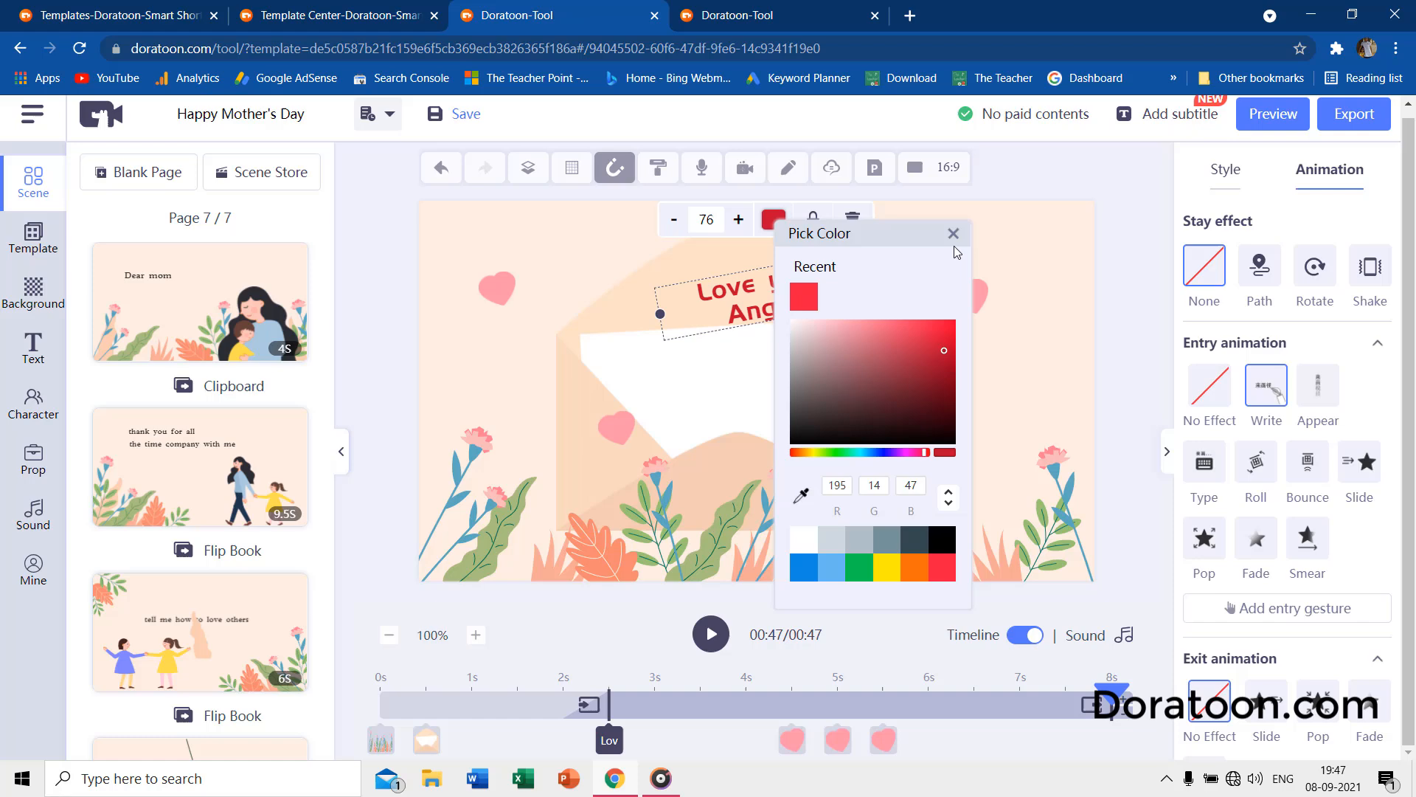
left_click(942, 451)
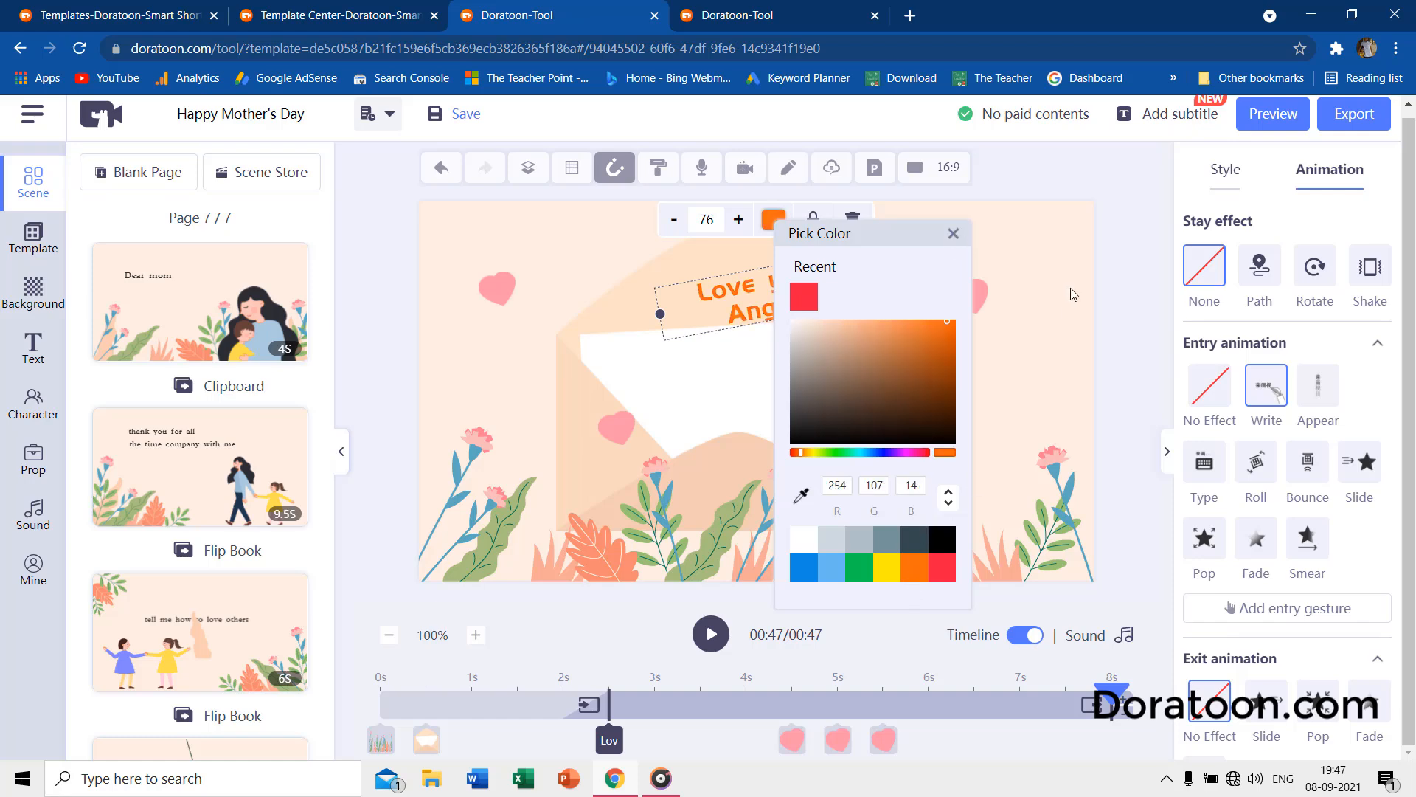
left_click(953, 233)
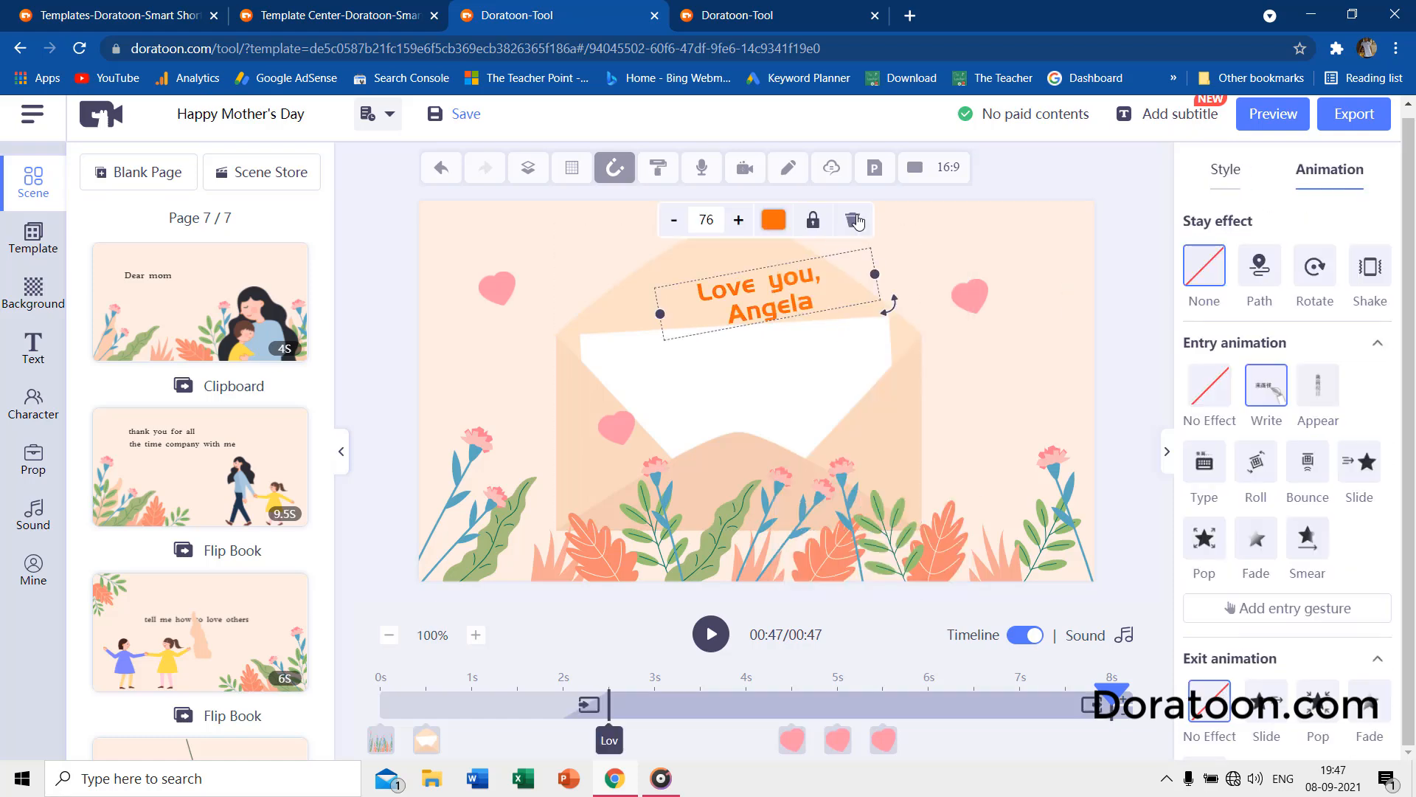
left_click(854, 220)
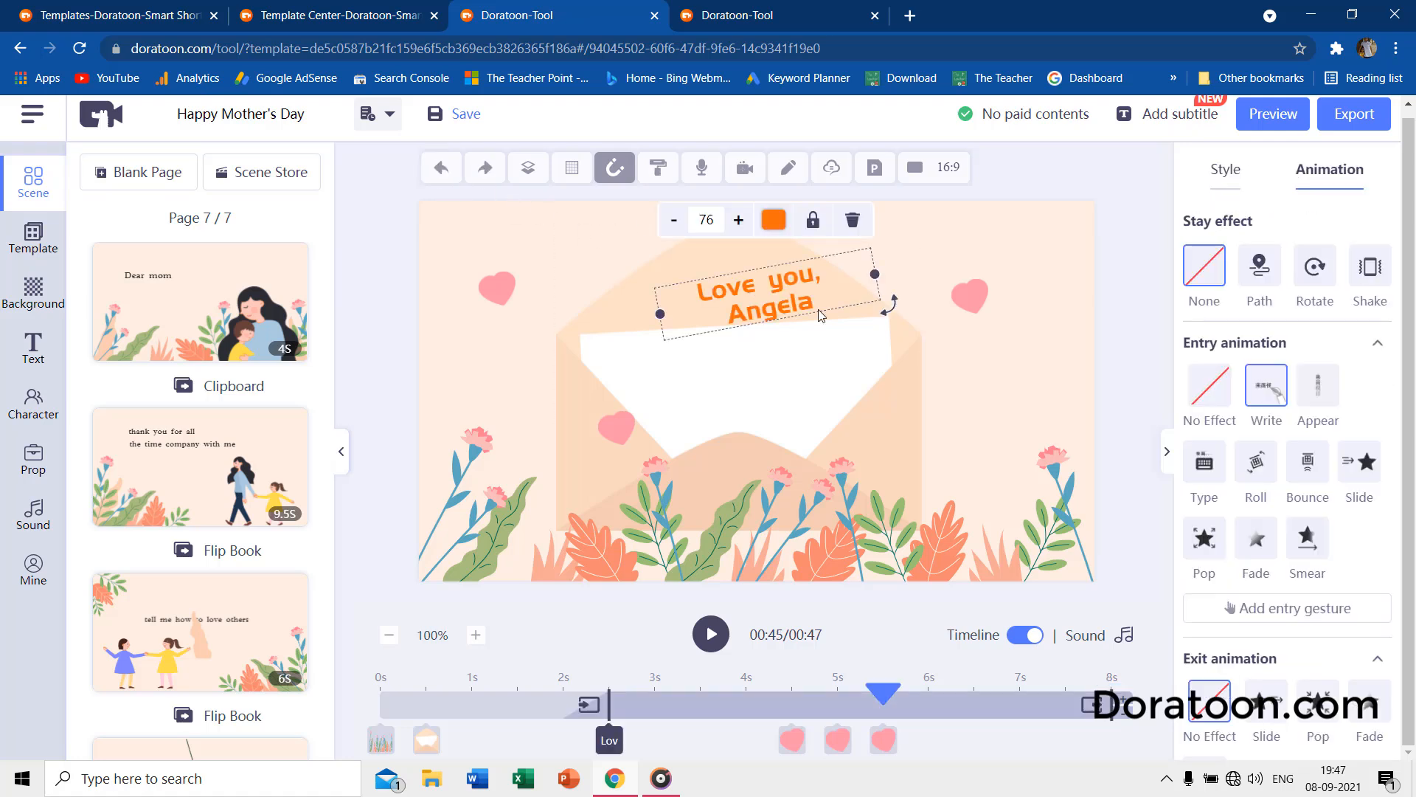
left_click(1225, 169)
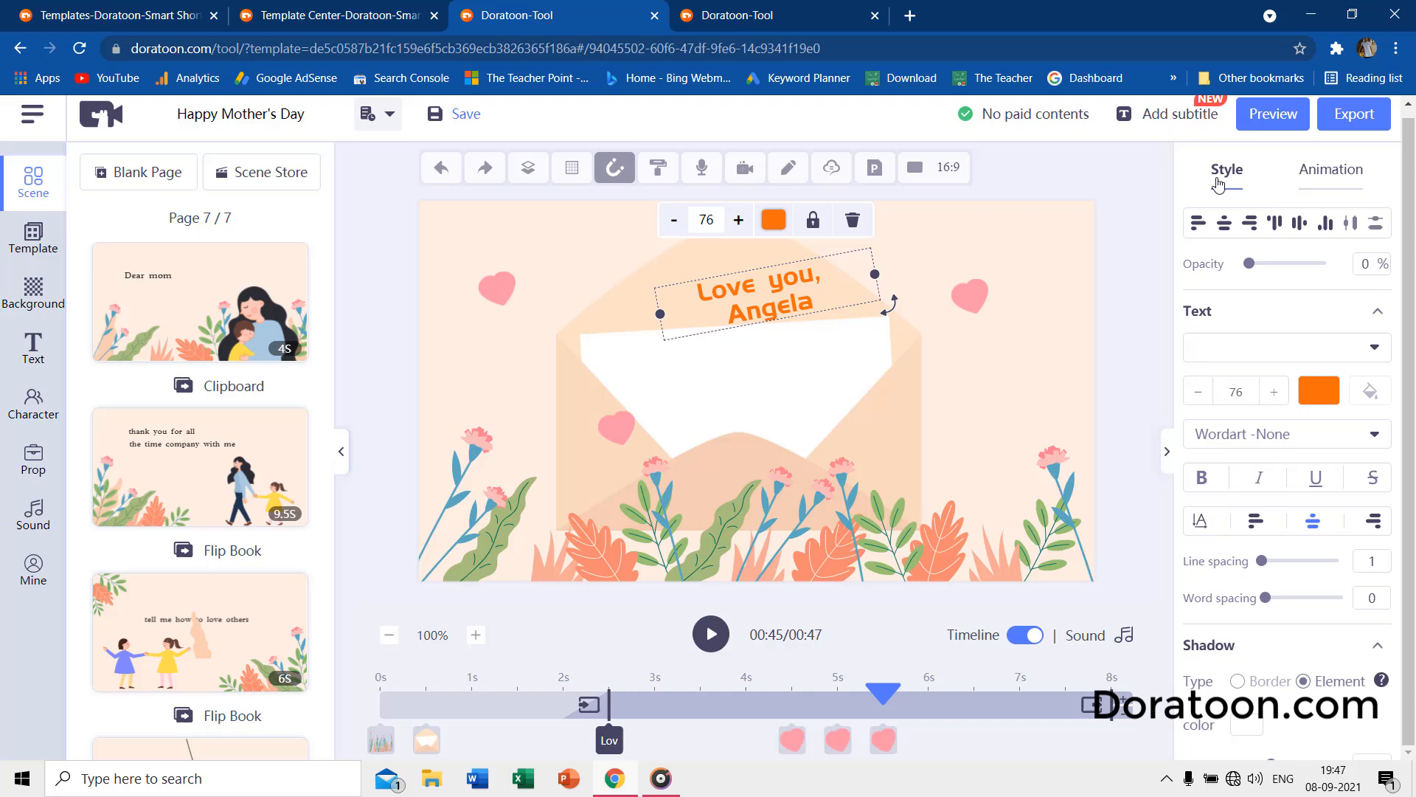
left_click(1329, 169)
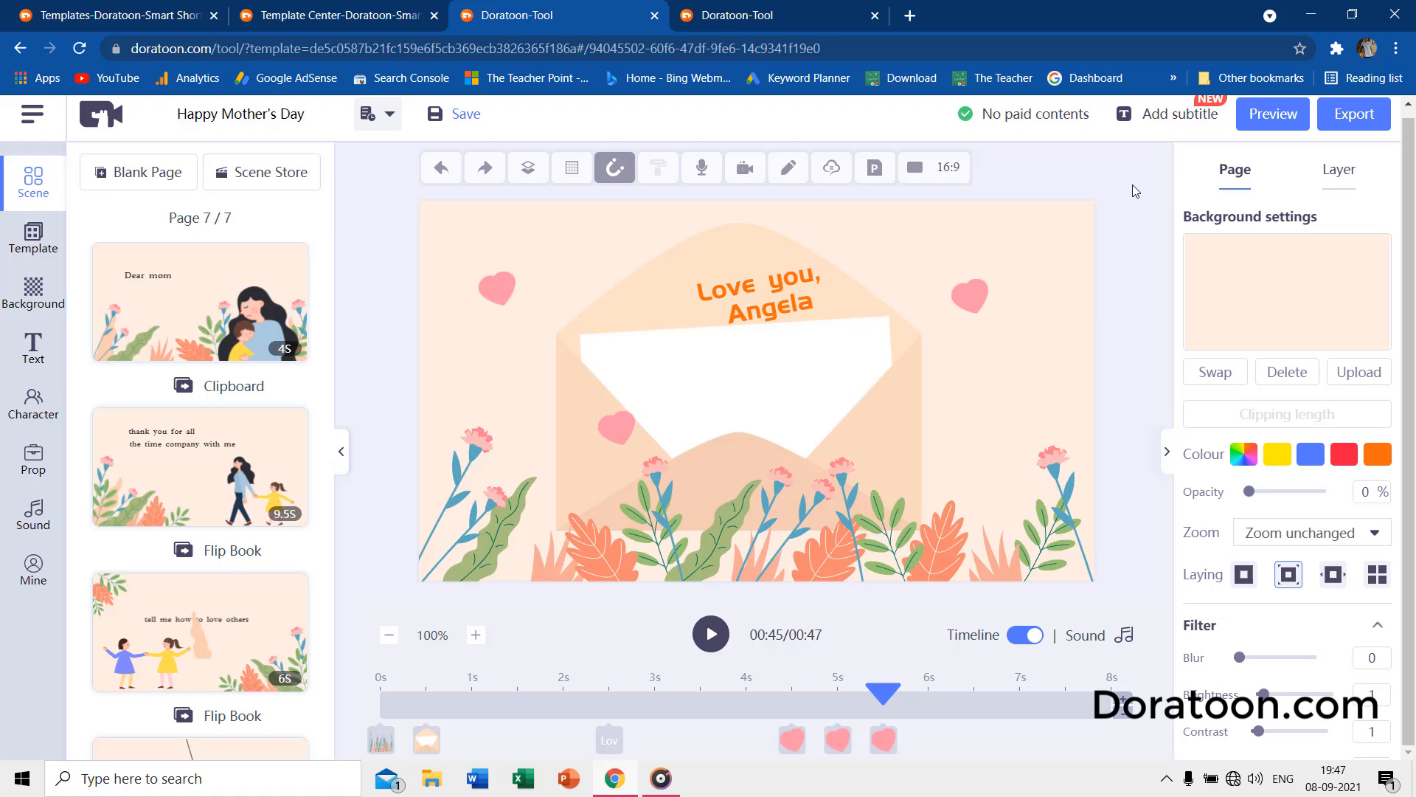
Delete the upper-right heart image layer and raise the 'Love you, Angela' text.
left_click(761, 289)
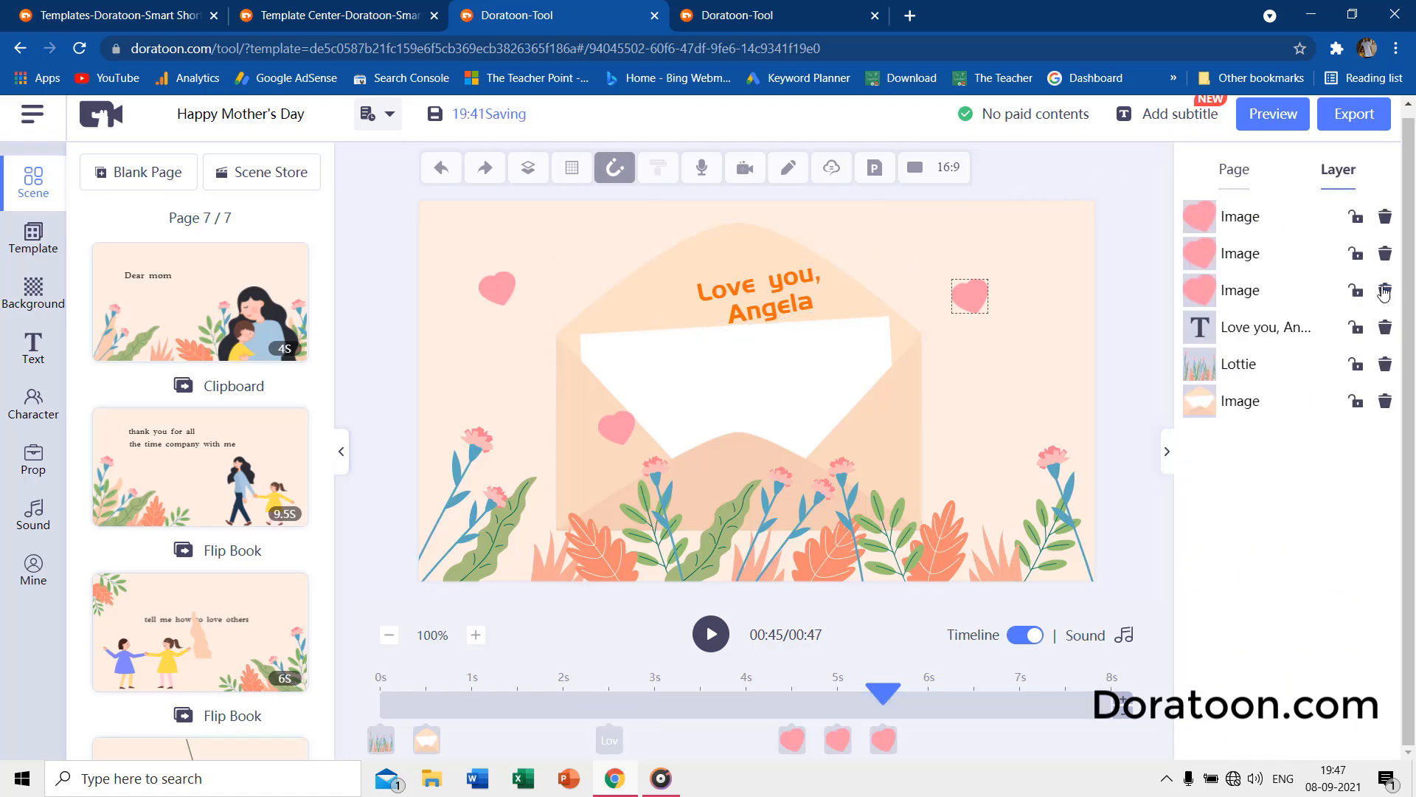
left_click(1354, 291)
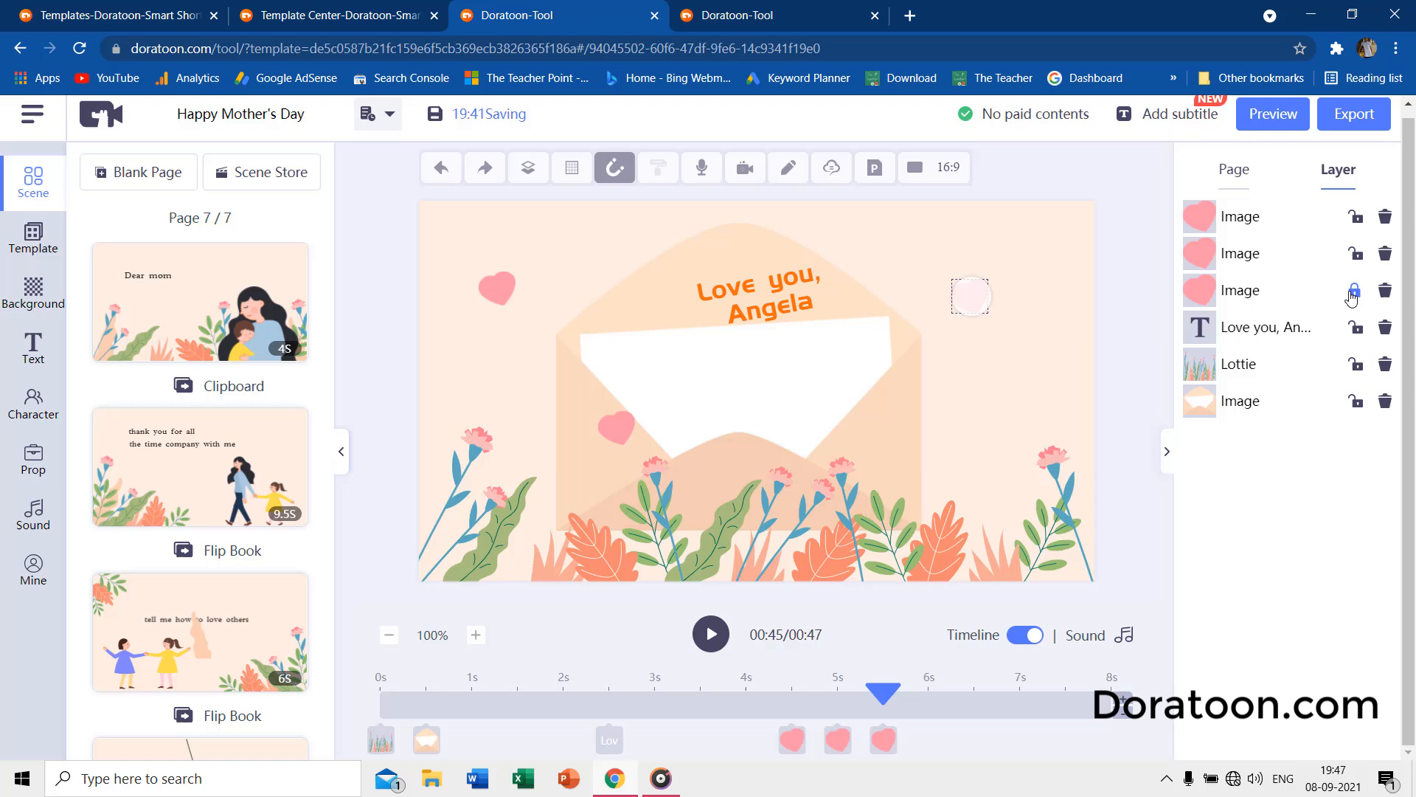
left_click(1385, 290)
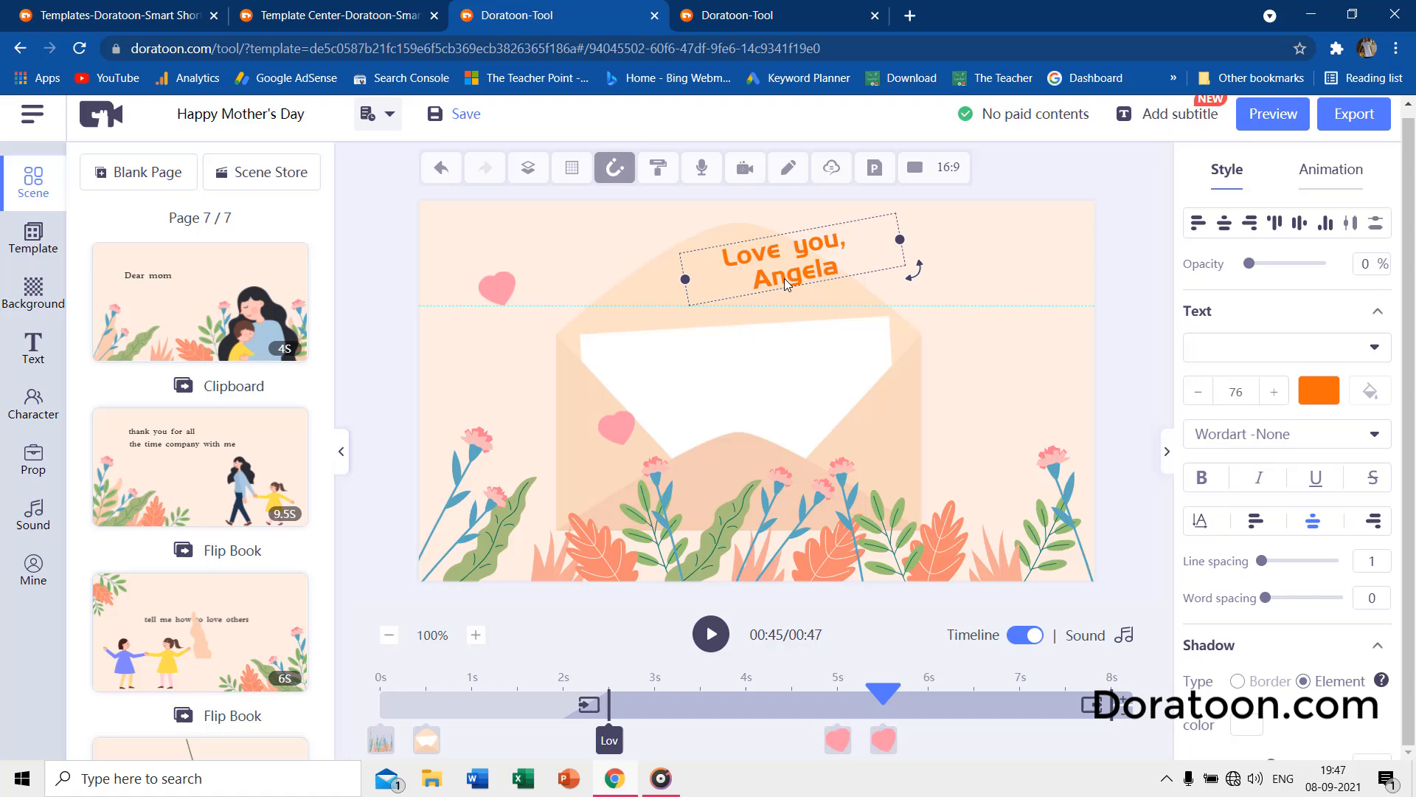
Give the 'Love you, Angela' text a Pop entry animation, then browse templates.
left_click(1329, 169)
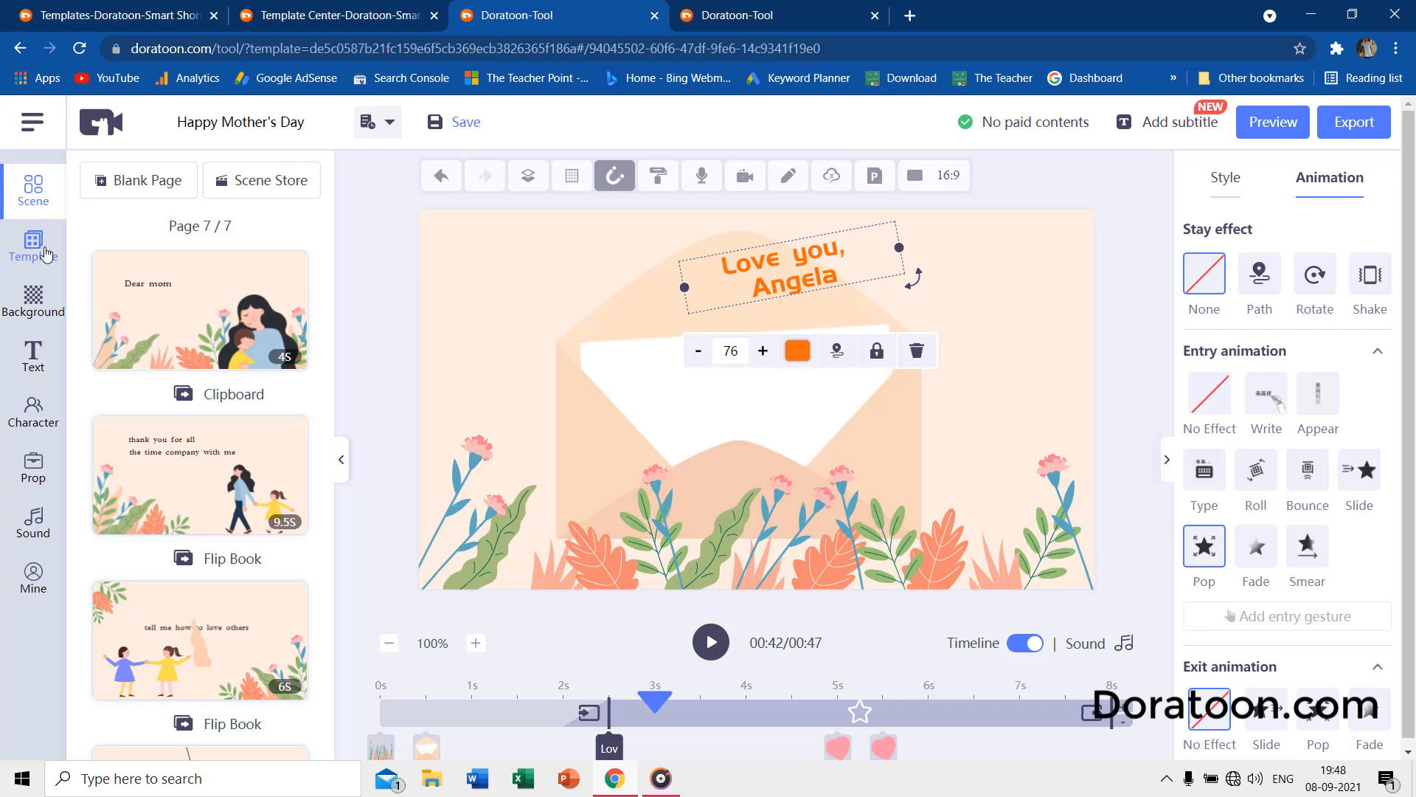
left_click(33, 244)
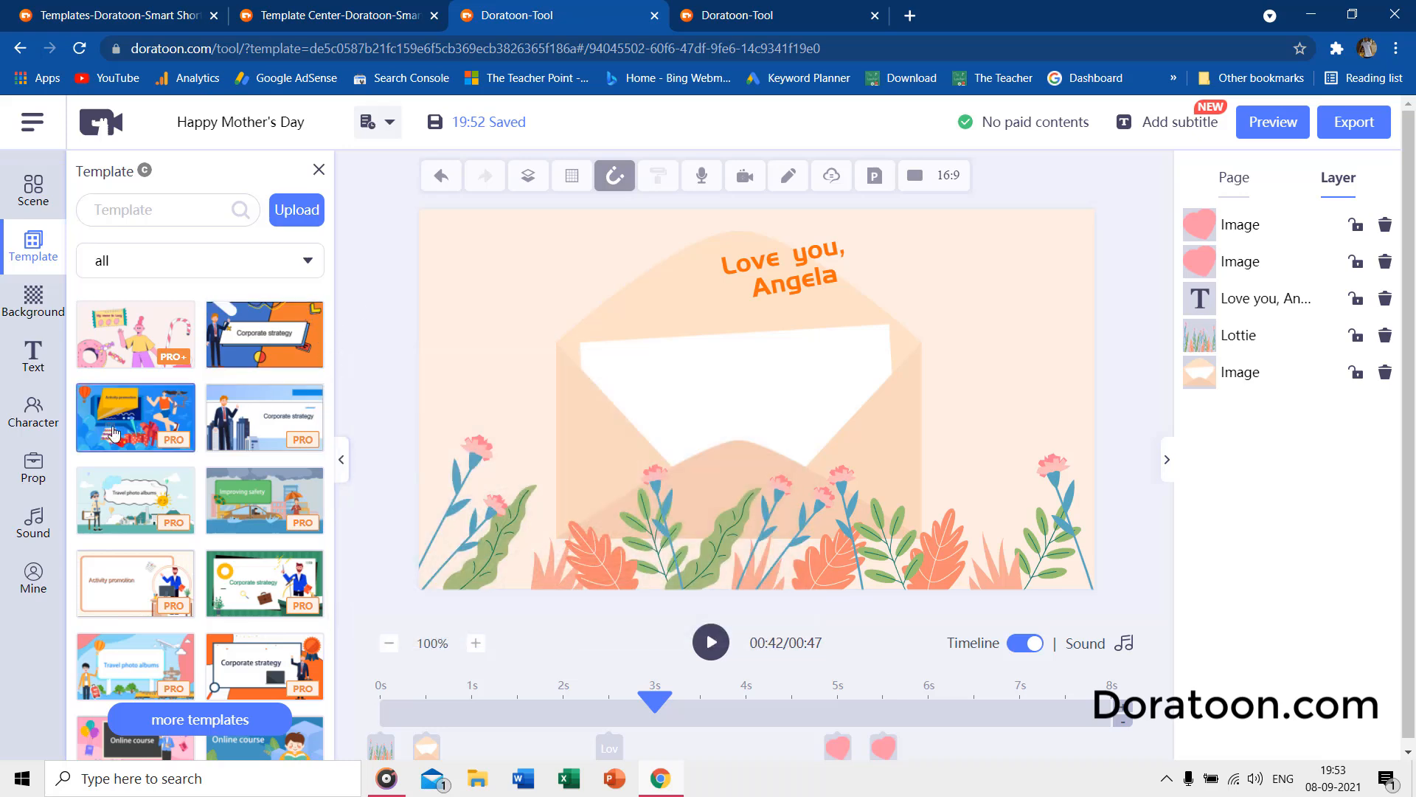
Browse the full character collection and then the prop library.
left_click(32, 410)
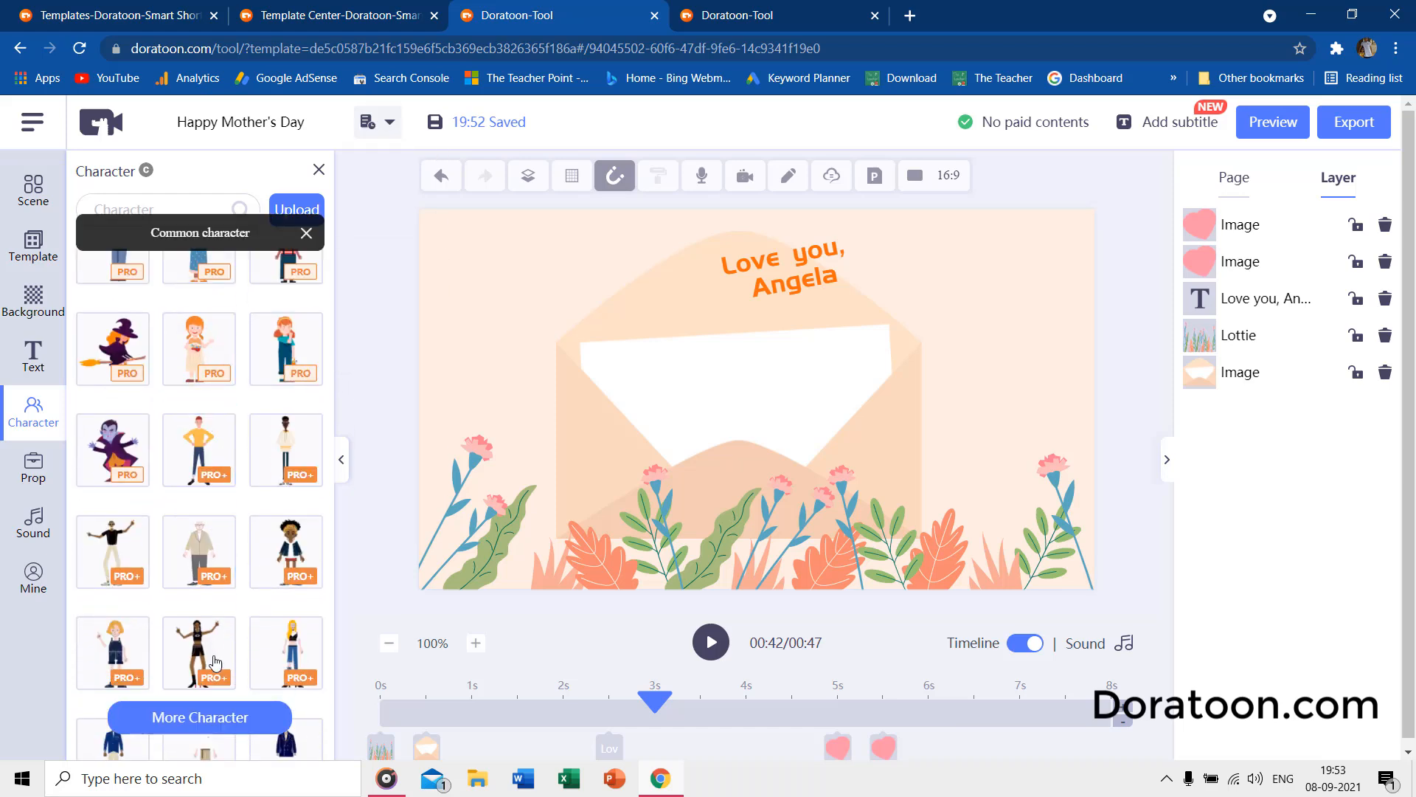
left_click(199, 717)
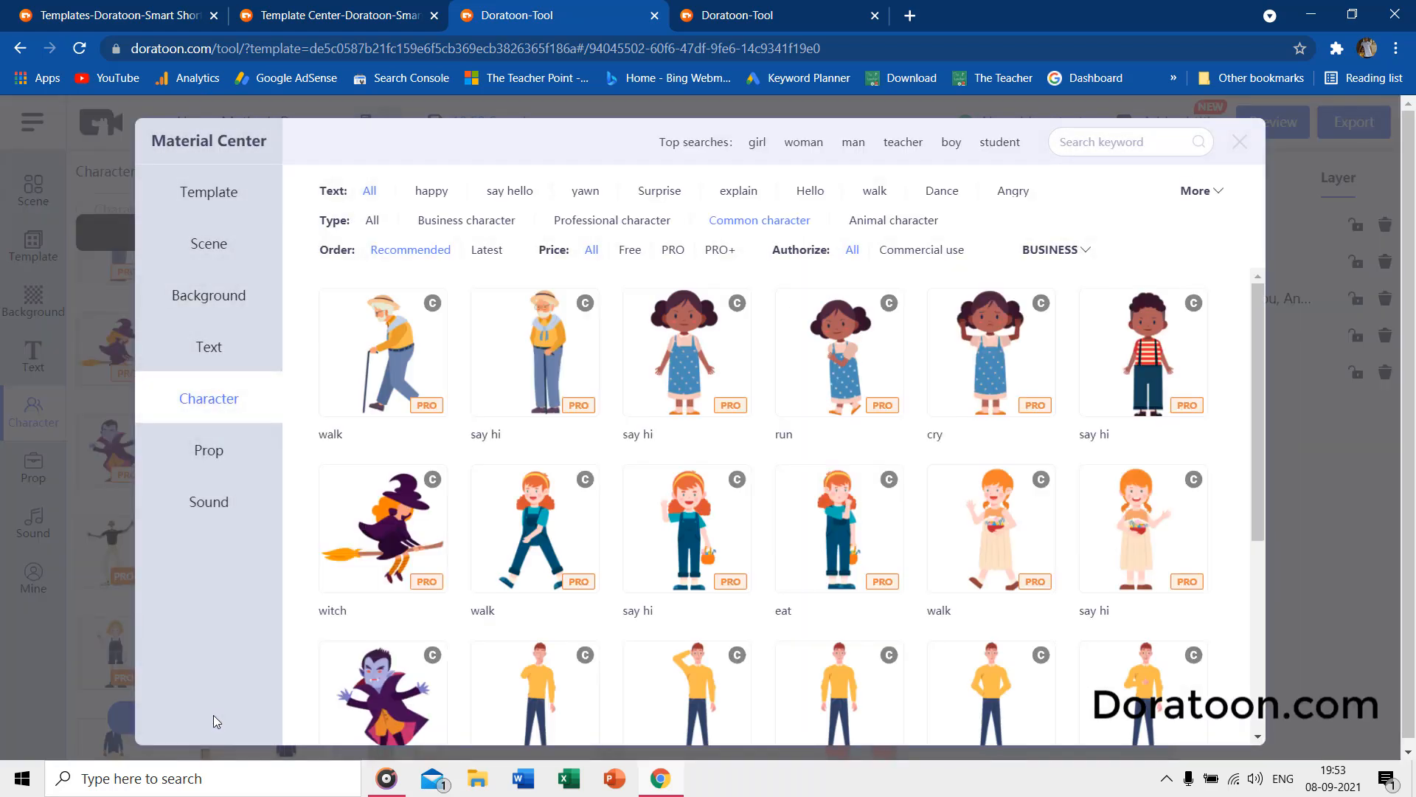
scroll("down", 3)
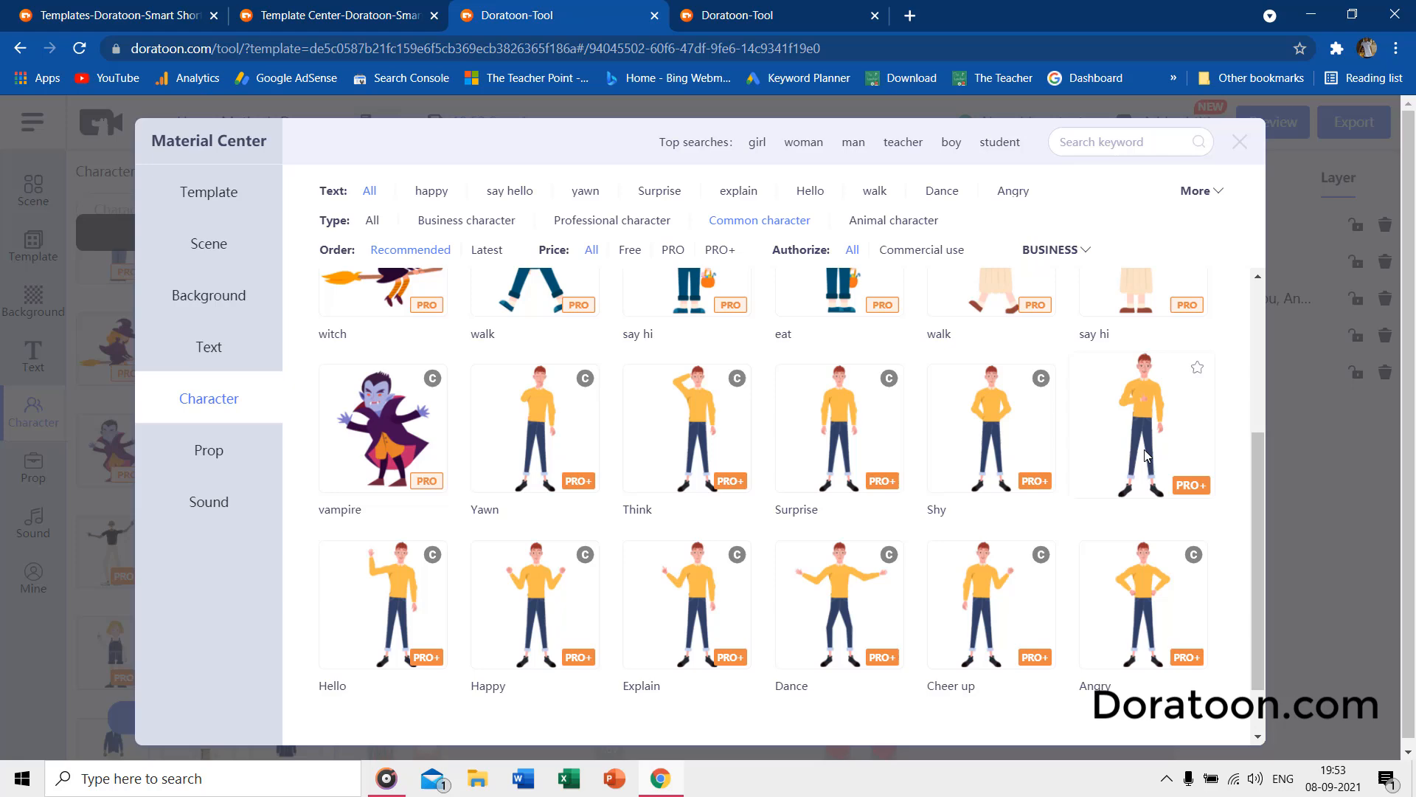
scroll("down", 3)
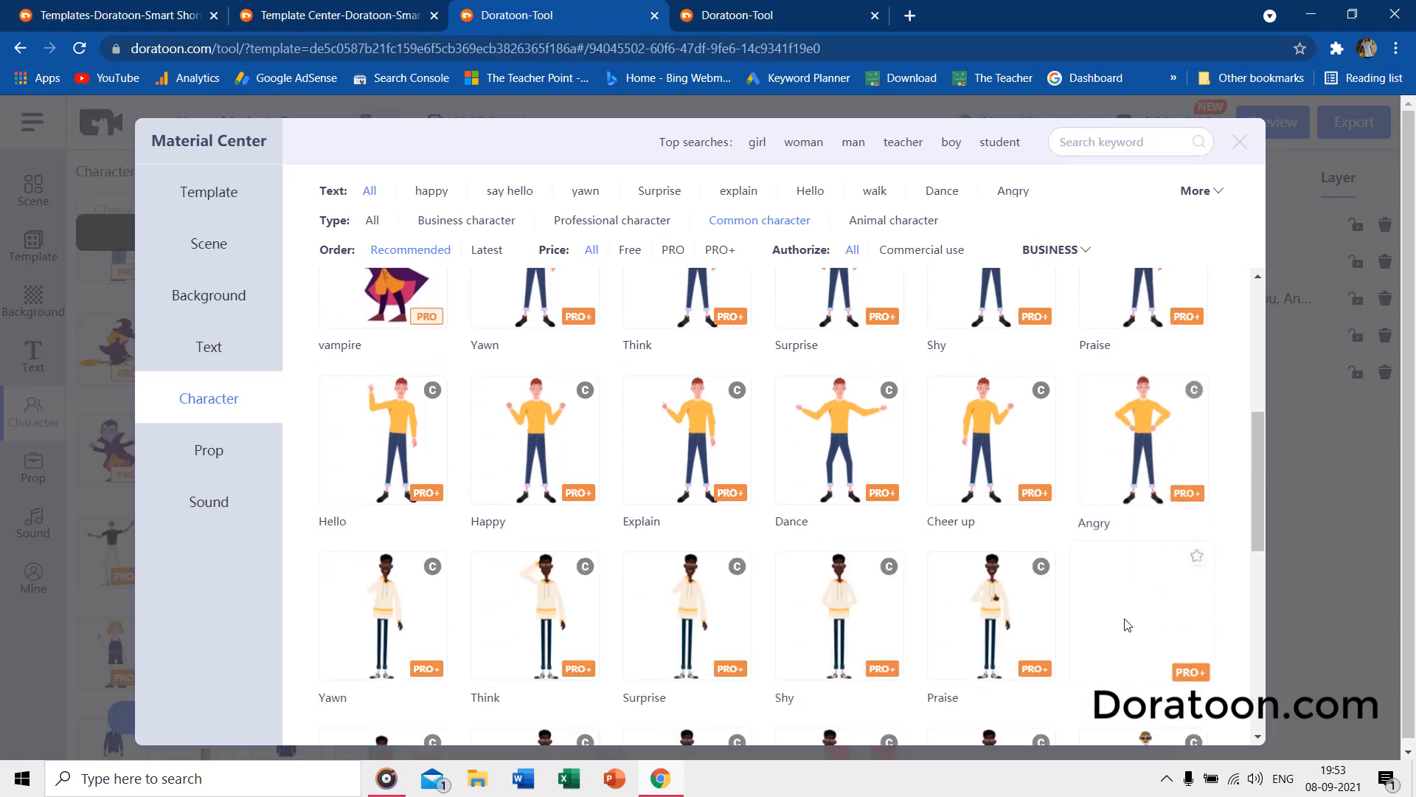
scroll("down", 3)
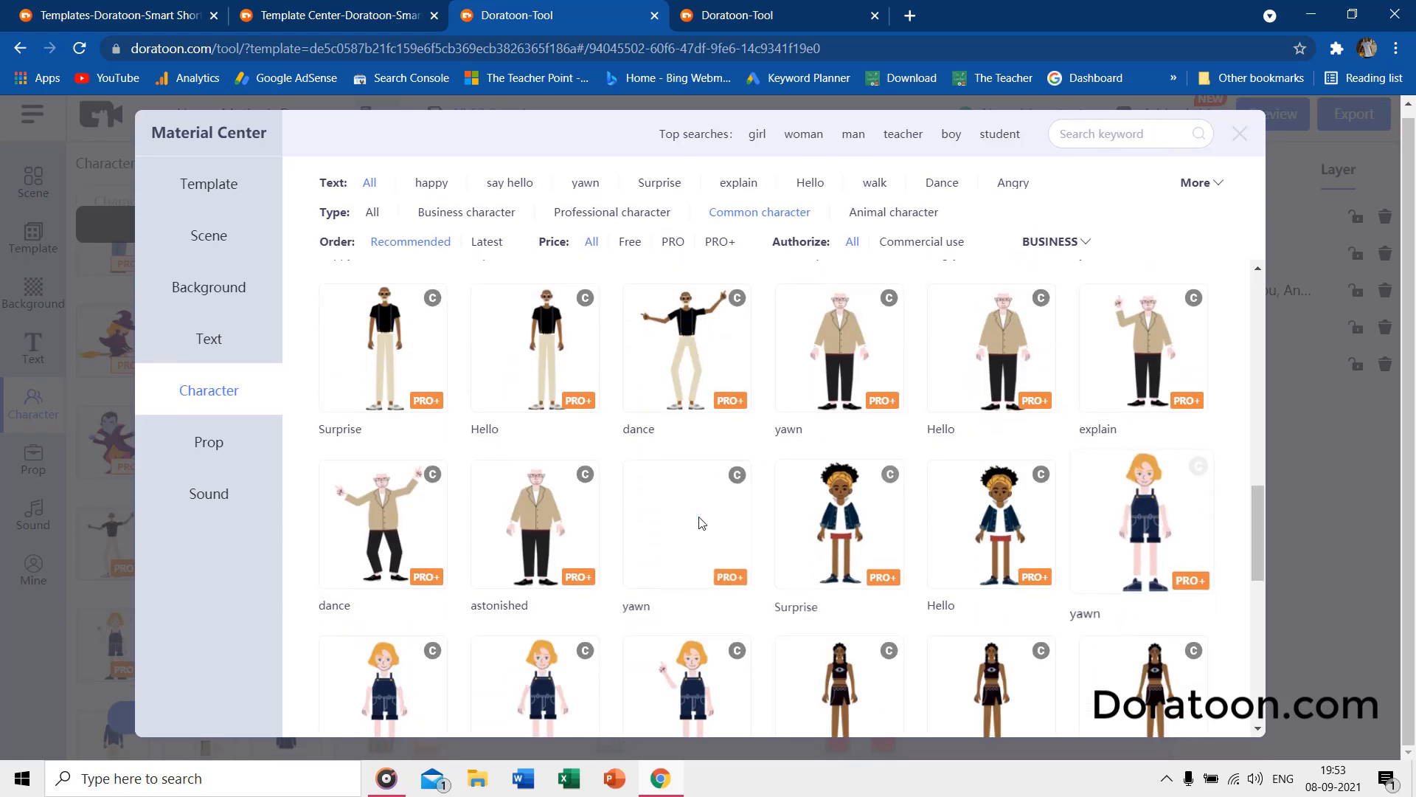
scroll("down", 3)
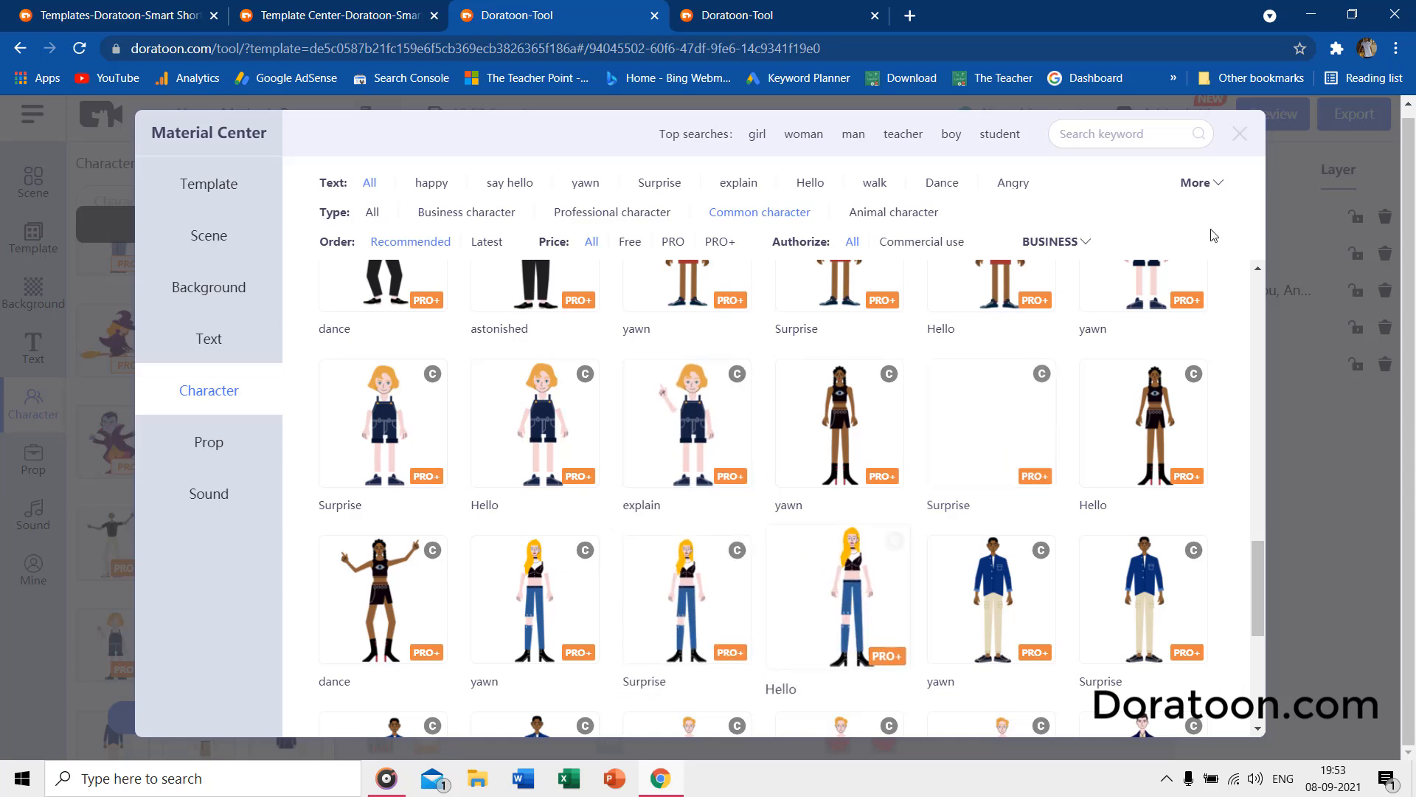
left_click(1239, 134)
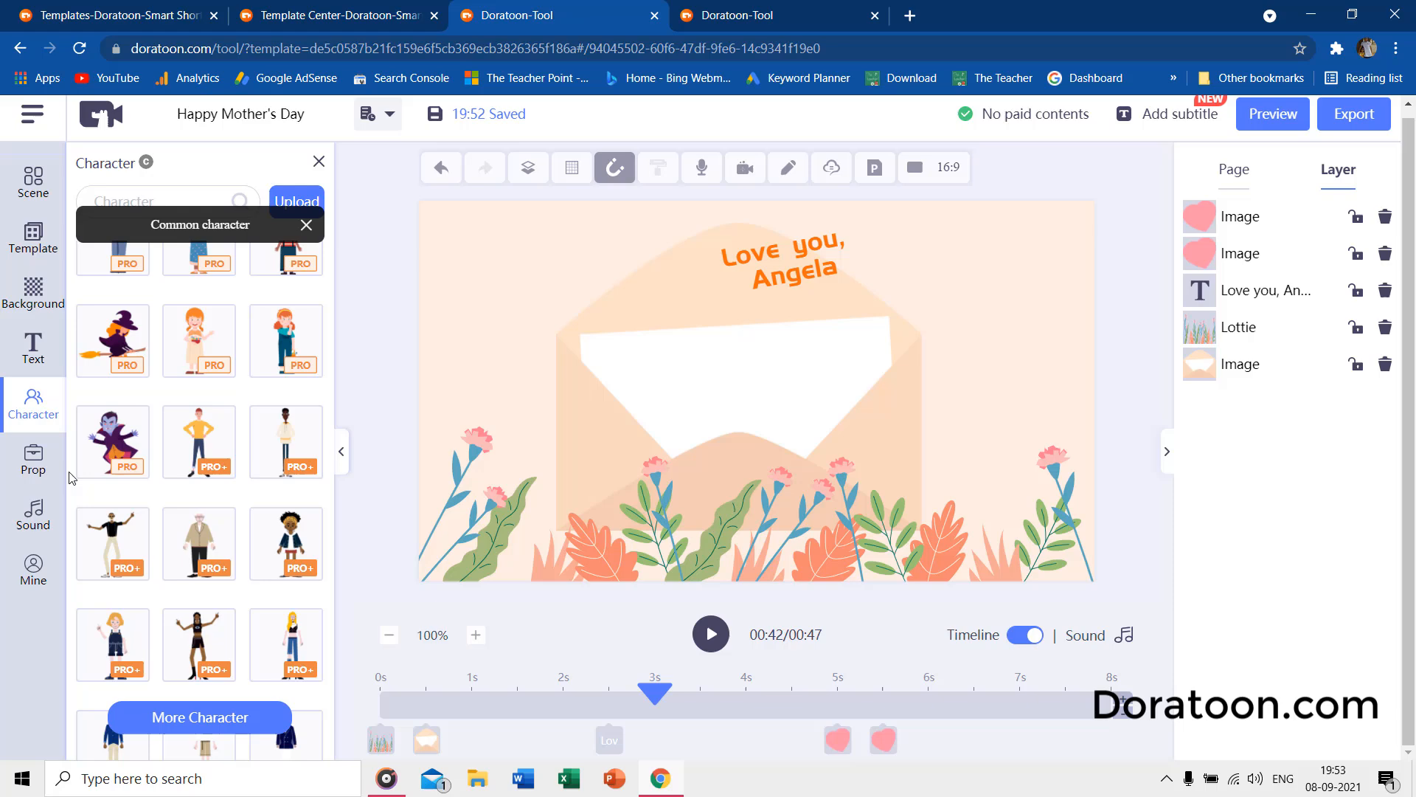
left_click(33, 460)
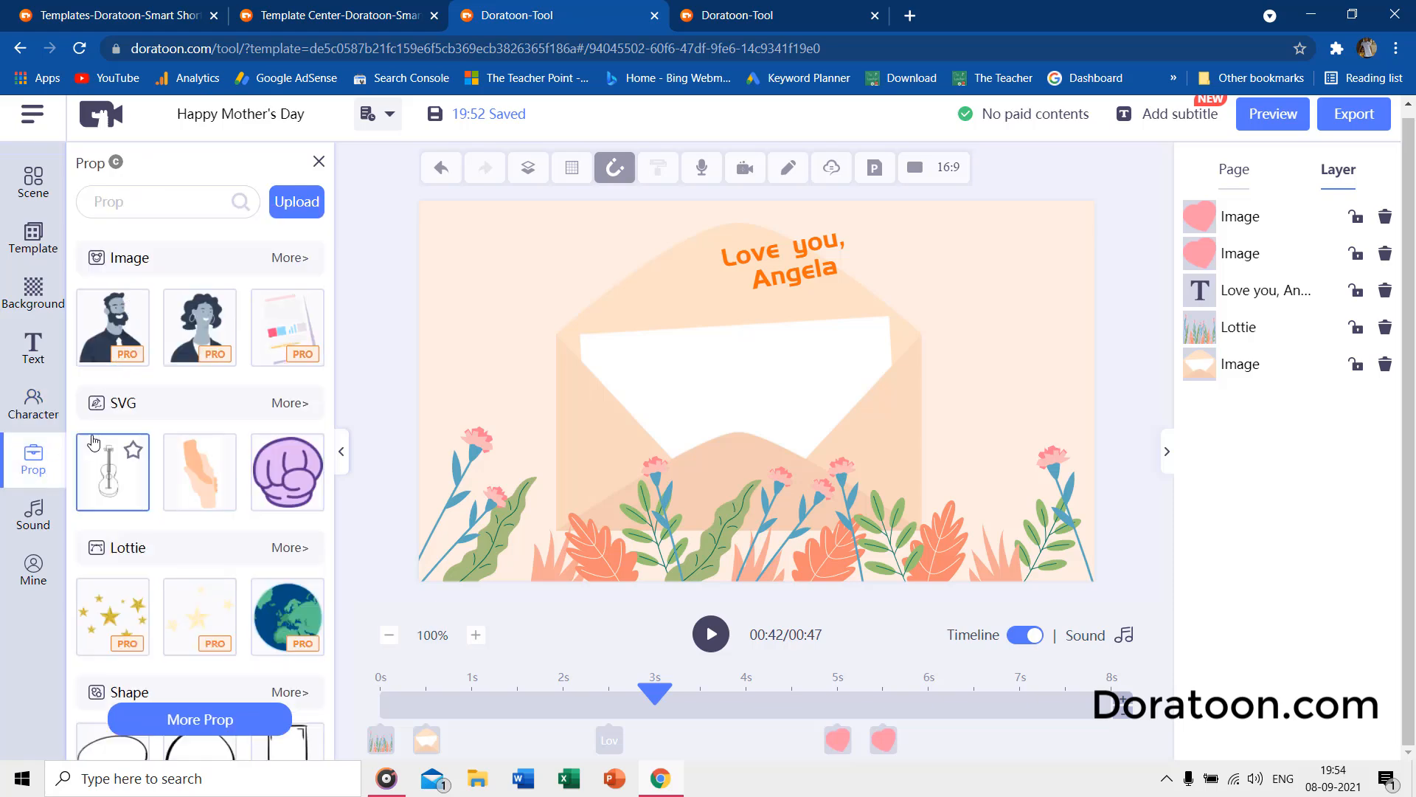
scroll("down", 3)
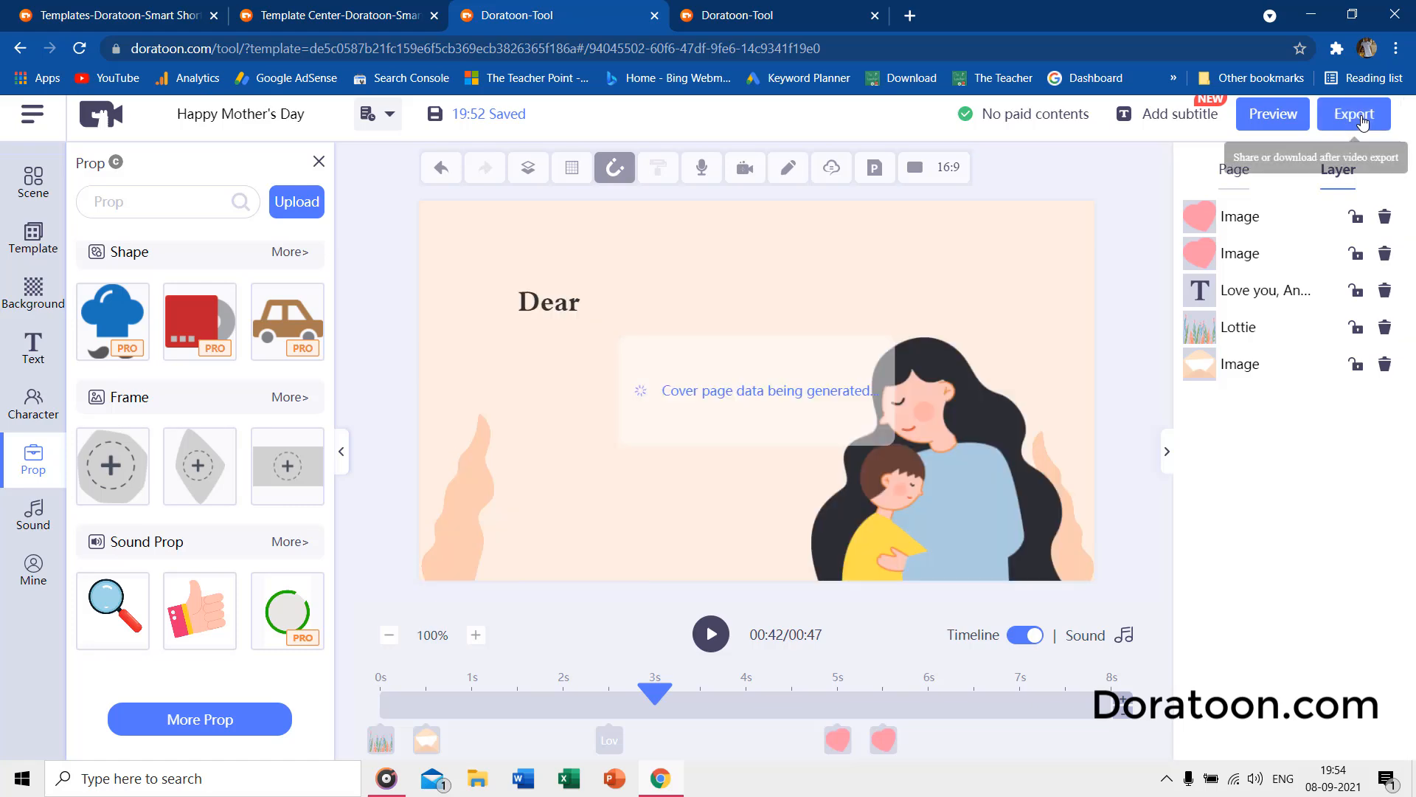
Export the video at High-definition 720P and submit the export settings.
left_click(1353, 114)
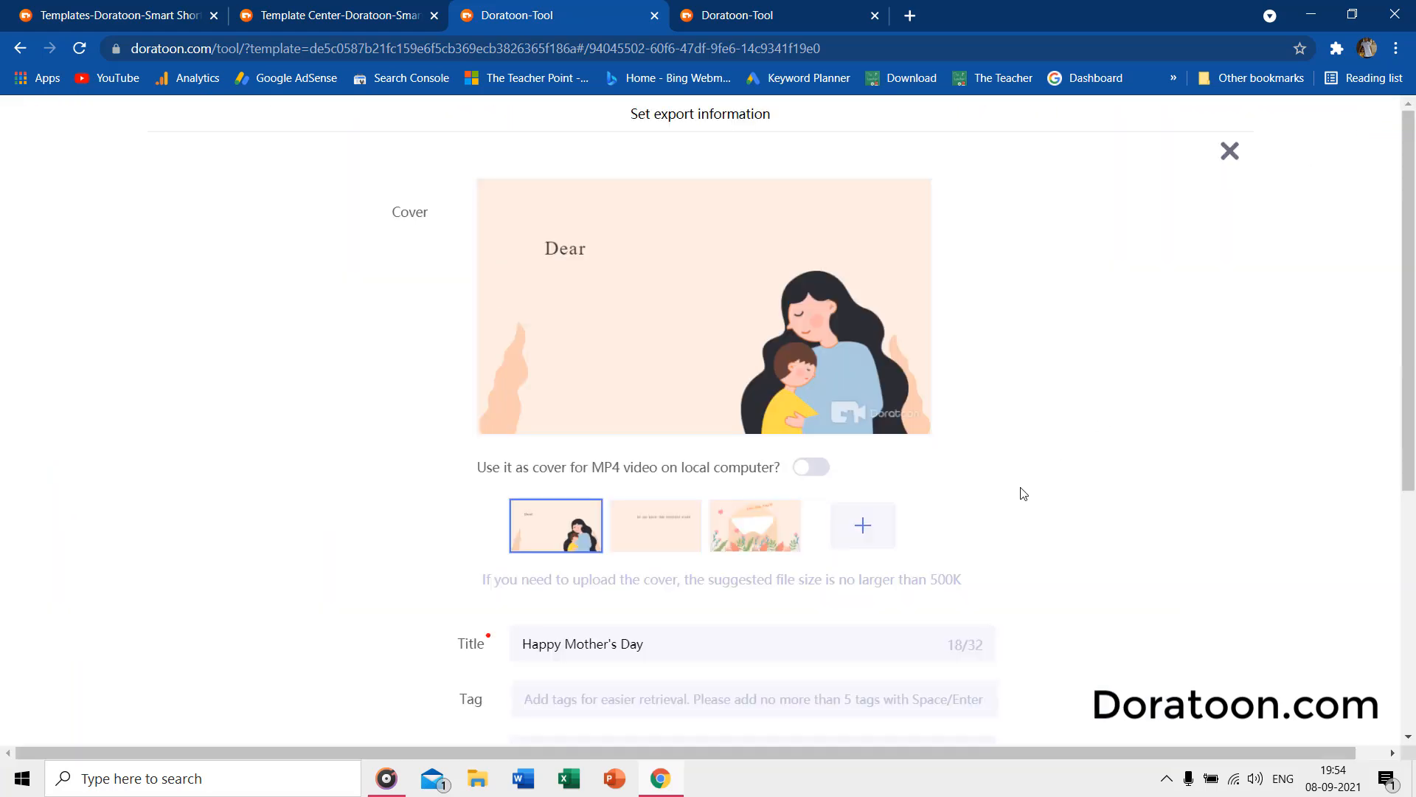
scroll("down", 3)
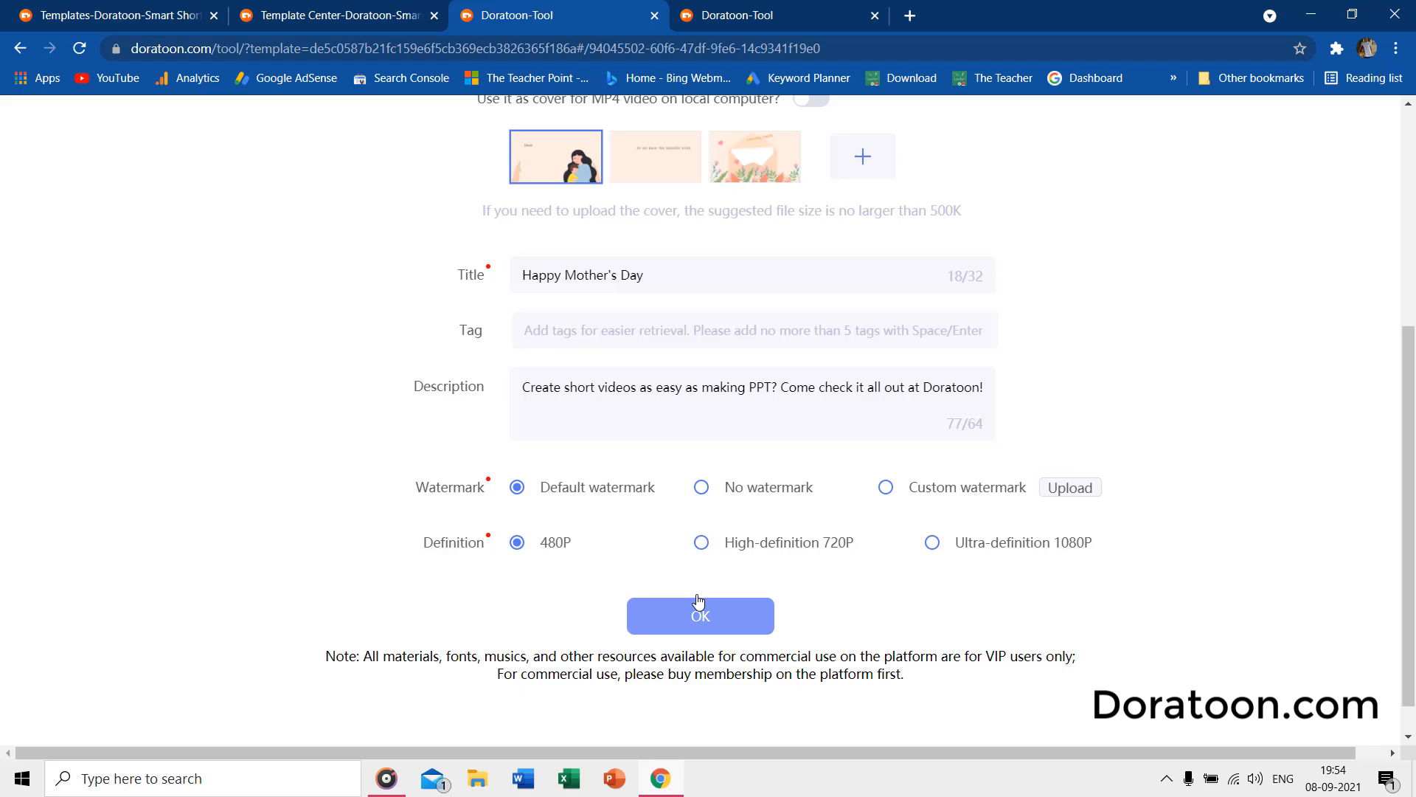
left_click(700, 616)
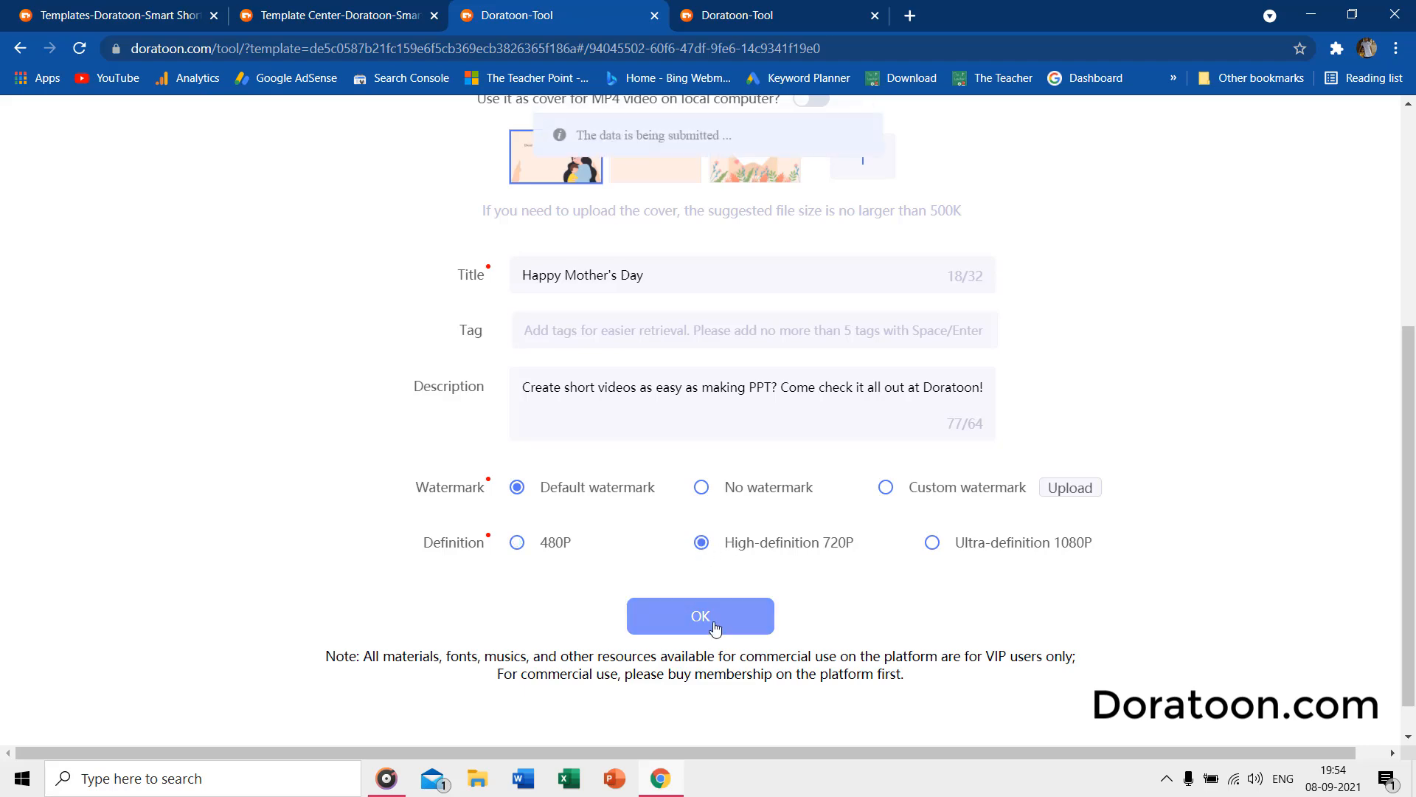
left_click(700, 616)
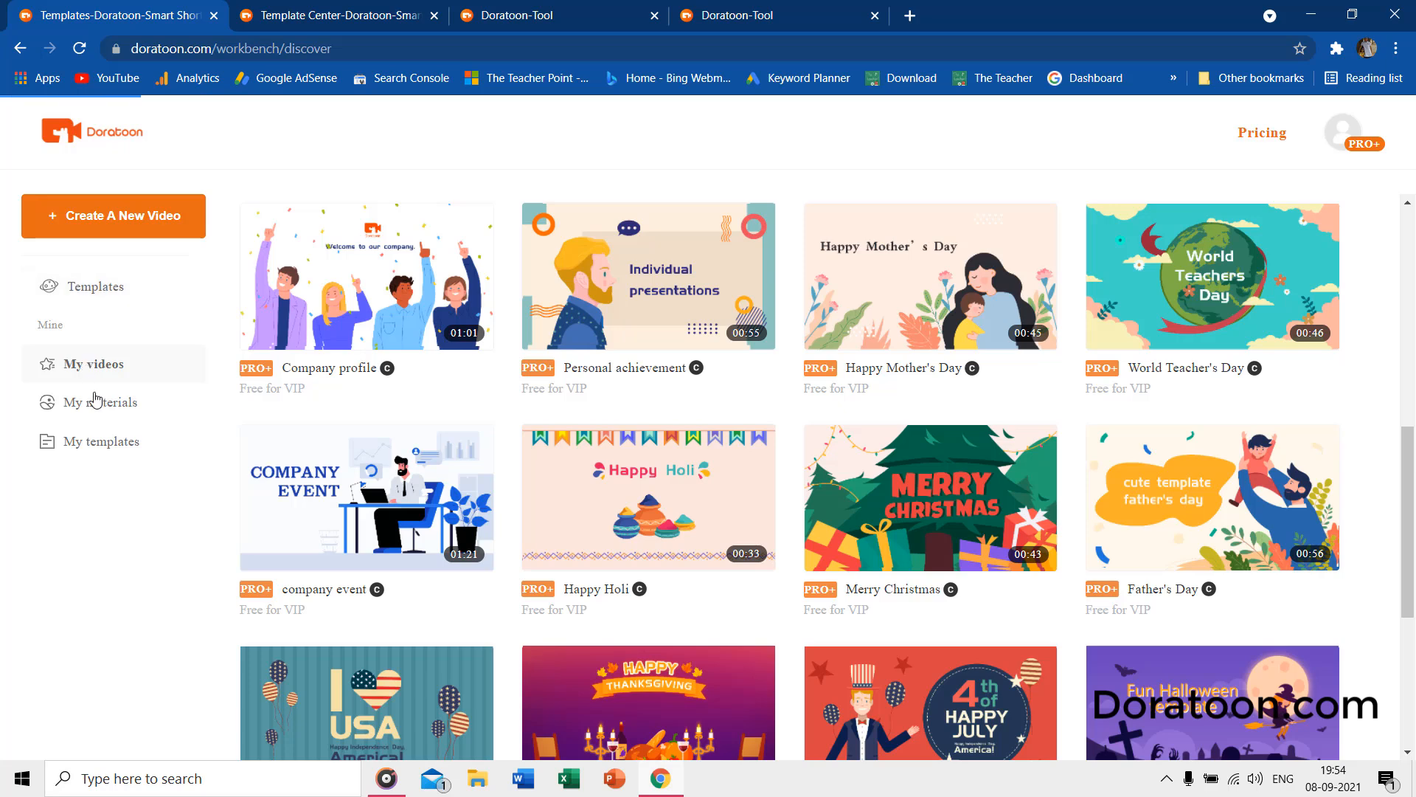
mouse_move(537, 193)
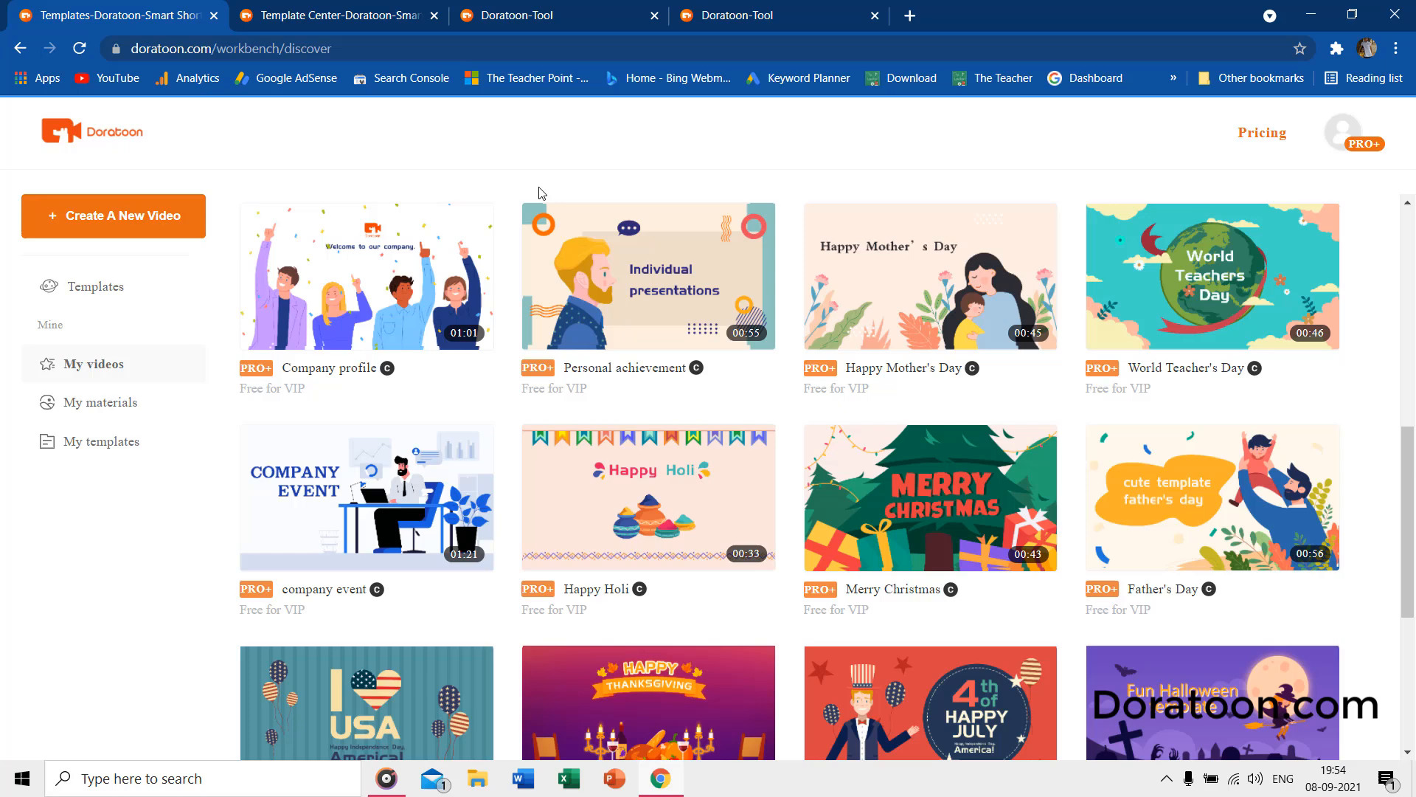
Go to My Videos and show the options menu for the first video.
left_click(93, 363)
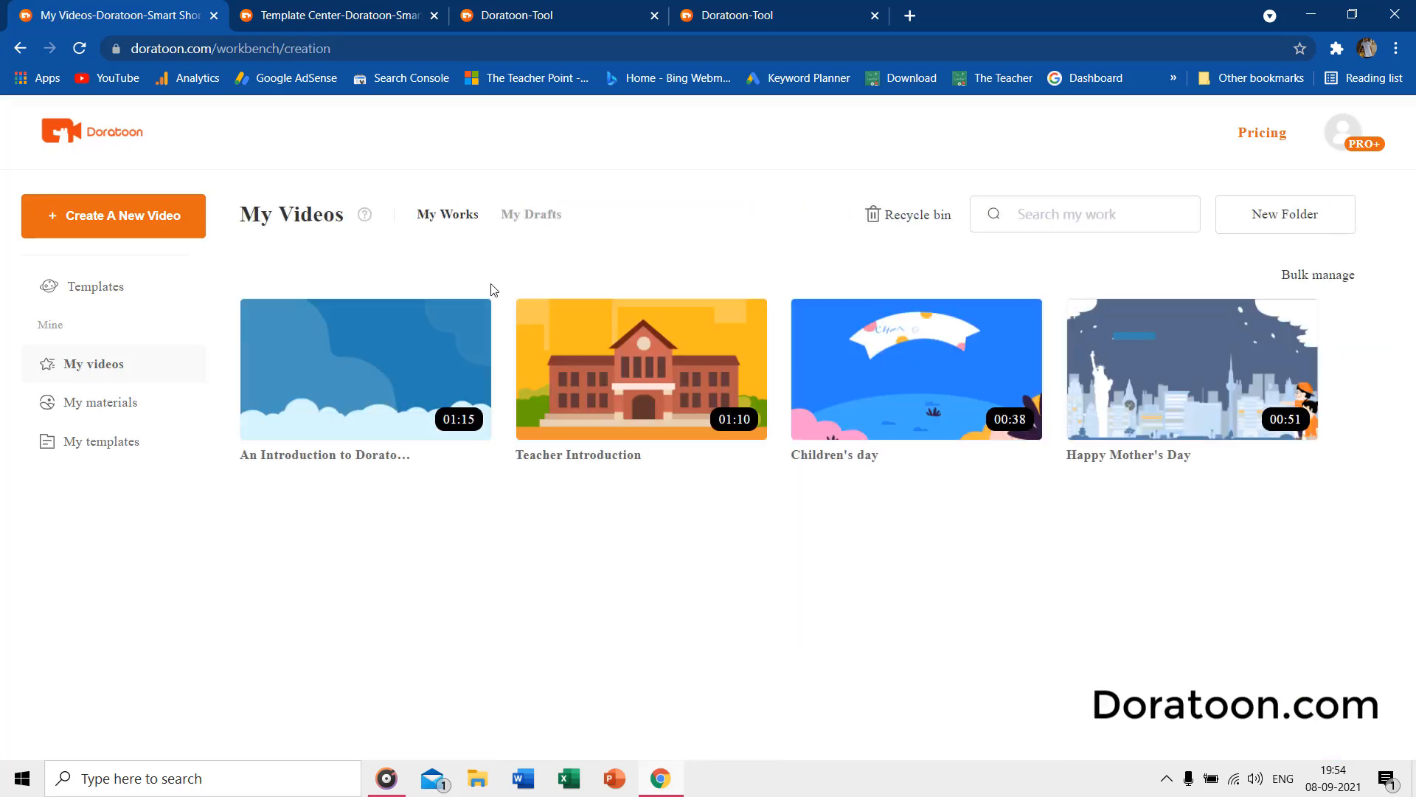
left_click(468, 321)
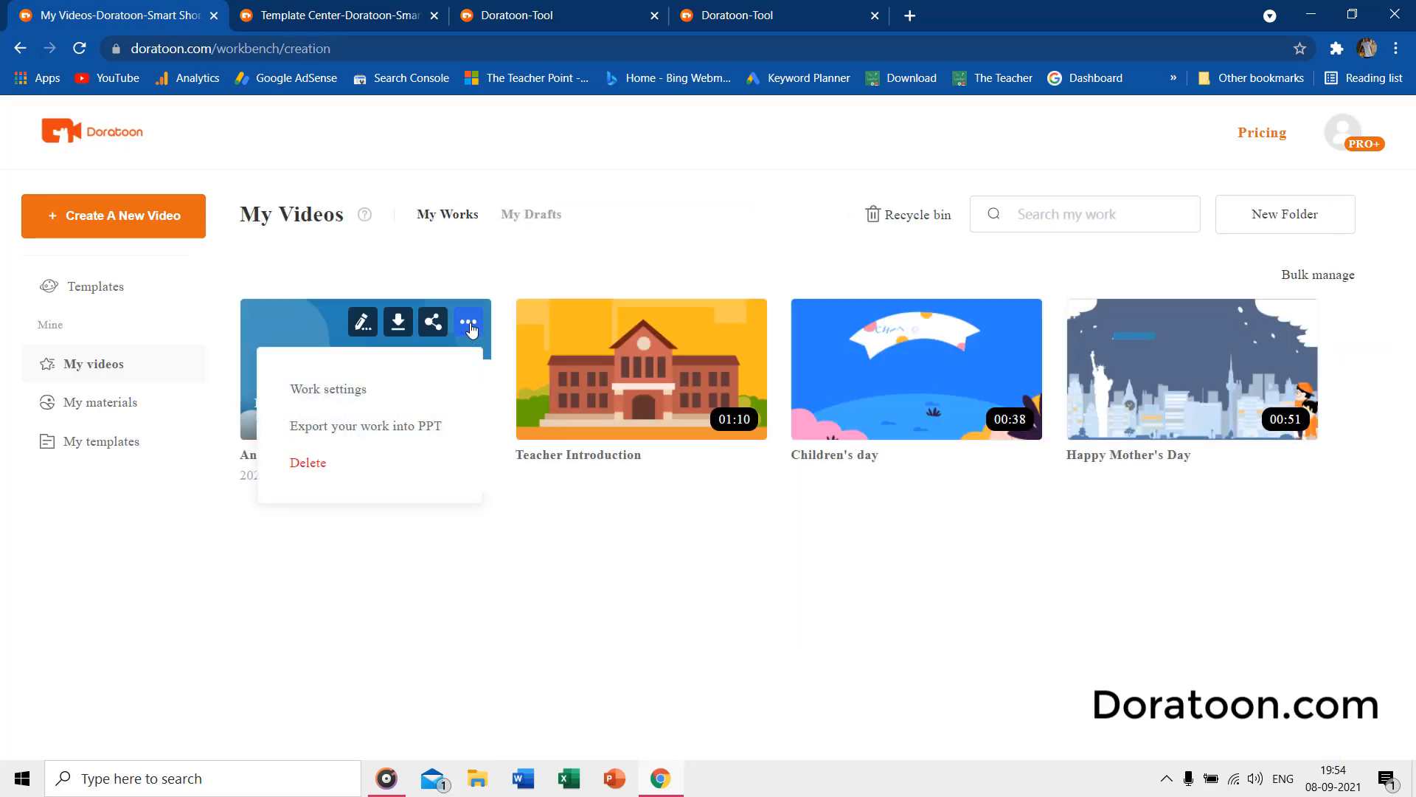
mouse_move(315, 469)
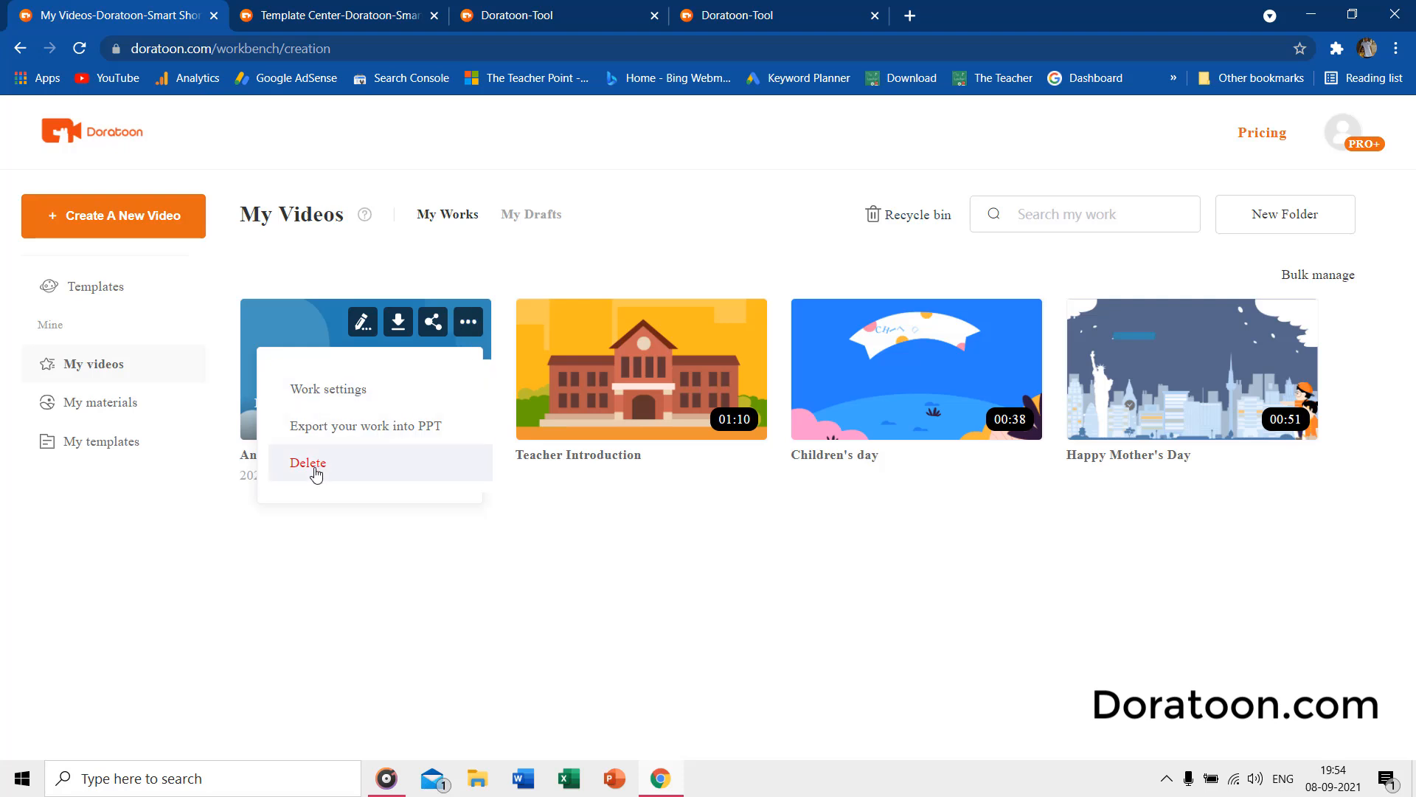